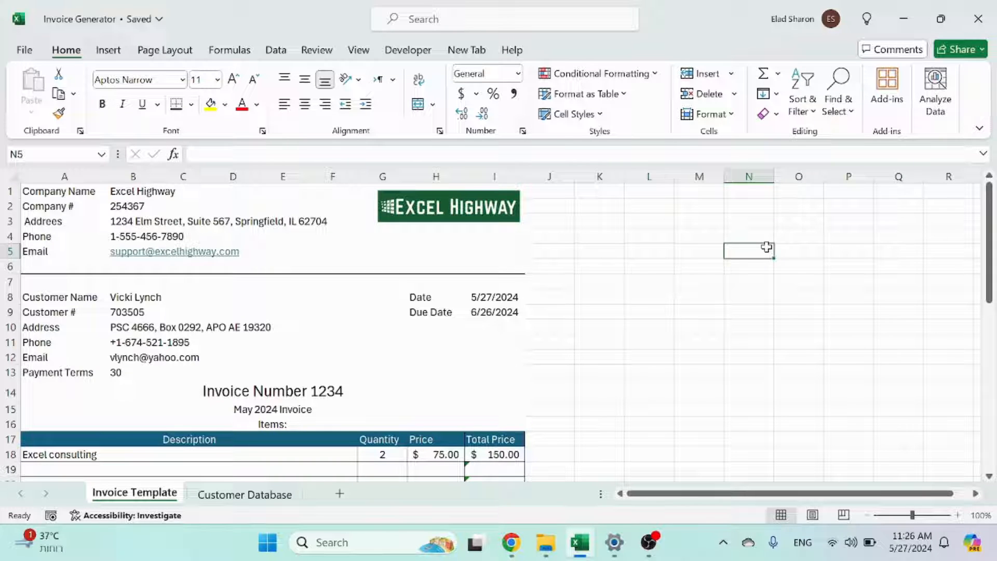
pyautogui.moveTo(766, 281)
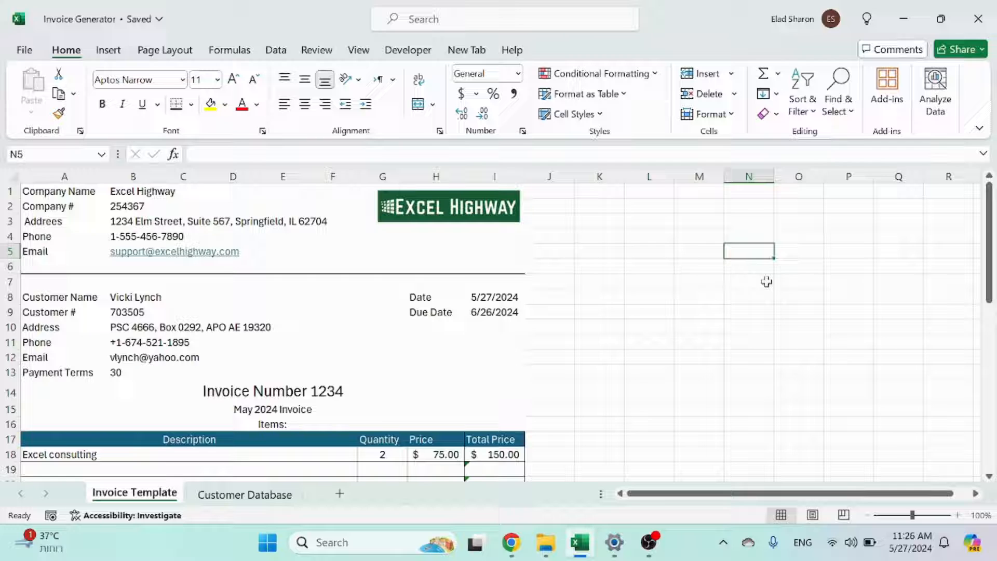
pyautogui.moveTo(488, 318)
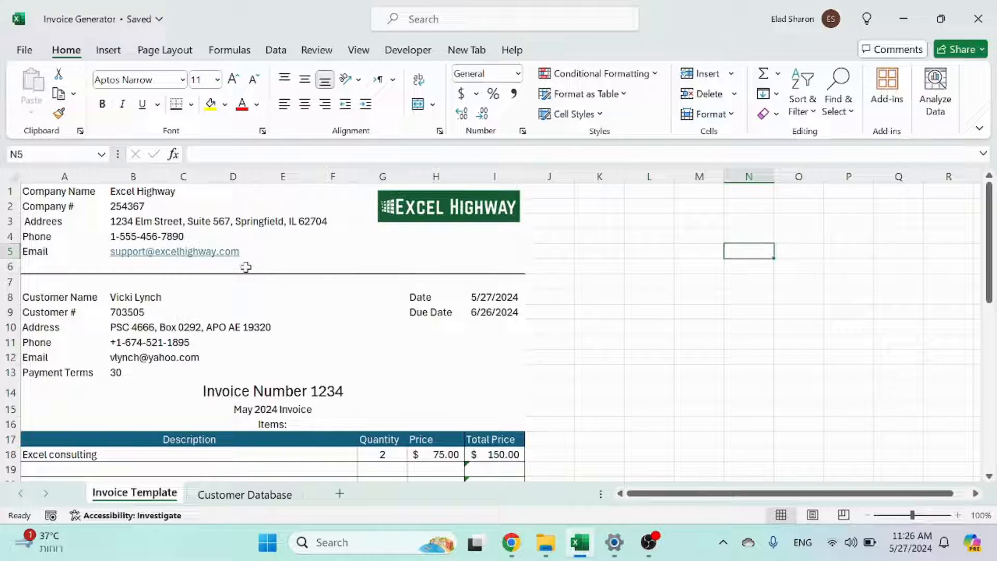
pyautogui.moveTo(451, 297)
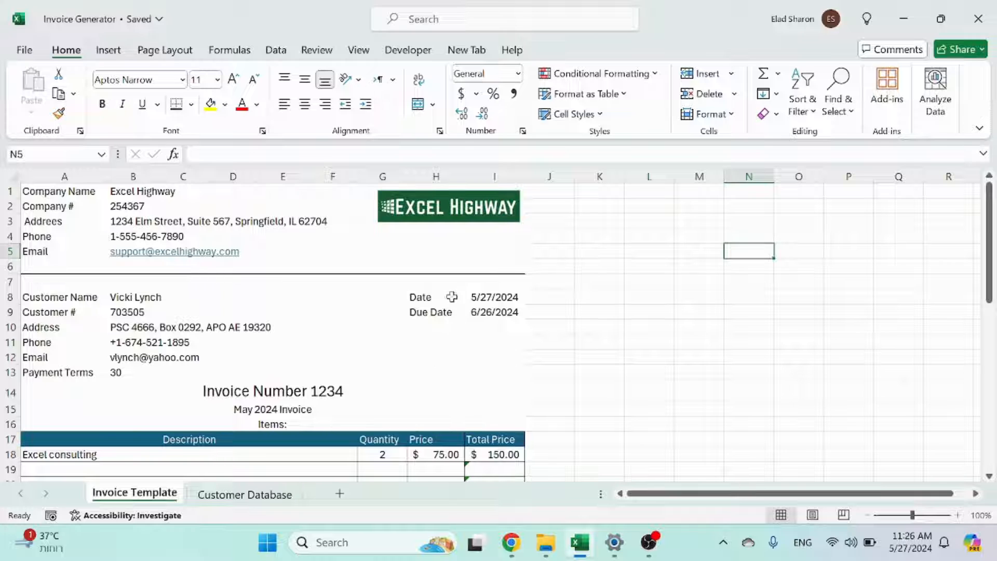
pyautogui.moveTo(76, 237)
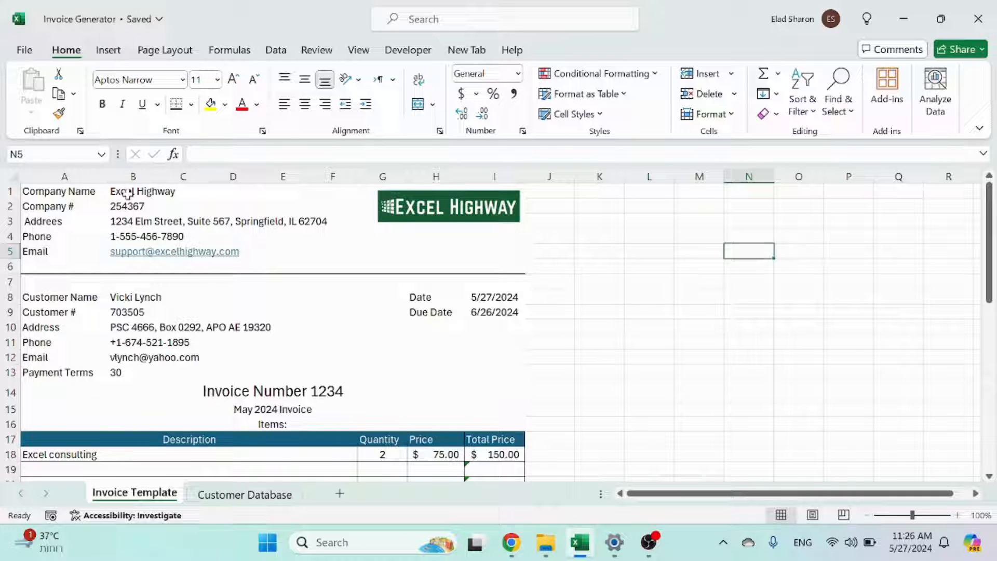
# Step: Review the company number, phone, email, logo and separator row on the invoice template
pyautogui.click(132, 206)
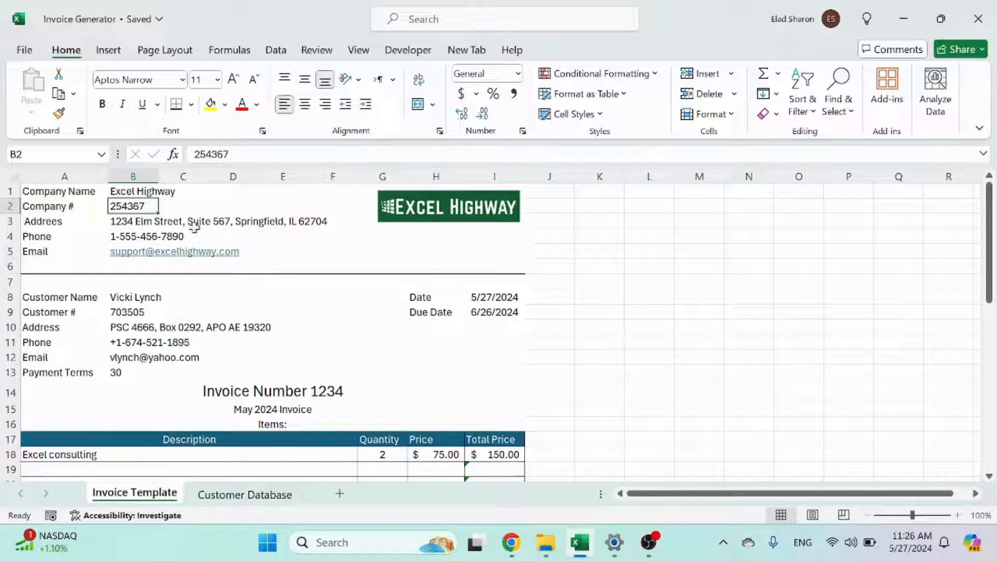
pyautogui.click(133, 235)
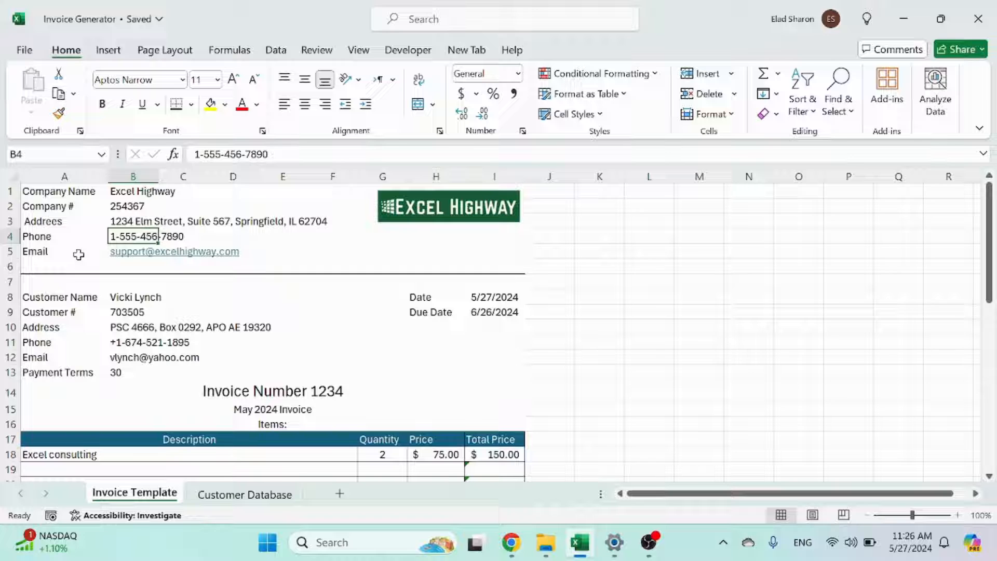
pyautogui.click(65, 251)
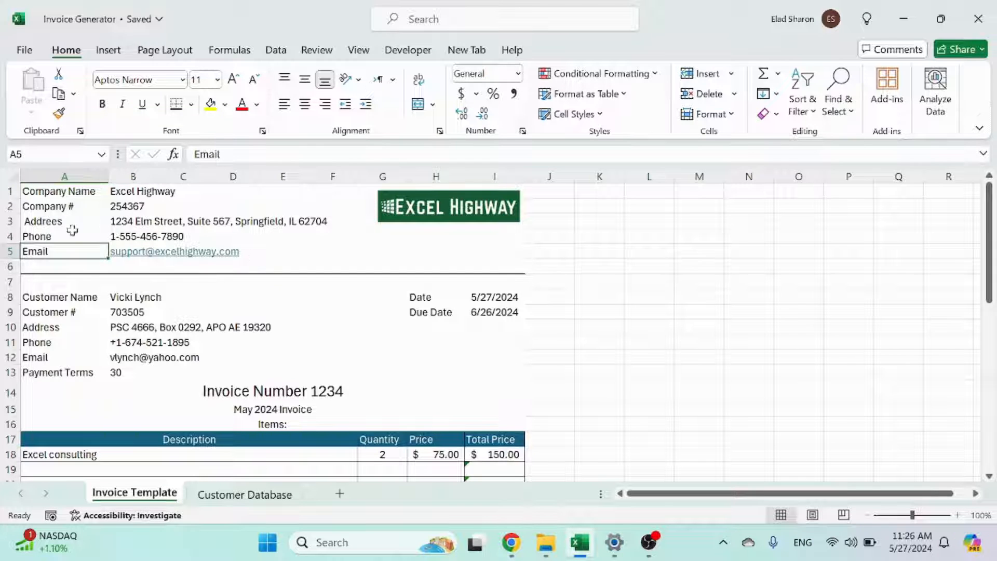
pyautogui.moveTo(342, 252)
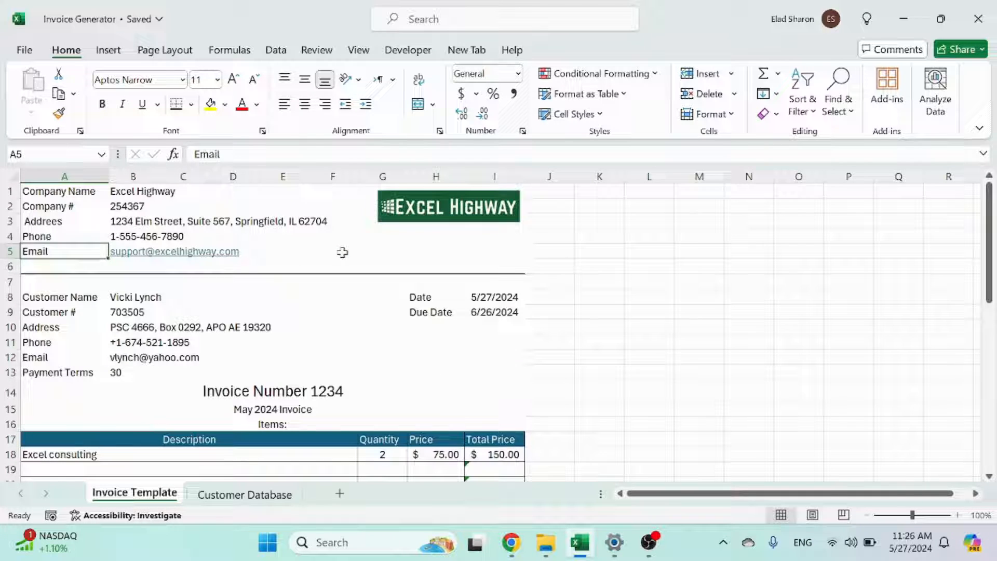
pyautogui.click(447, 205)
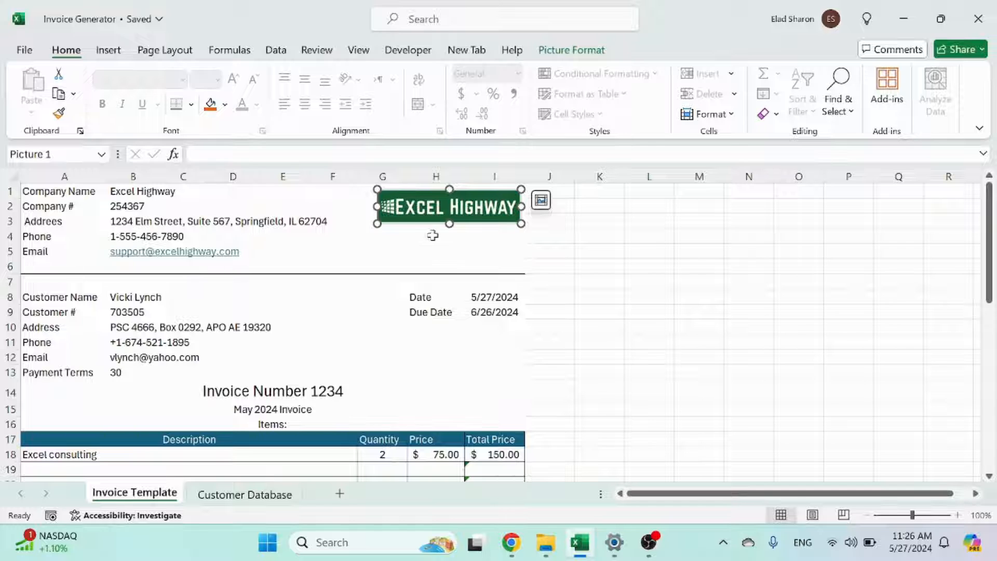
pyautogui.click(435, 236)
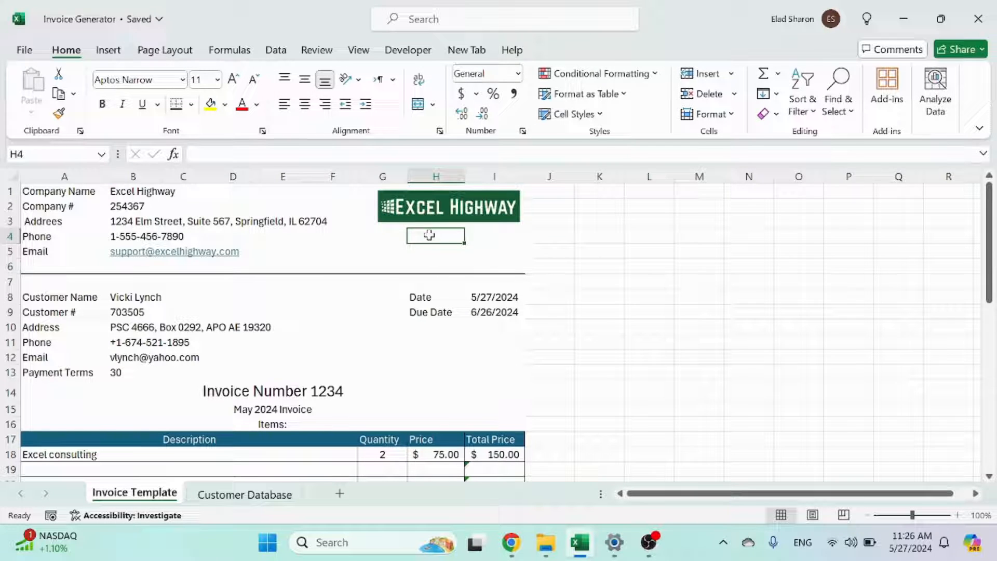
pyautogui.click(63, 266)
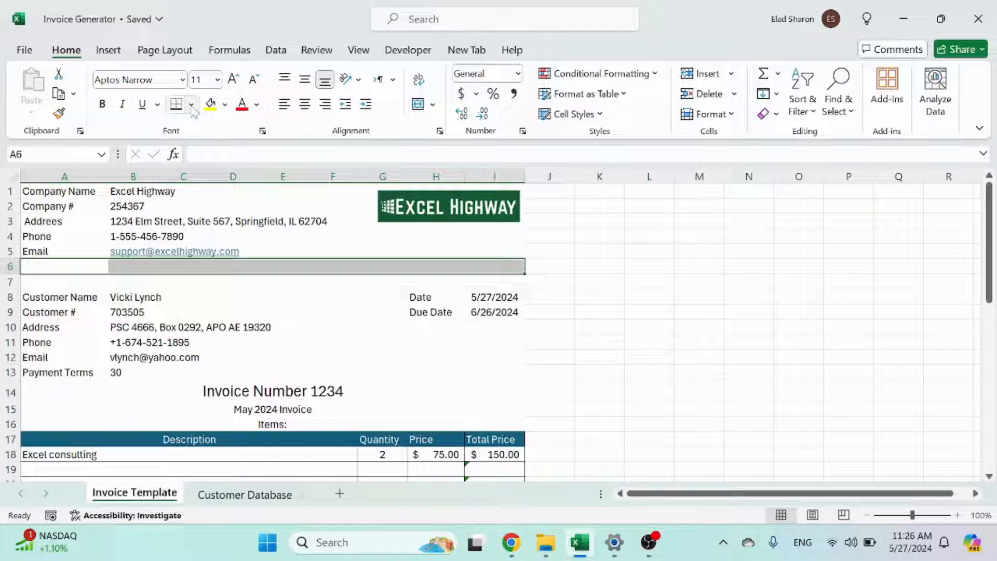
pyautogui.click(177, 104)
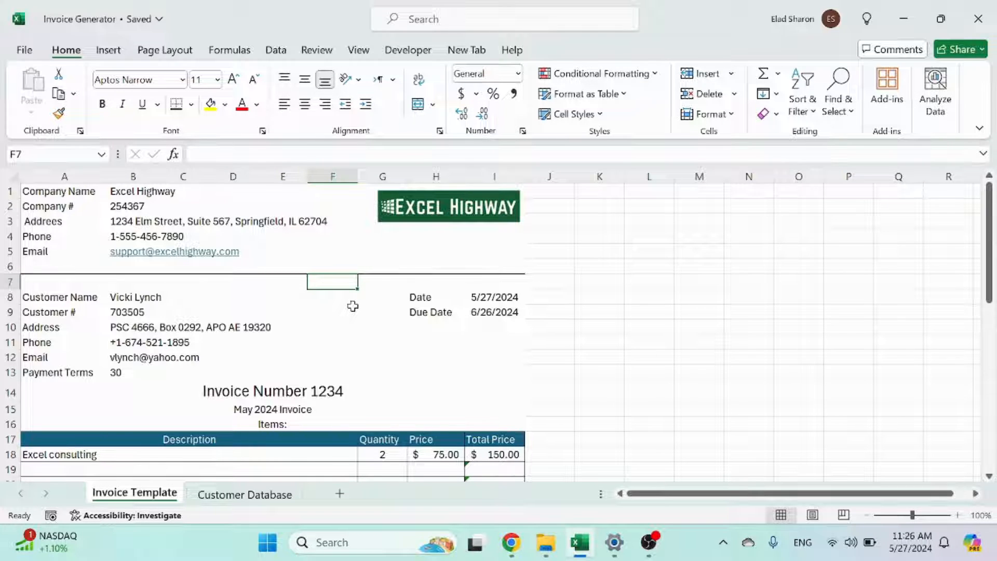
pyautogui.moveTo(365, 299)
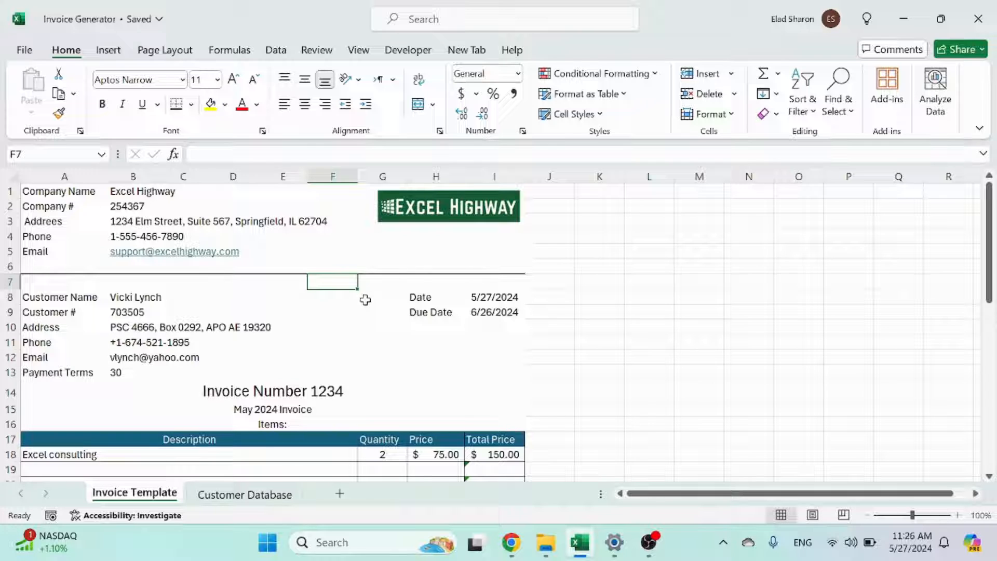
pyautogui.moveTo(73, 295)
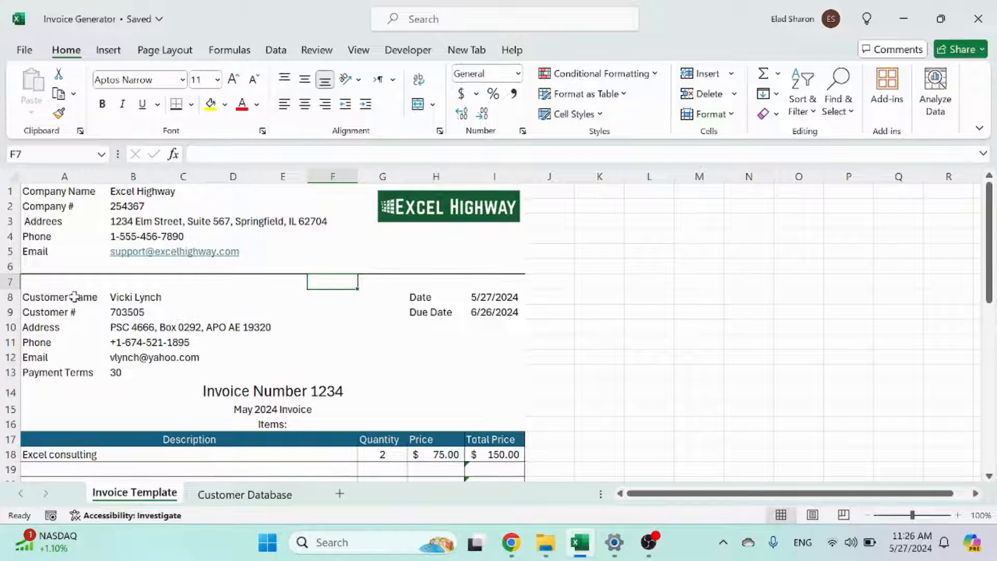
pyautogui.click(63, 297)
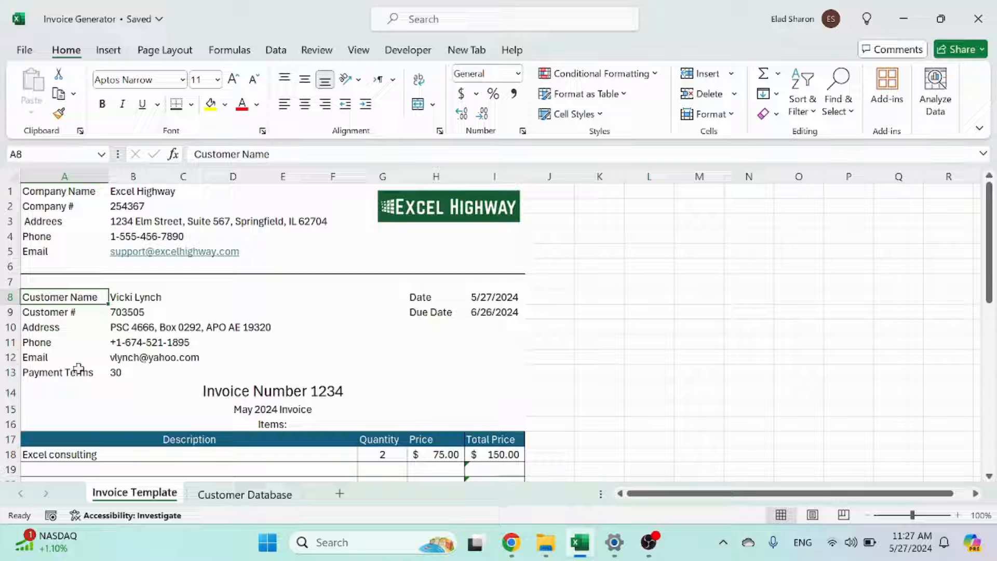
pyautogui.click(132, 297)
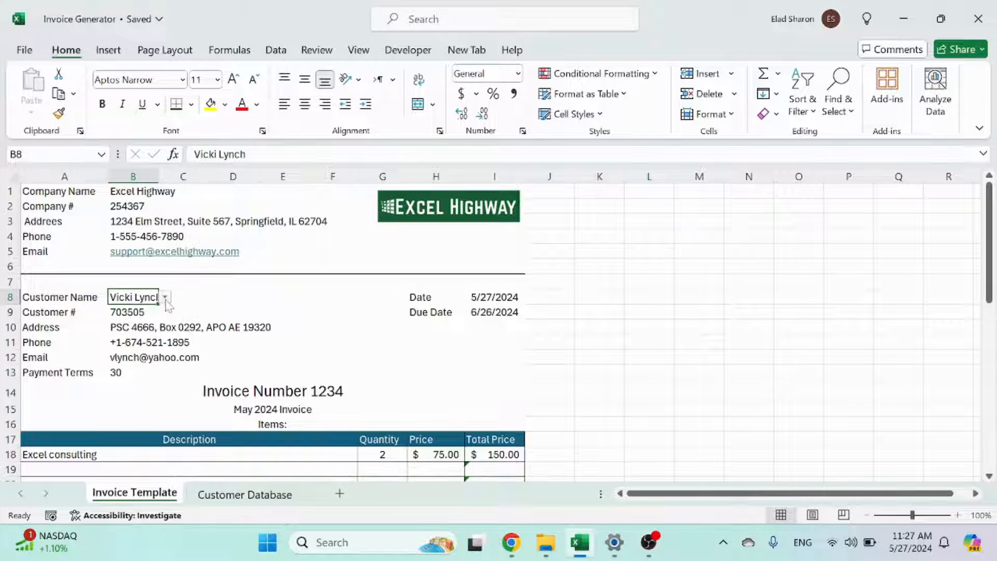
pyautogui.click(165, 297)
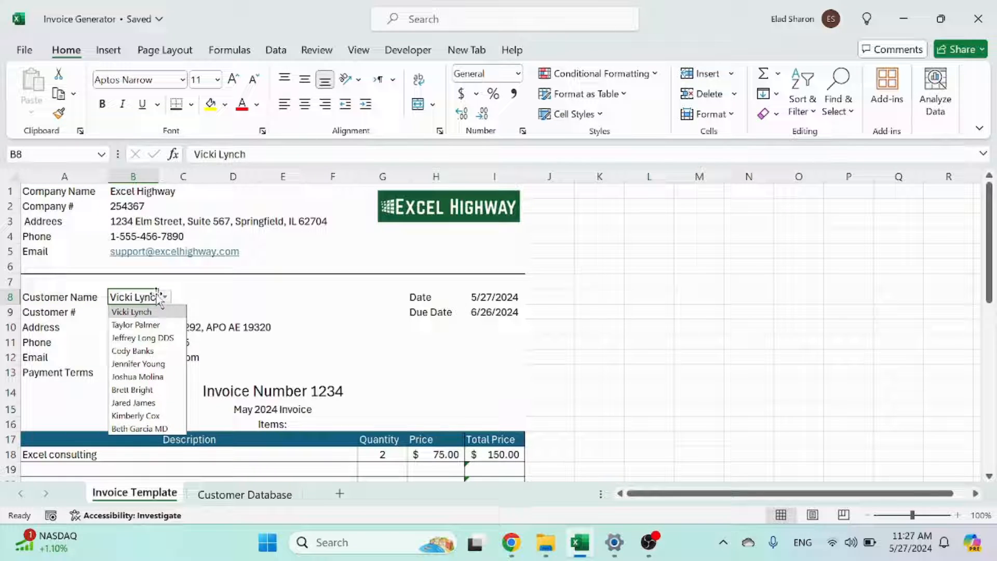
pyautogui.click(135, 324)
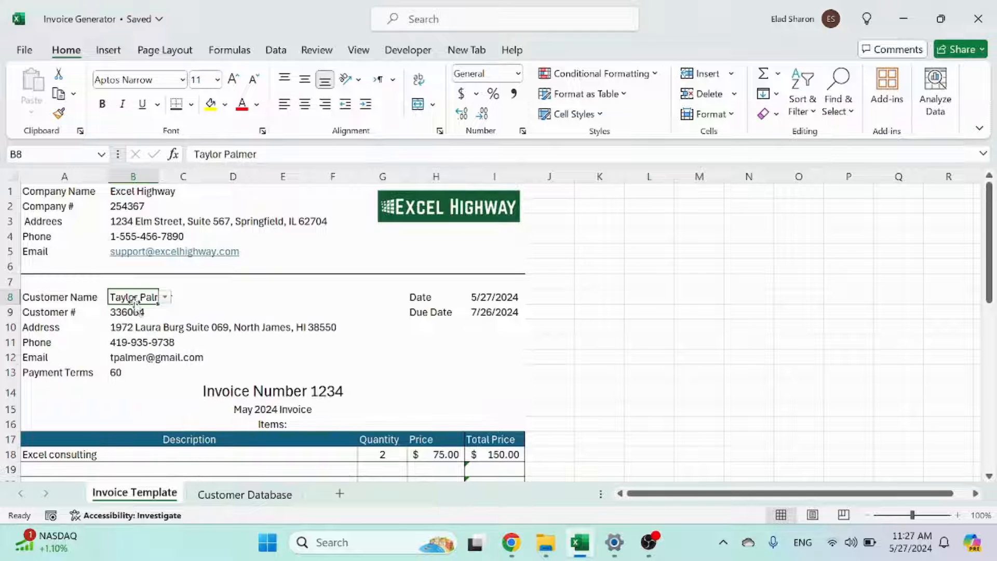
pyautogui.click(164, 297)
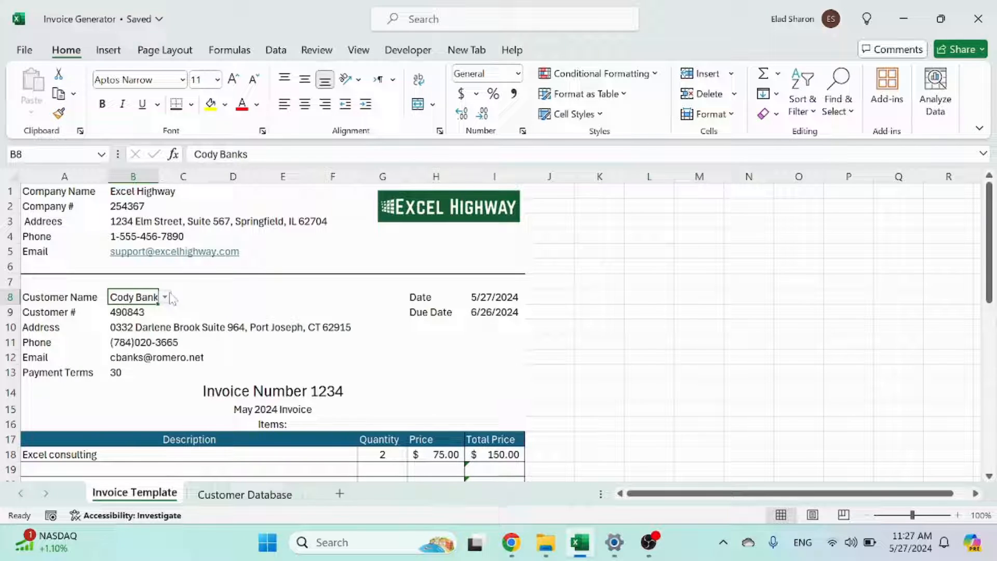
pyautogui.click(165, 296)
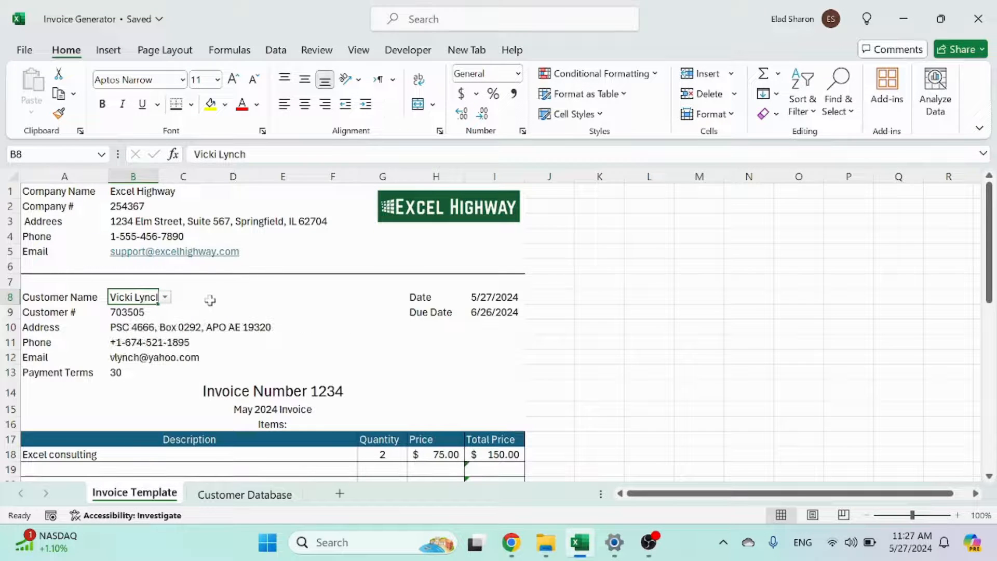
pyautogui.moveTo(189, 371)
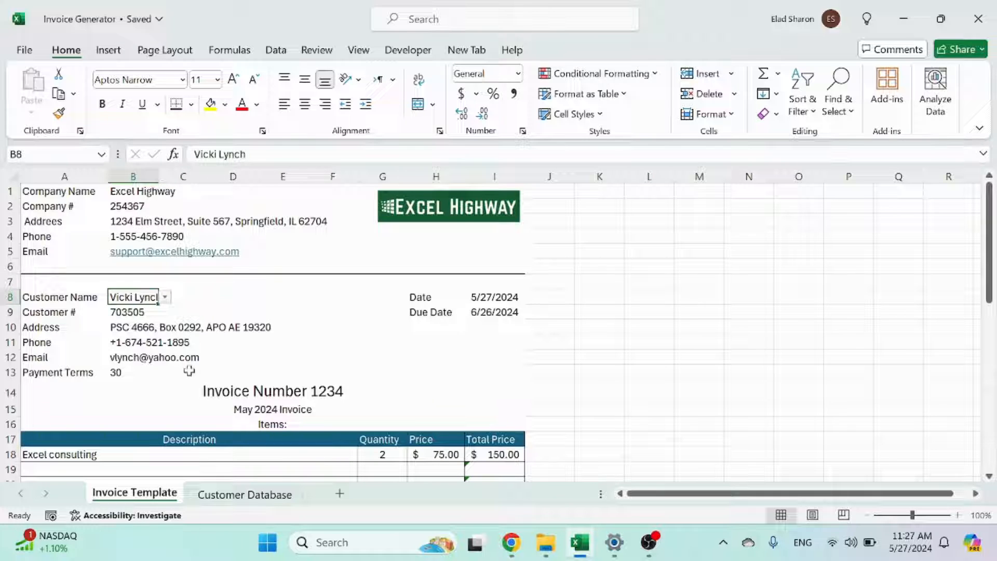
# Step: On Customer Database, autofit the Payment Terms column so its full header shows
pyautogui.click(244, 494)
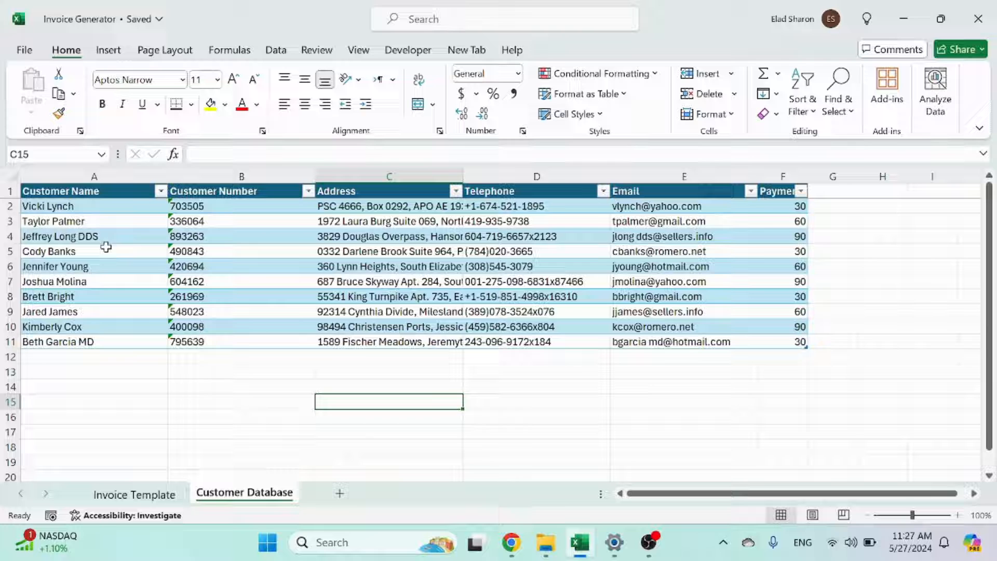
pyautogui.moveTo(105, 221)
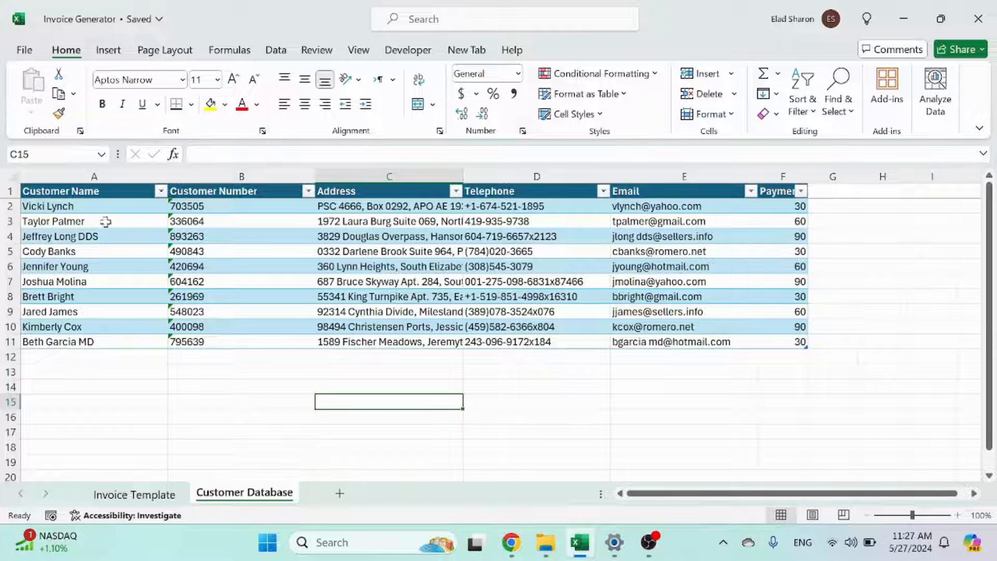
pyautogui.click(214, 191)
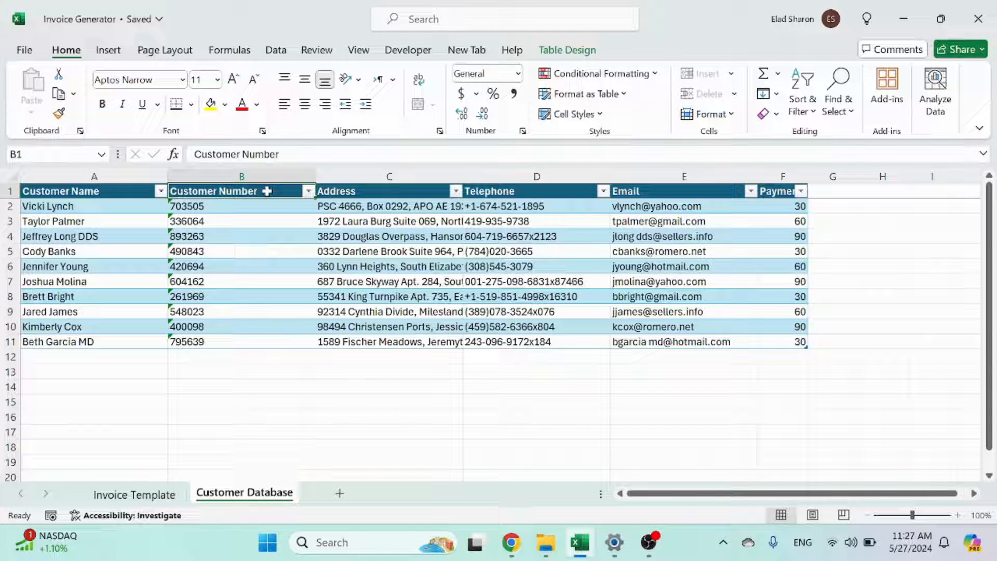
pyautogui.click(769, 191)
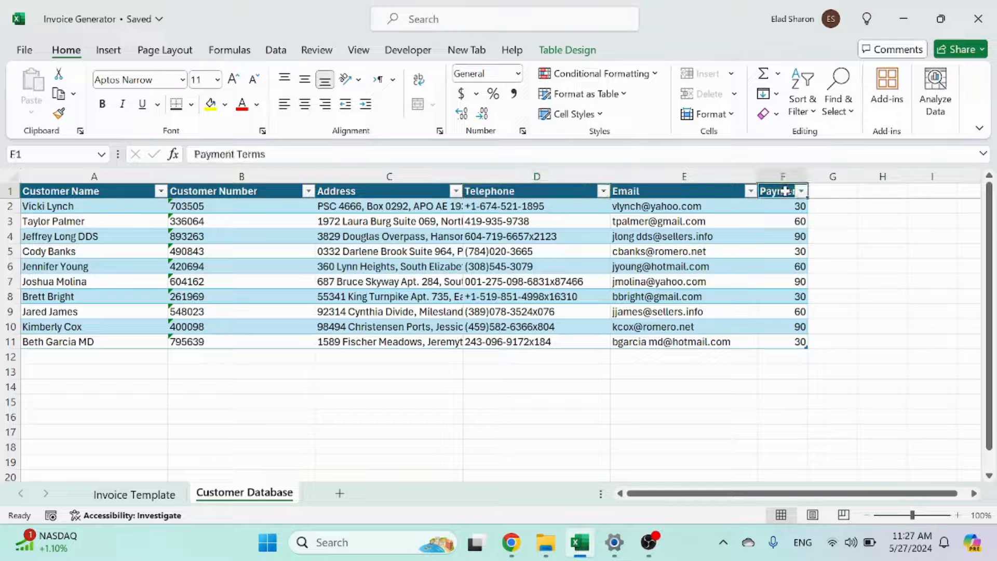
pyautogui.click(683, 371)
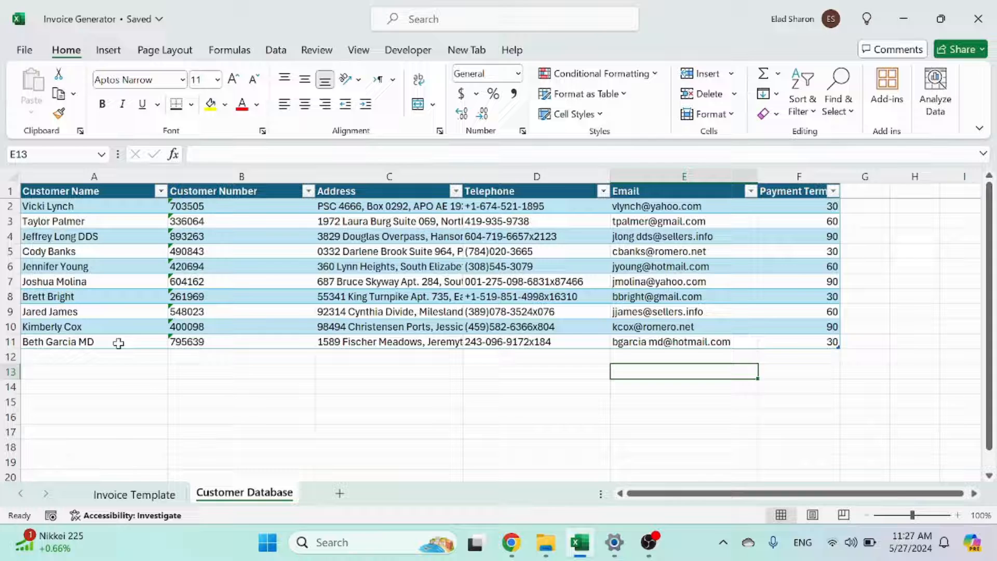
pyautogui.click(134, 494)
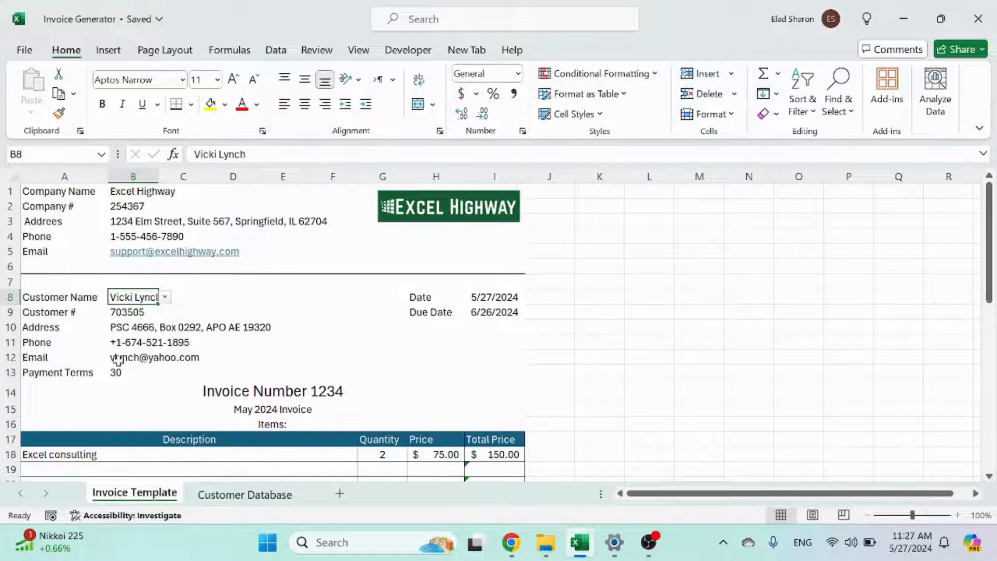
pyautogui.click(244, 494)
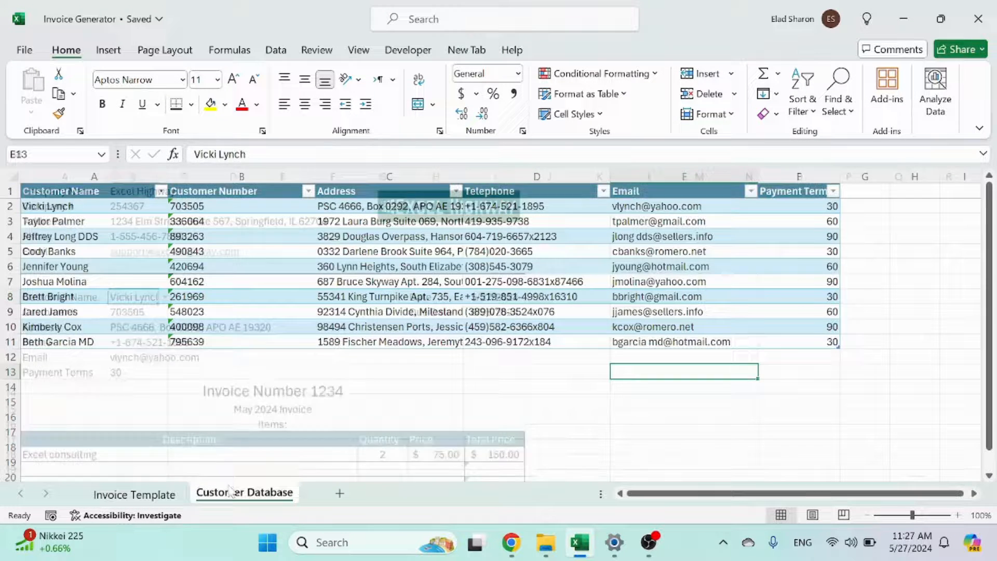
# Step: Insert a table with headers at cell A1 of the blank Sheet1
pyautogui.click(339, 493)
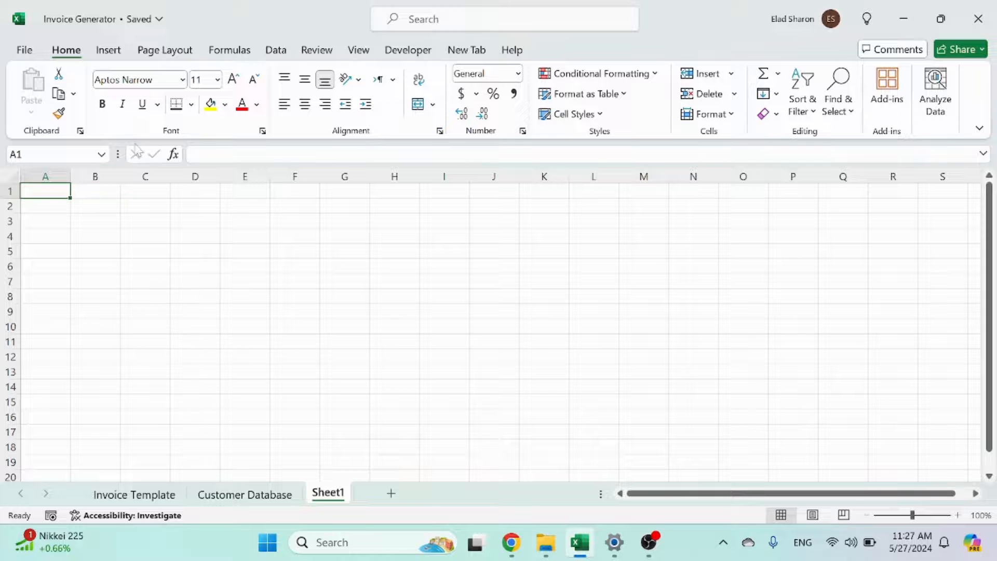
pyautogui.click(107, 49)
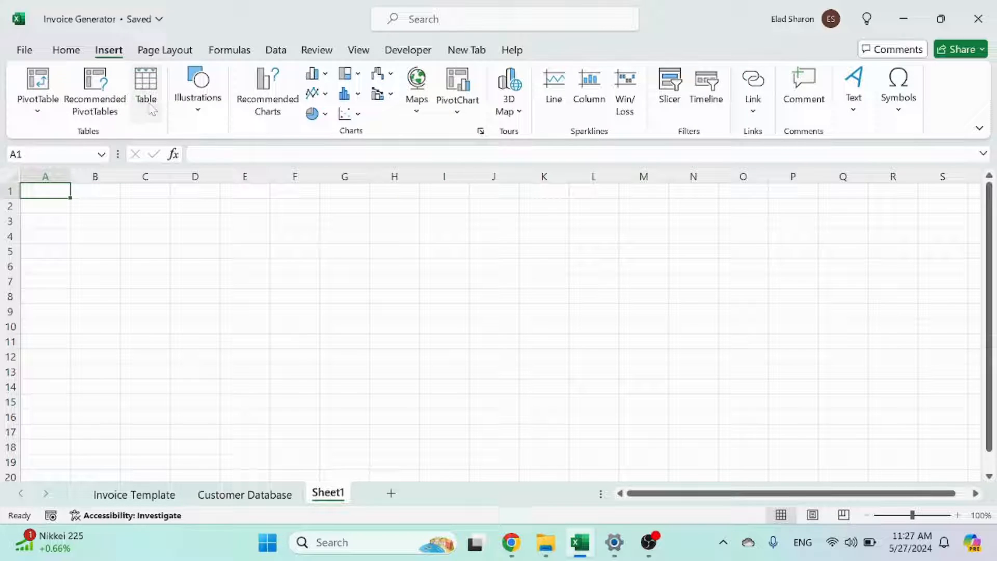
pyautogui.click(145, 88)
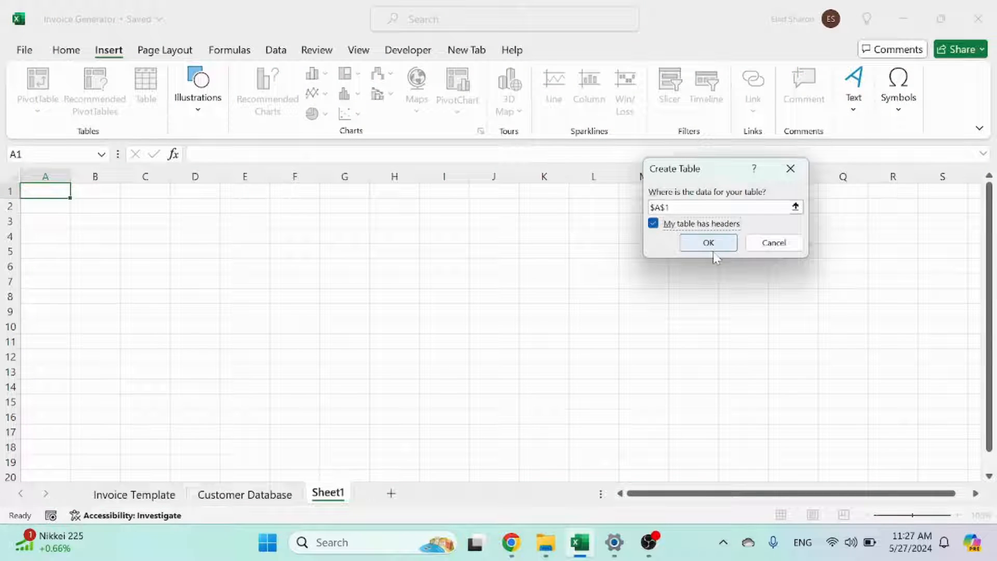
pyautogui.click(707, 242)
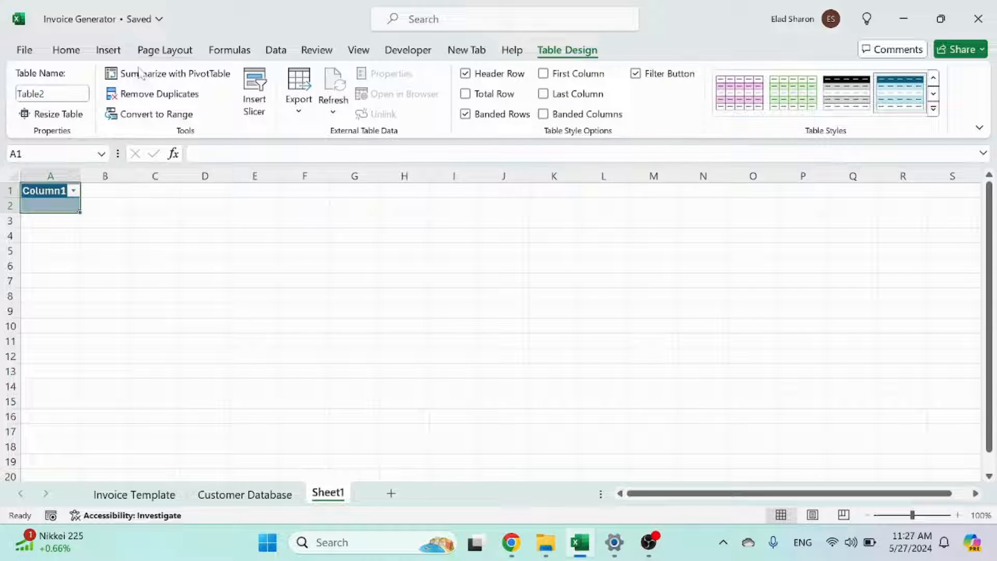
# Step: Resize the table to $A$1:$E$2 so it spans five columns
pyautogui.click(52, 114)
pyautogui.write('$A$1:$E$2')
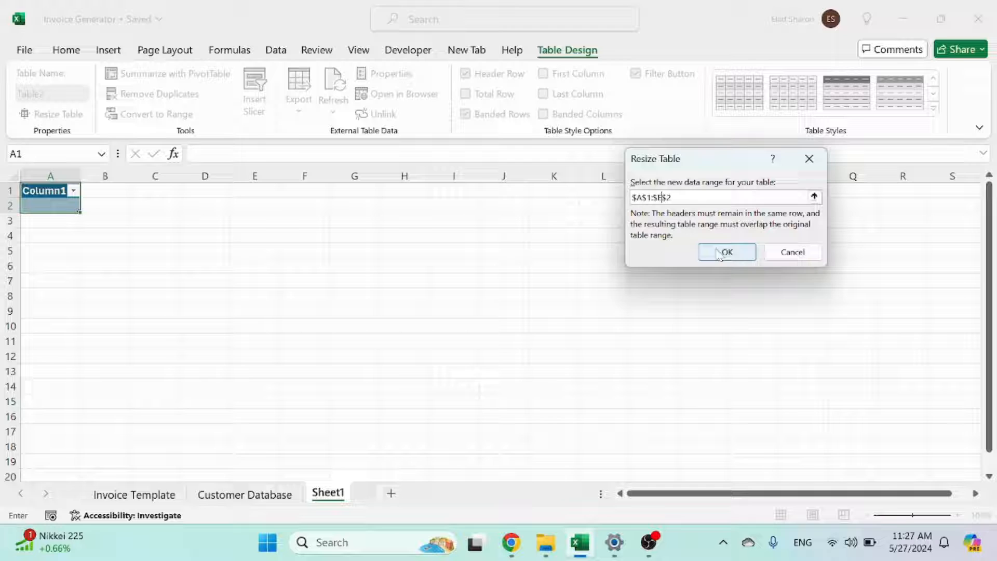
pyautogui.click(726, 252)
pyautogui.write('Heade')
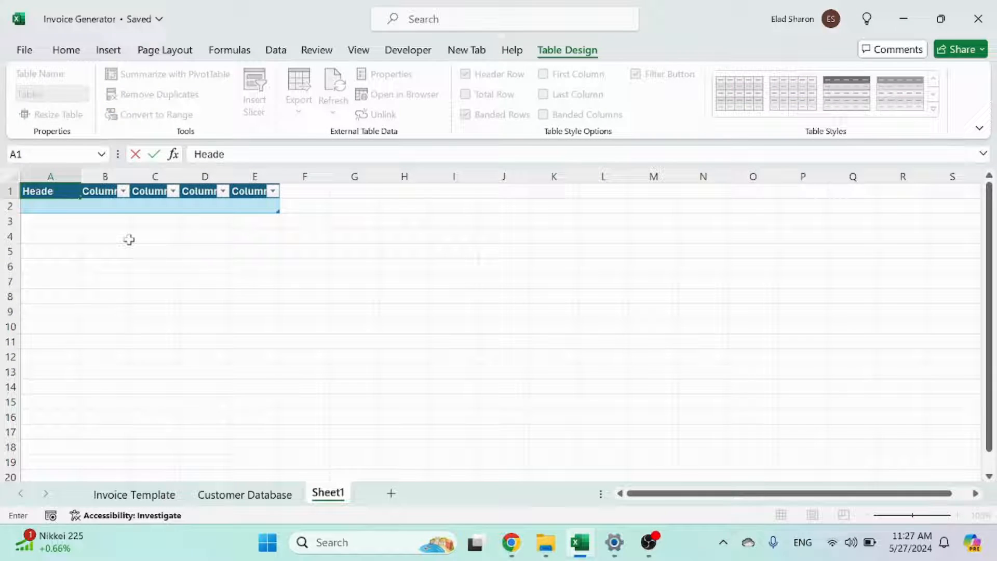
pyautogui.rightClick(327, 494)
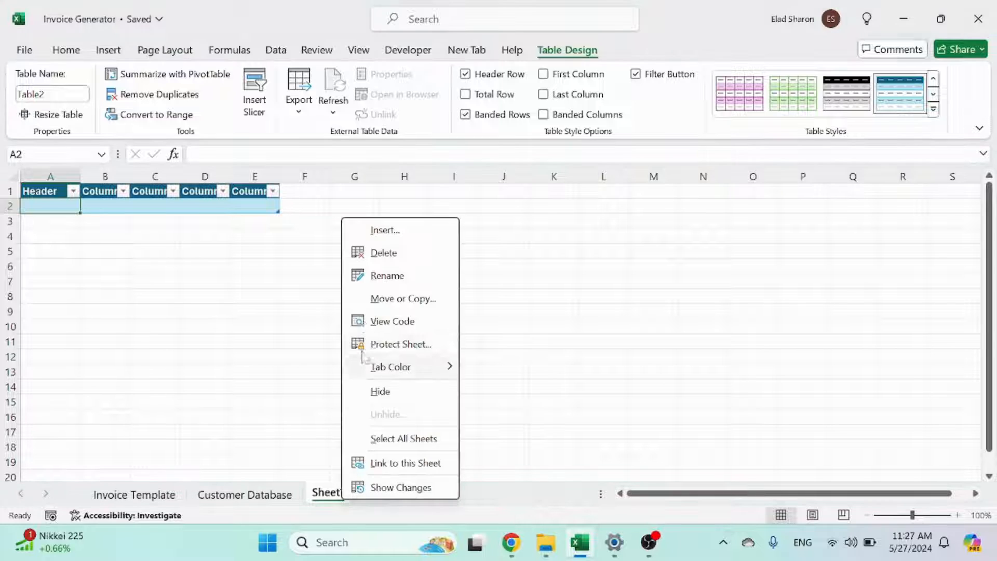
# Step: Delete Sheet1, glance at the Customer Database payment terms, and return to Invoice Template
pyautogui.click(244, 494)
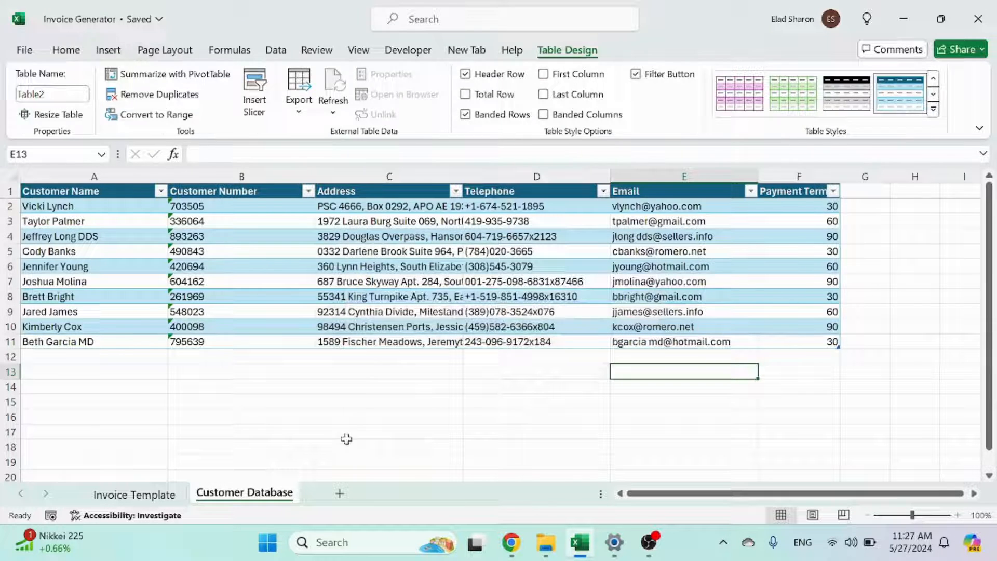
pyautogui.click(65, 50)
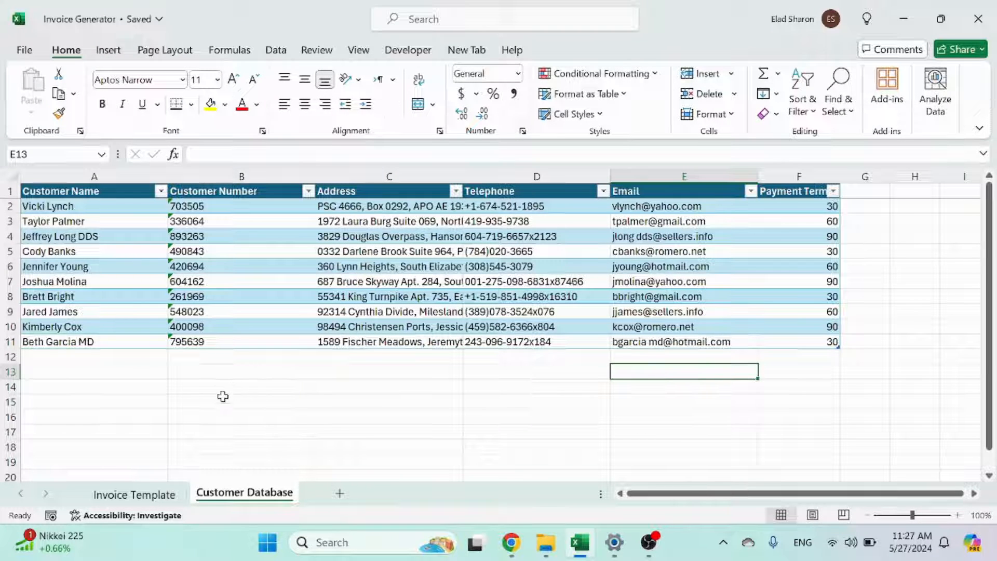
pyautogui.click(798, 342)
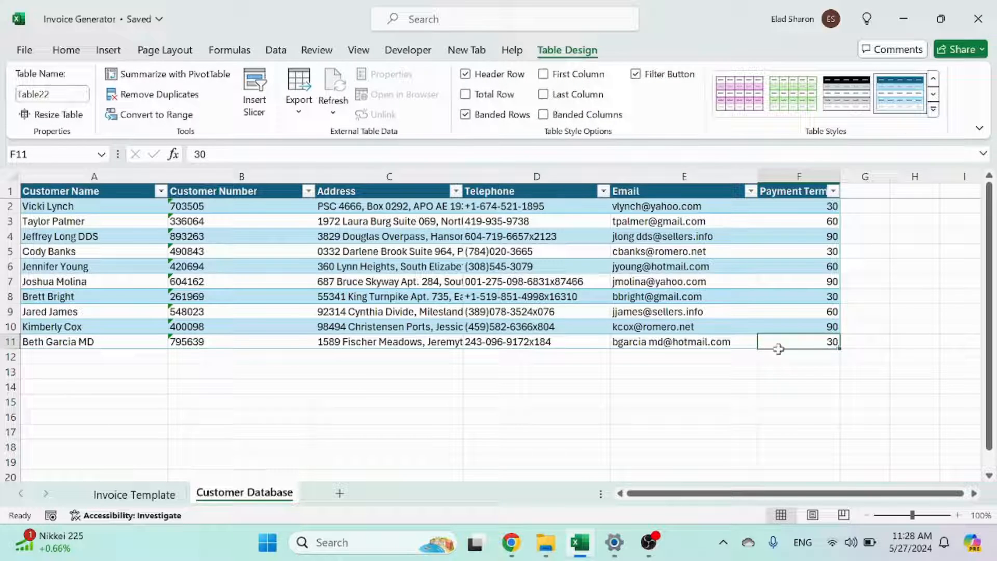
pyautogui.moveTo(418, 435)
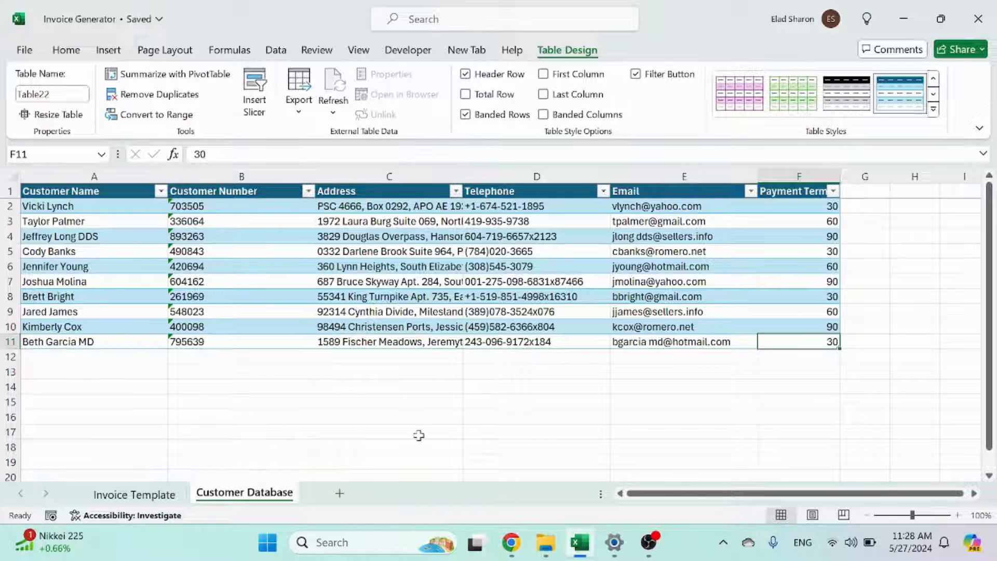
pyautogui.moveTo(455, 409)
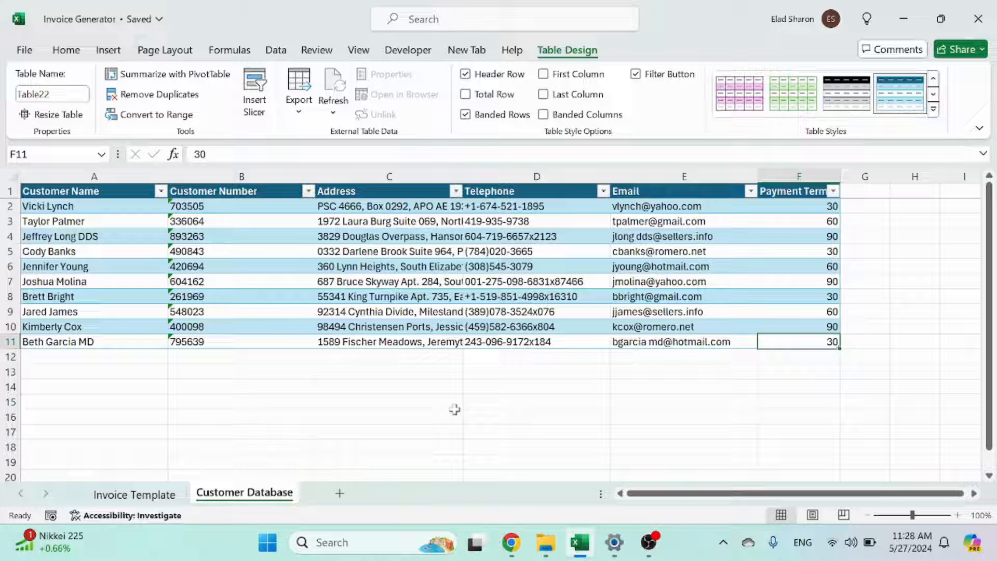
pyautogui.moveTo(183, 457)
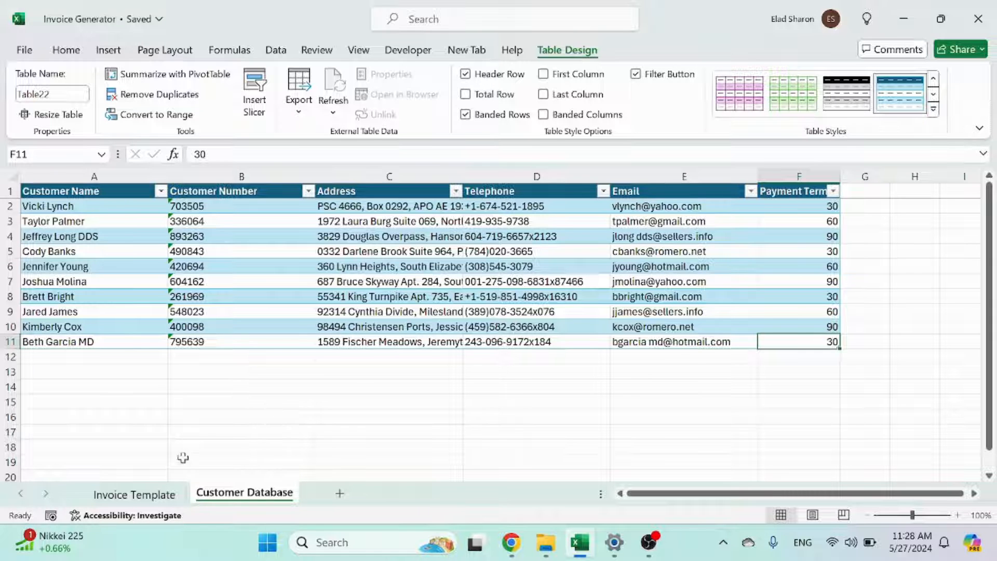
pyautogui.click(134, 494)
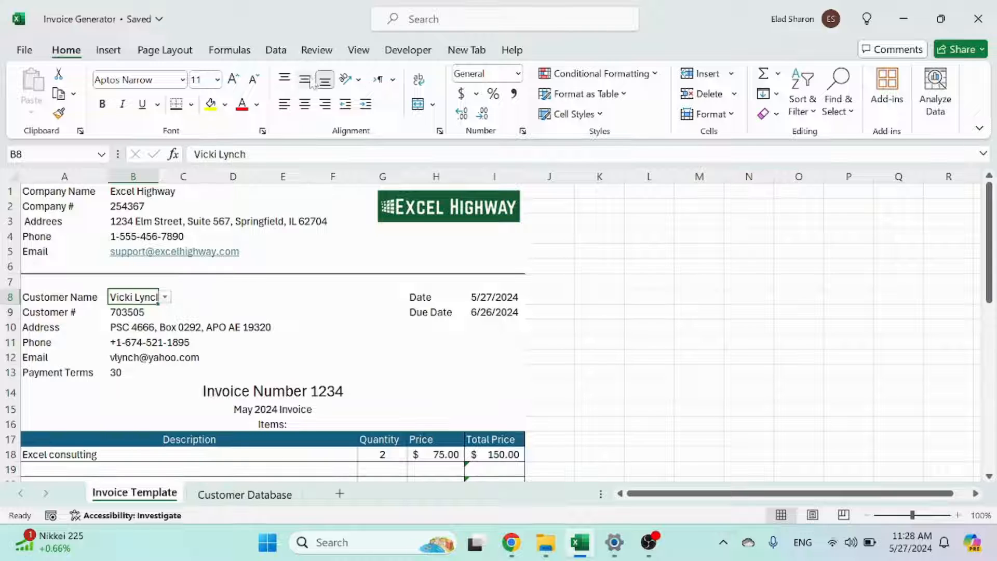
# Step: Add test customer Elad in A12 of Customer Database and verify it in the invoice's name choices
pyautogui.click(244, 494)
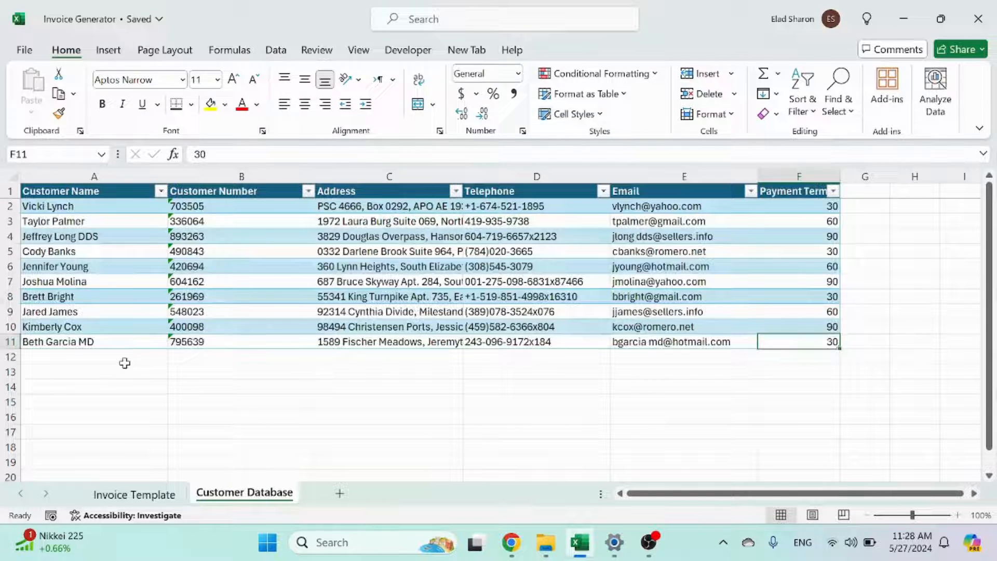
pyautogui.write('Elad')
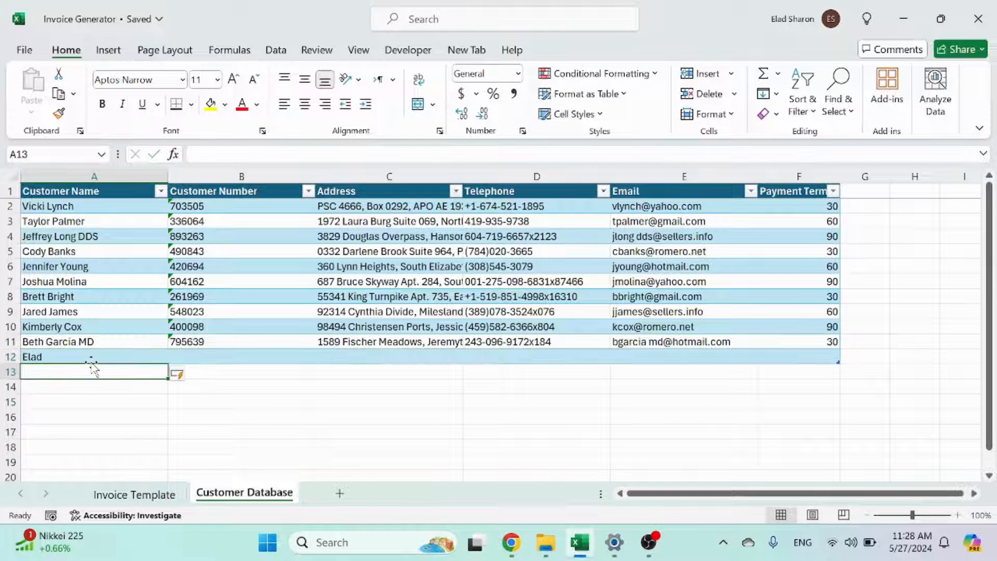
pyautogui.click(133, 494)
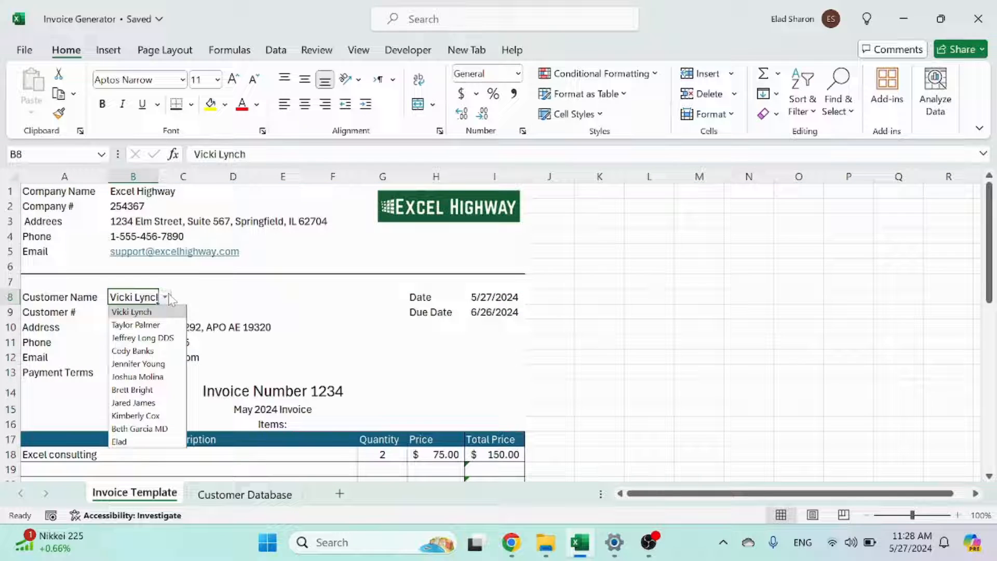
pyautogui.click(244, 495)
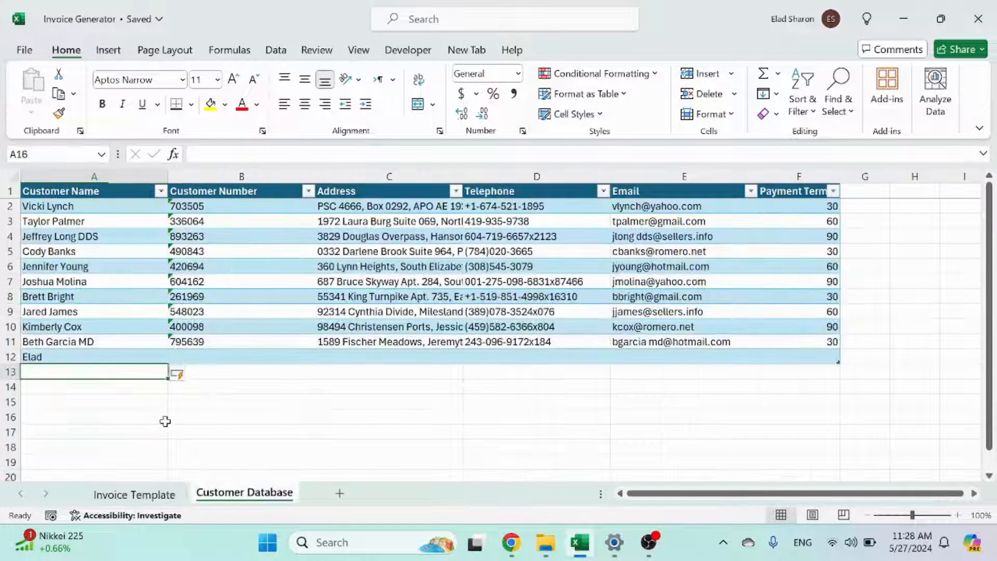
pyautogui.click(134, 494)
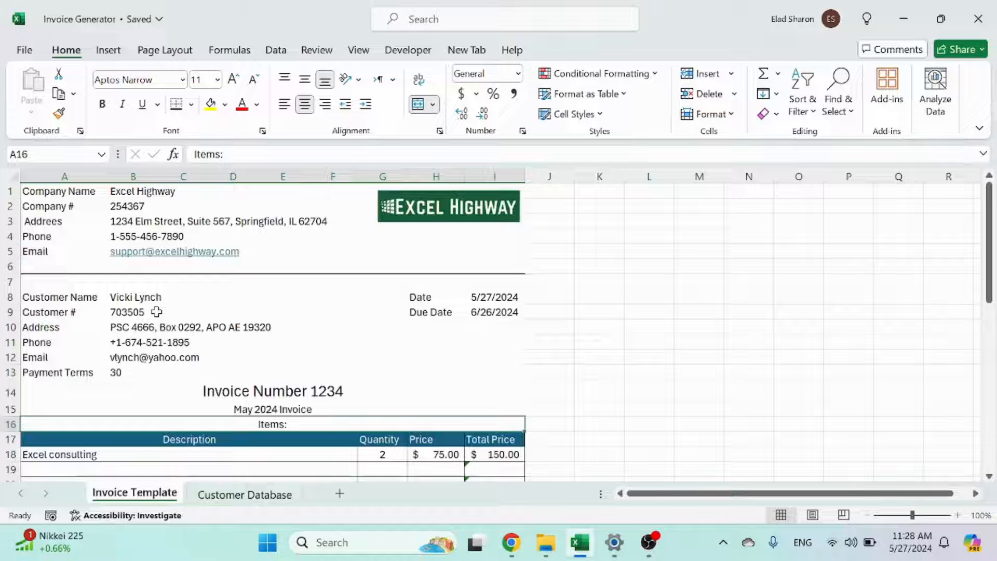
pyautogui.click(164, 297)
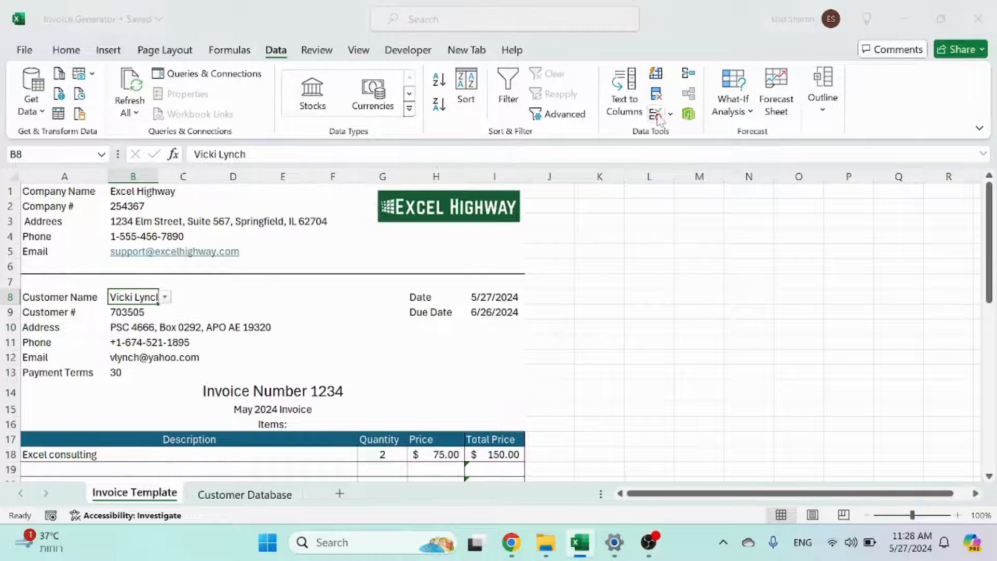
pyautogui.click(656, 113)
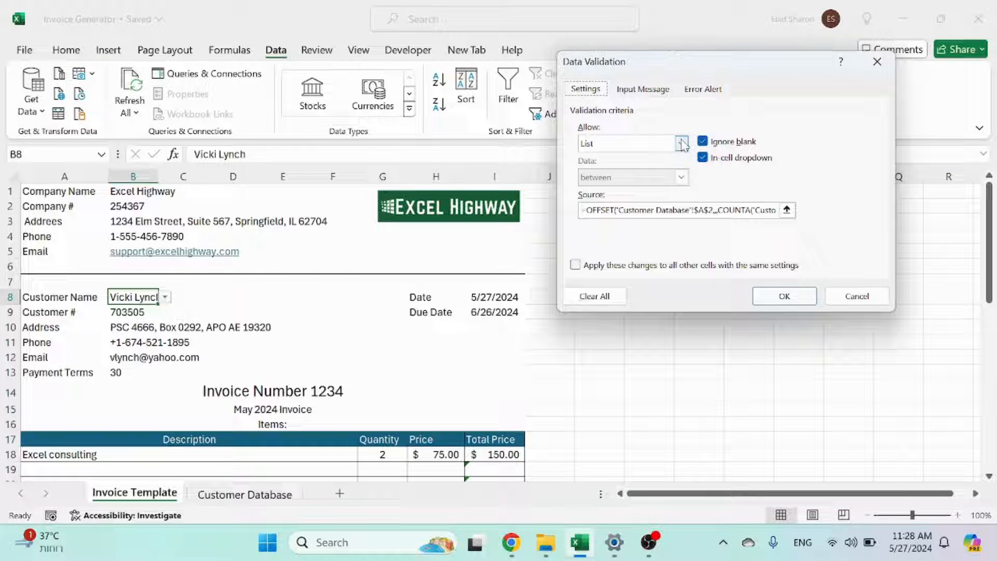
pyautogui.click(680, 142)
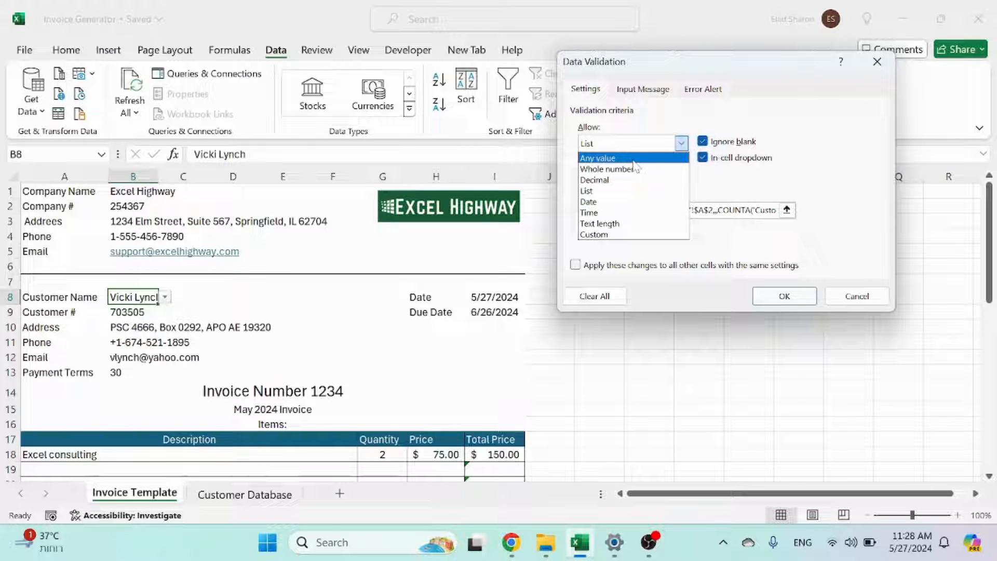
pyautogui.click(585, 190)
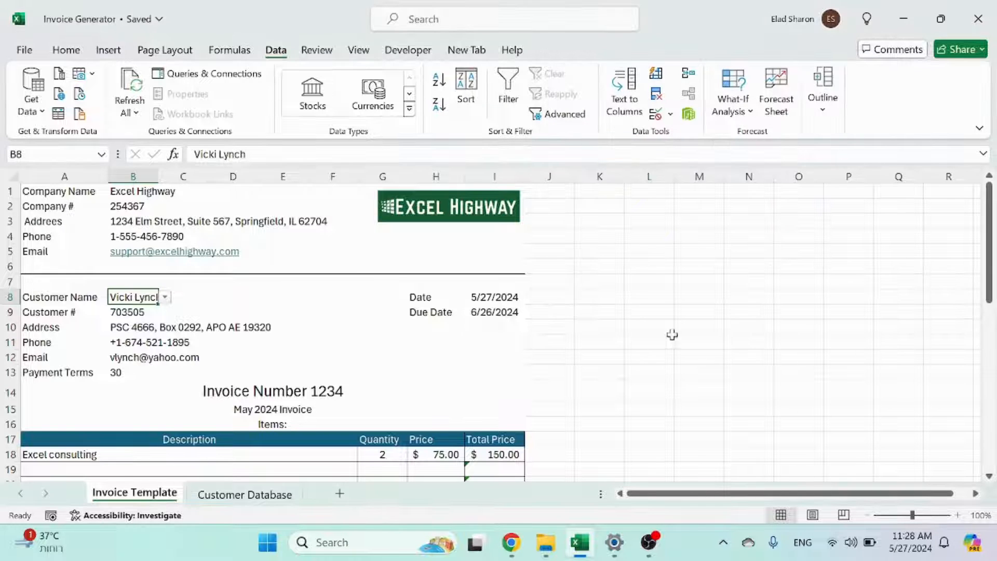
# Step: Enter =OFFSET('Customer Database'!A2,,,COUNTA('Customer Database'!A:A)-1,) in L8 to spill all customer names
pyautogui.click(648, 296)
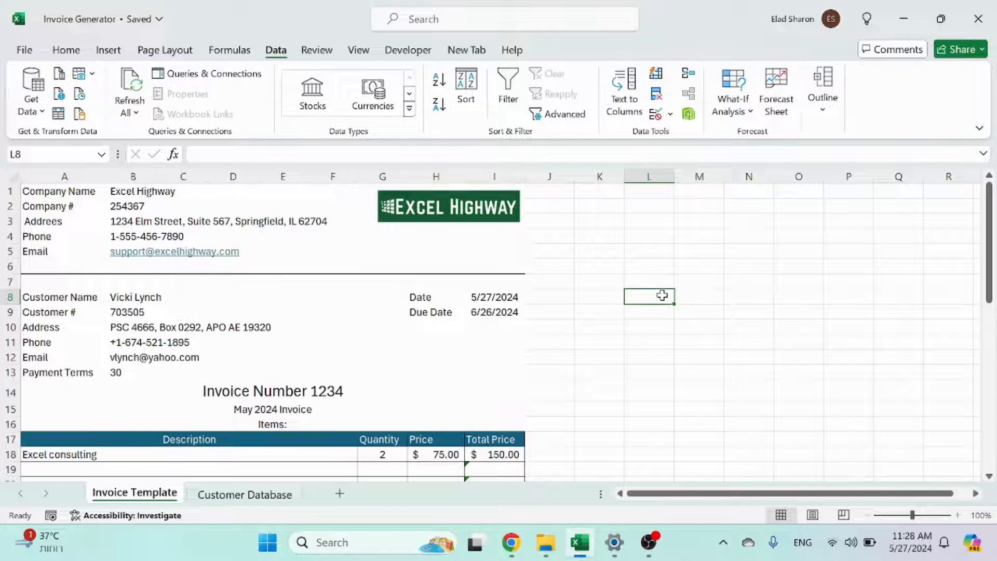
pyautogui.write('=OFFSET(')
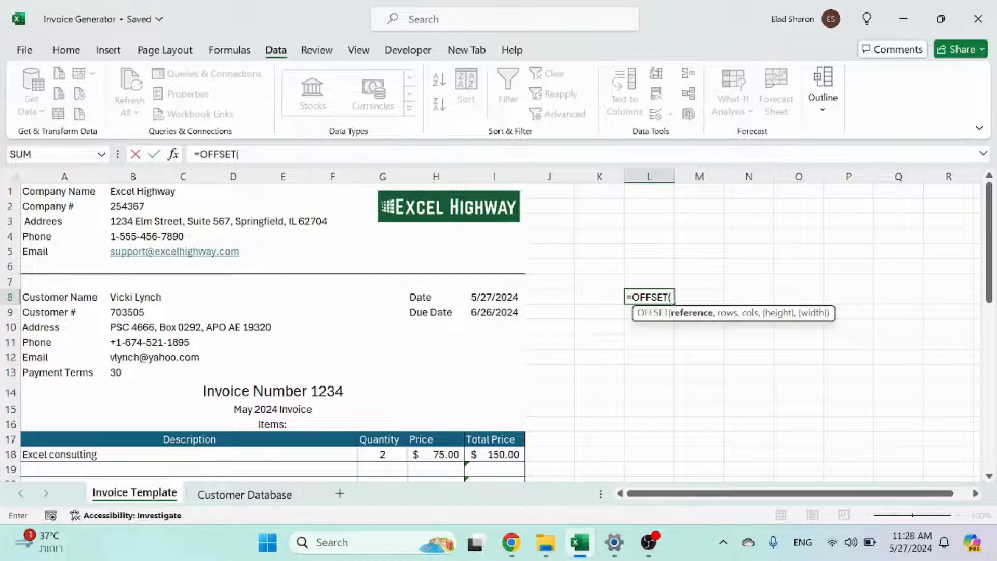
pyautogui.moveTo(591, 327)
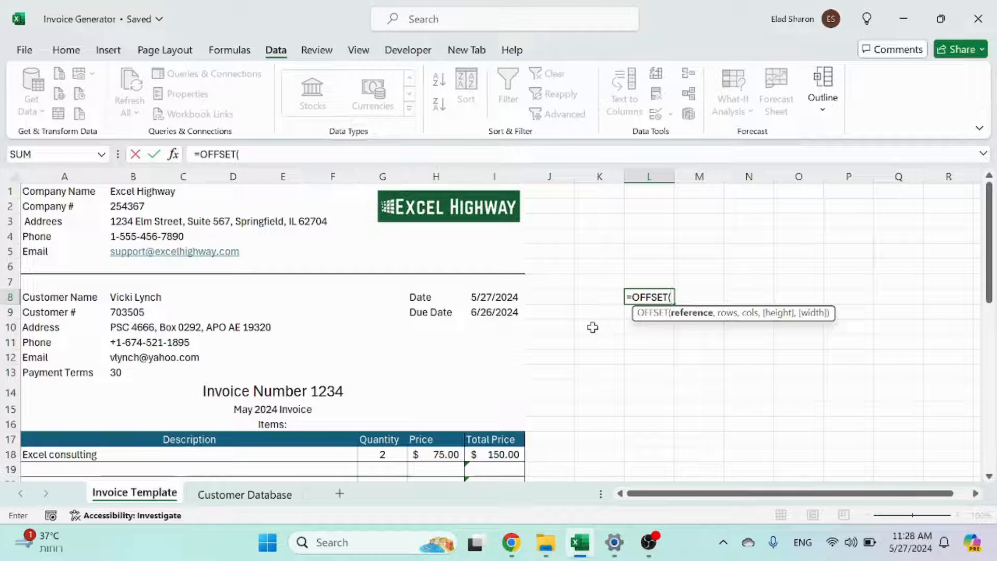
pyautogui.moveTo(582, 311)
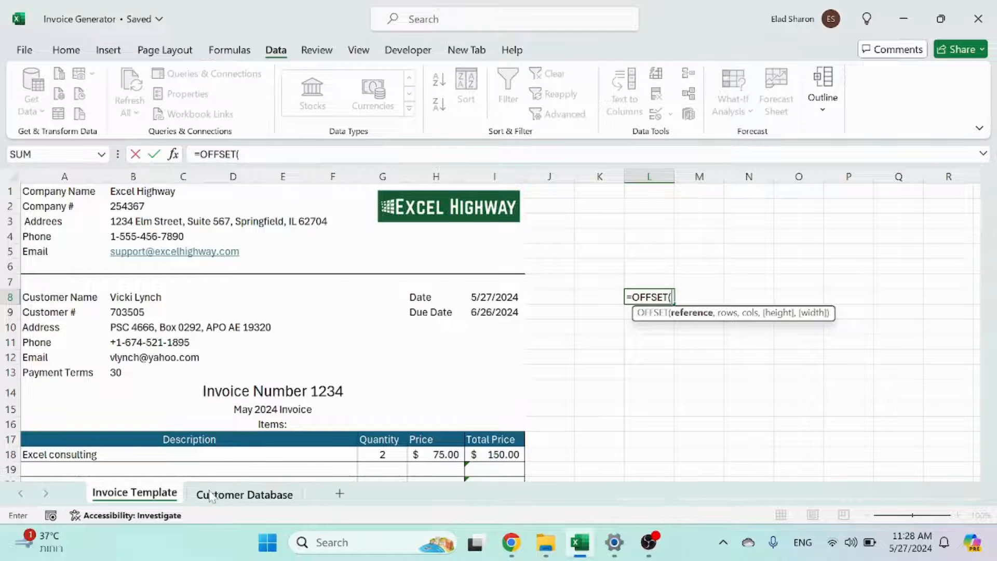
pyautogui.click(243, 495)
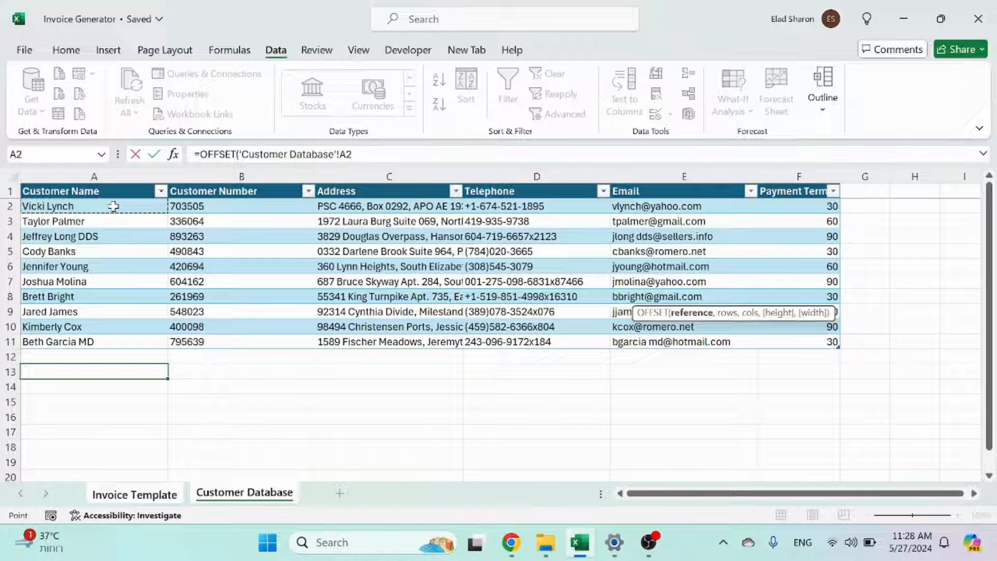
pyautogui.write(',')
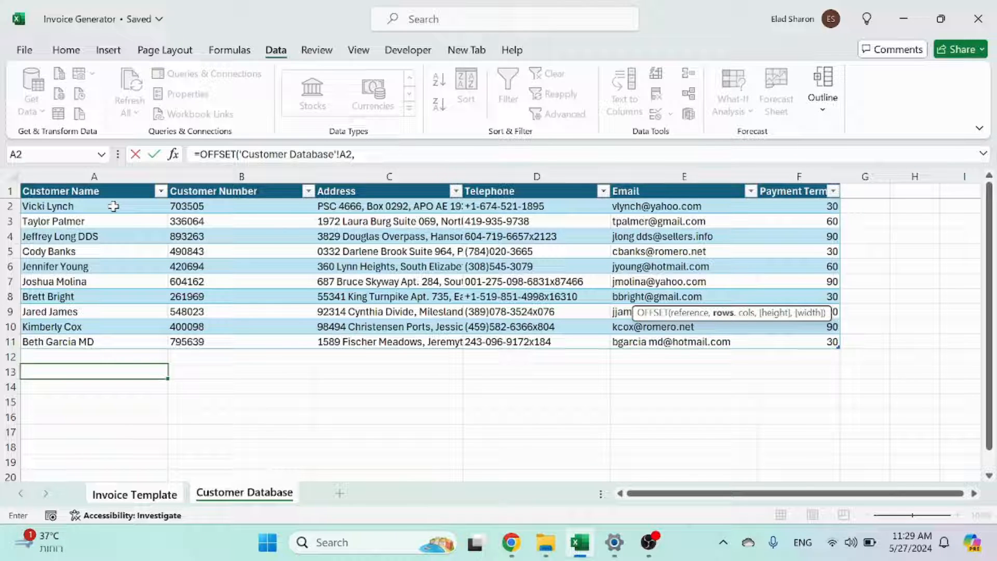
pyautogui.write(',')
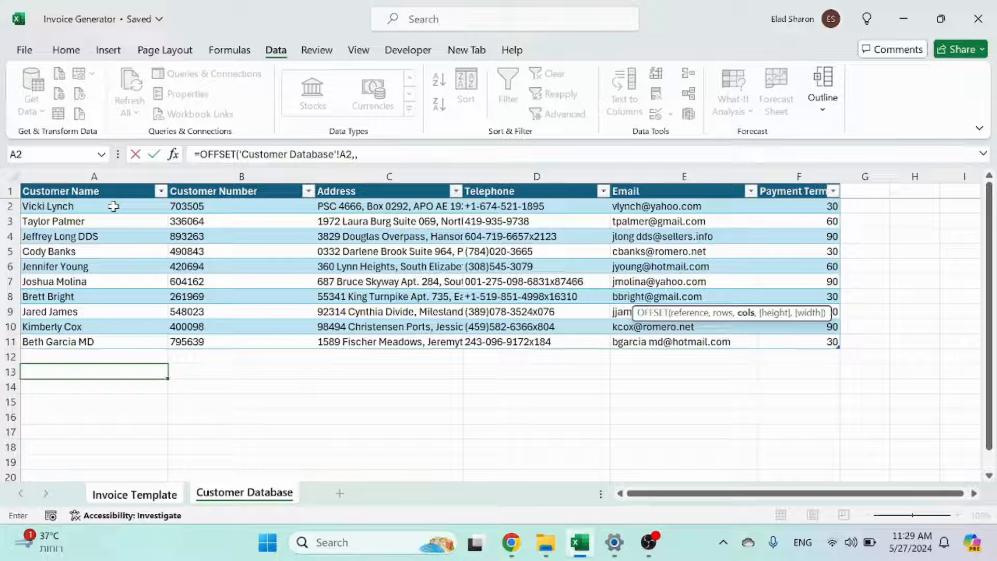
pyautogui.write(',')
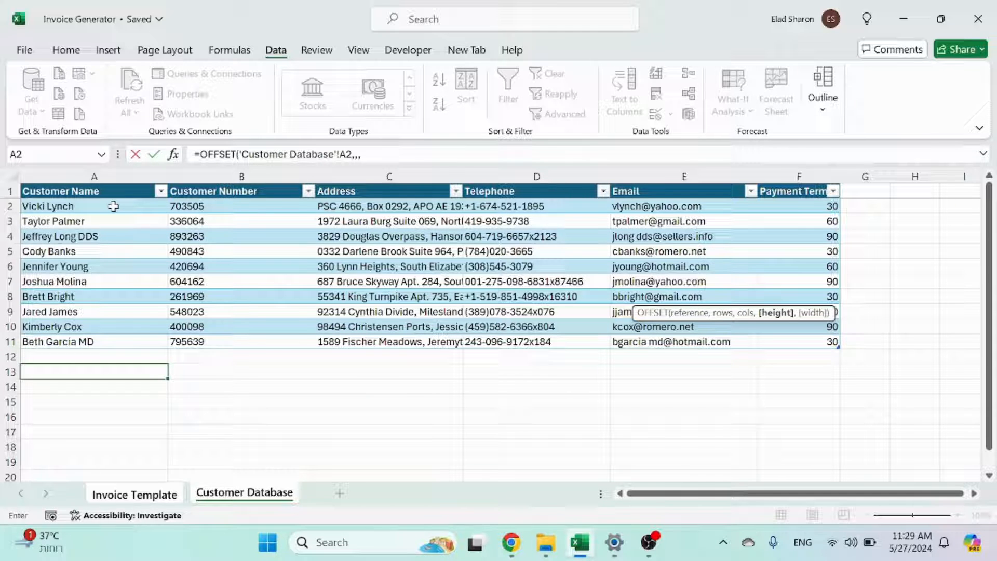
pyautogui.write('counta(')
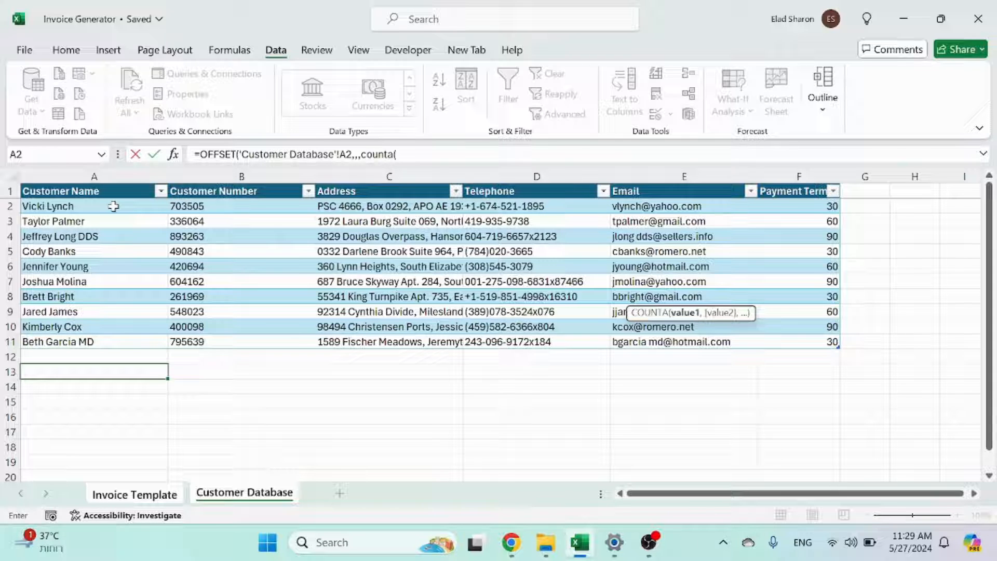
pyautogui.click(93, 177)
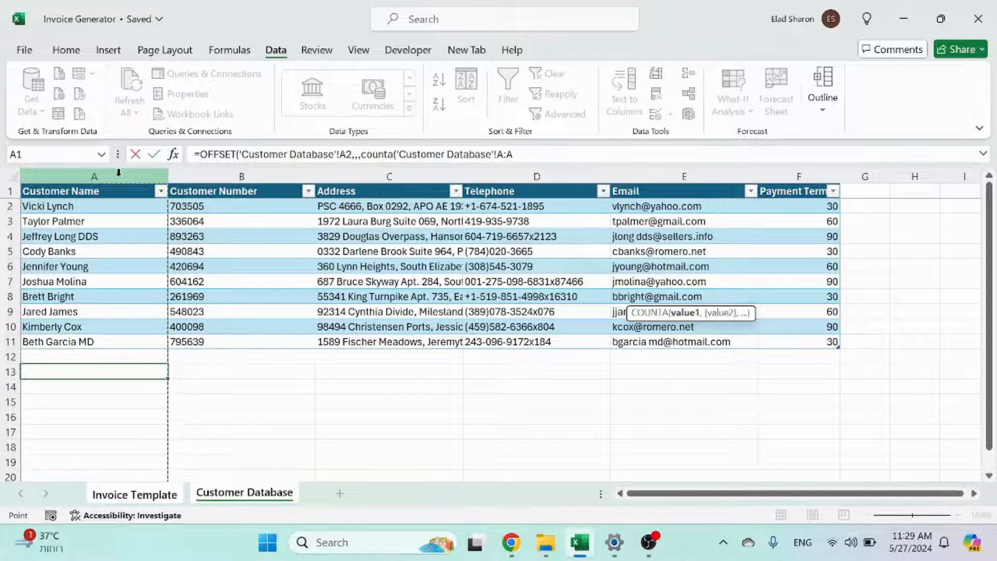
pyautogui.write('-1')
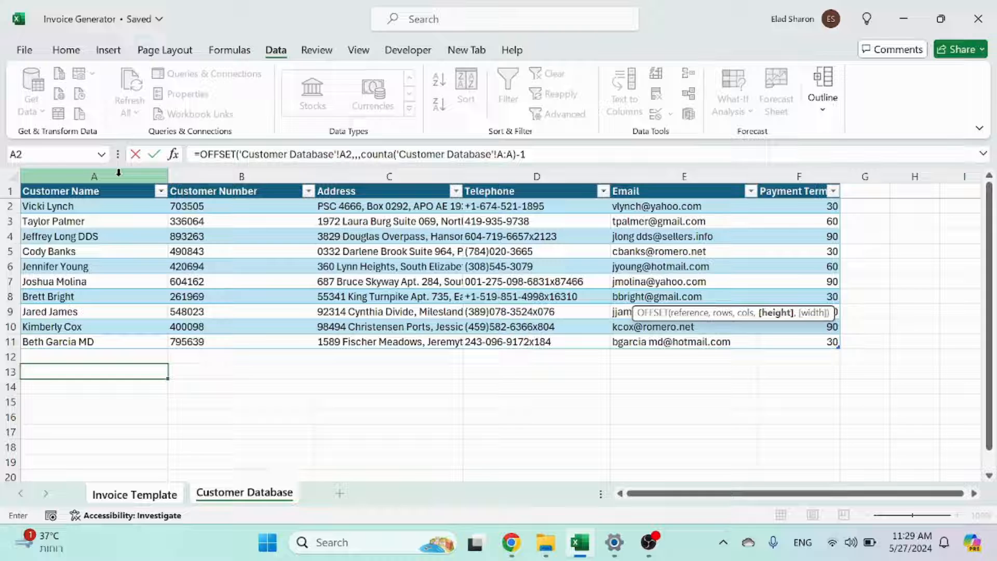
pyautogui.write(',)')
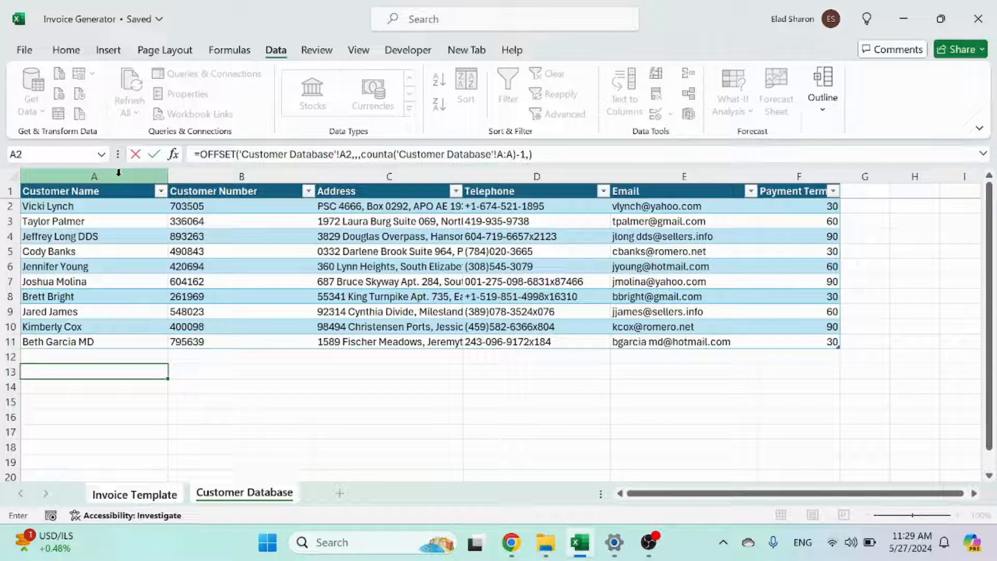
pyautogui.click(134, 494)
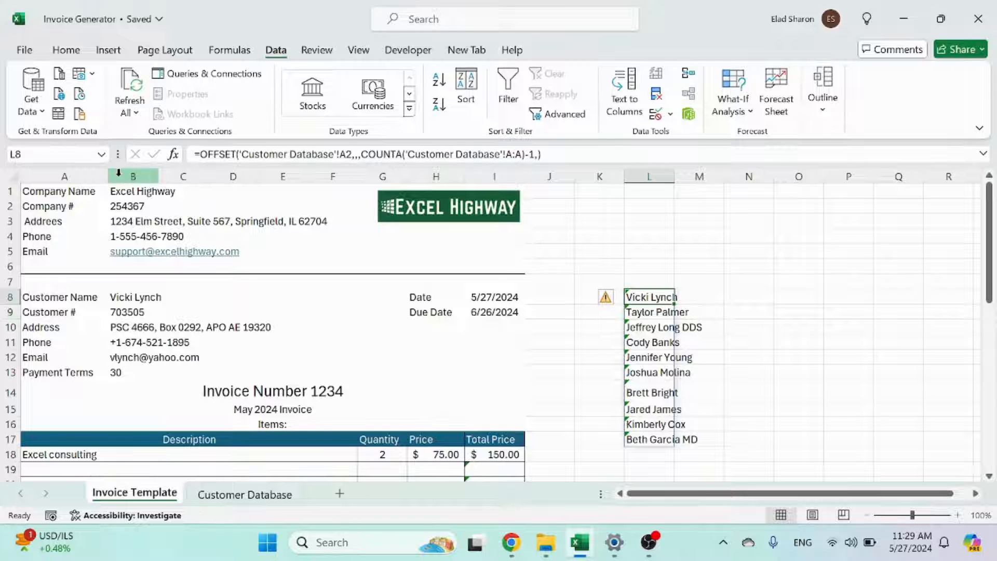
pyautogui.moveTo(550, 169)
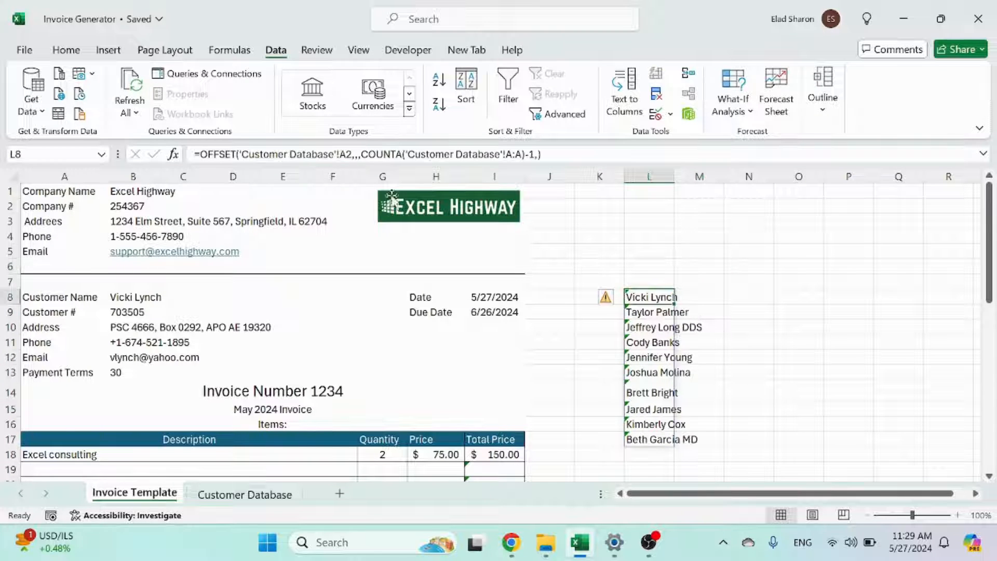
# Step: Set B8's data validation to a List sourced from the OFFSET/COUNTA name formula
pyautogui.click(134, 297)
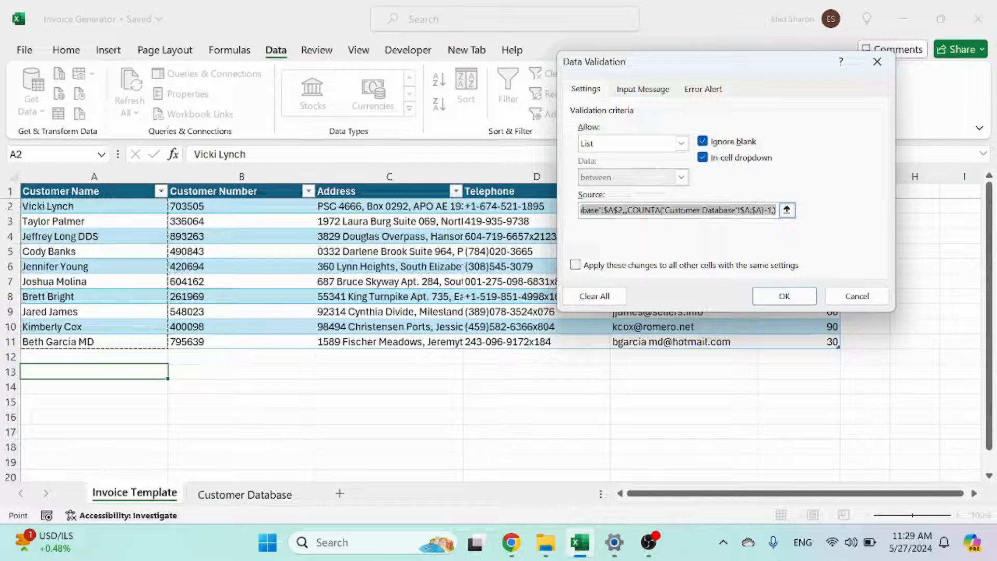
pyautogui.click(783, 296)
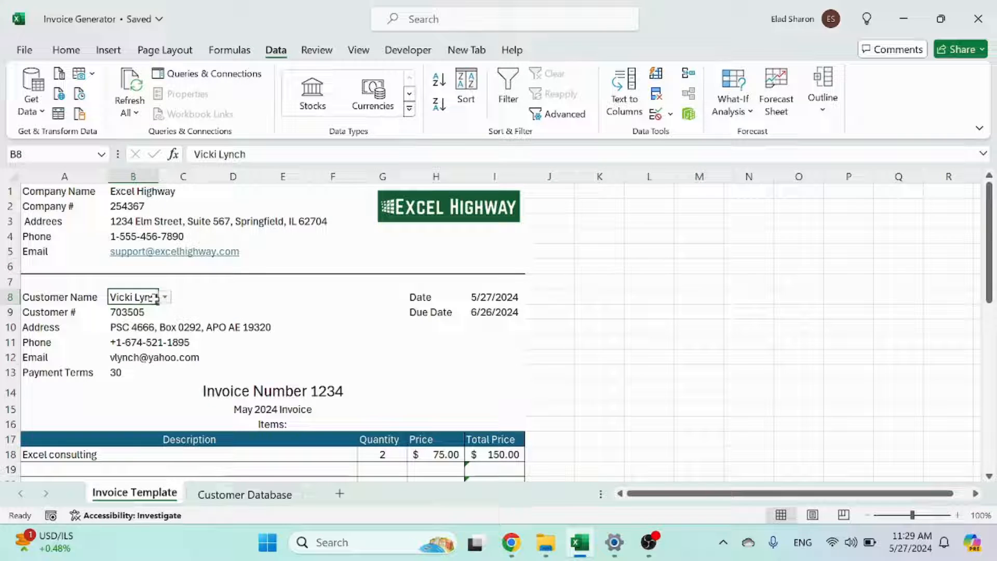
# Step: Check the VLOOKUP formulas behind customer number B9 and payment terms B13 against the database
pyautogui.click(132, 312)
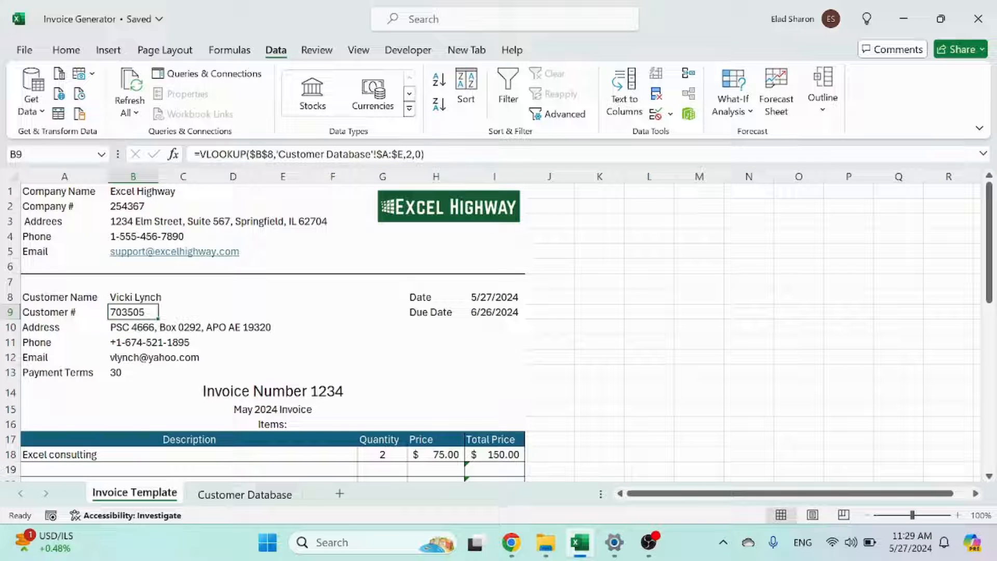
pyautogui.doubleClick(133, 311)
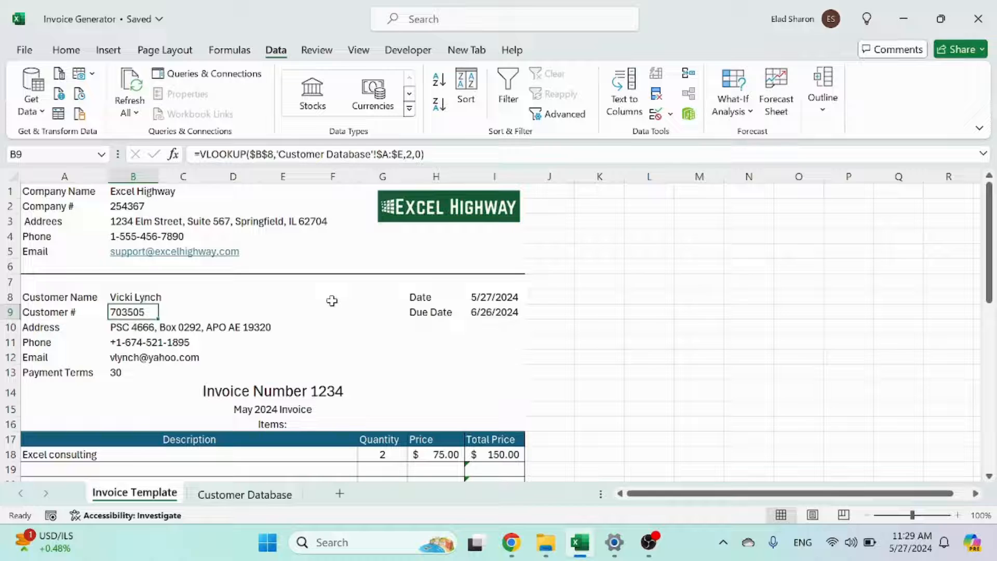
pyautogui.click(244, 494)
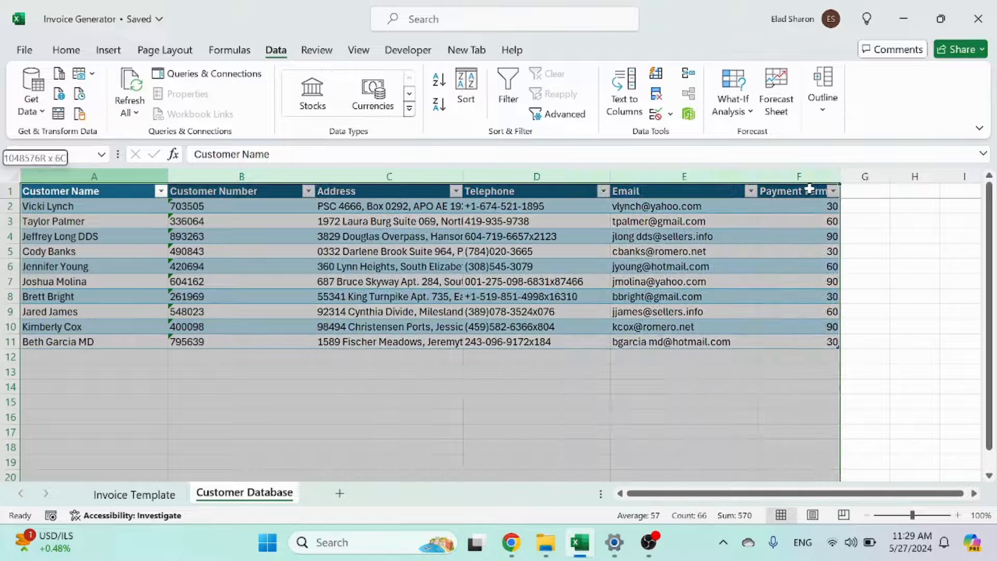
pyautogui.click(388, 266)
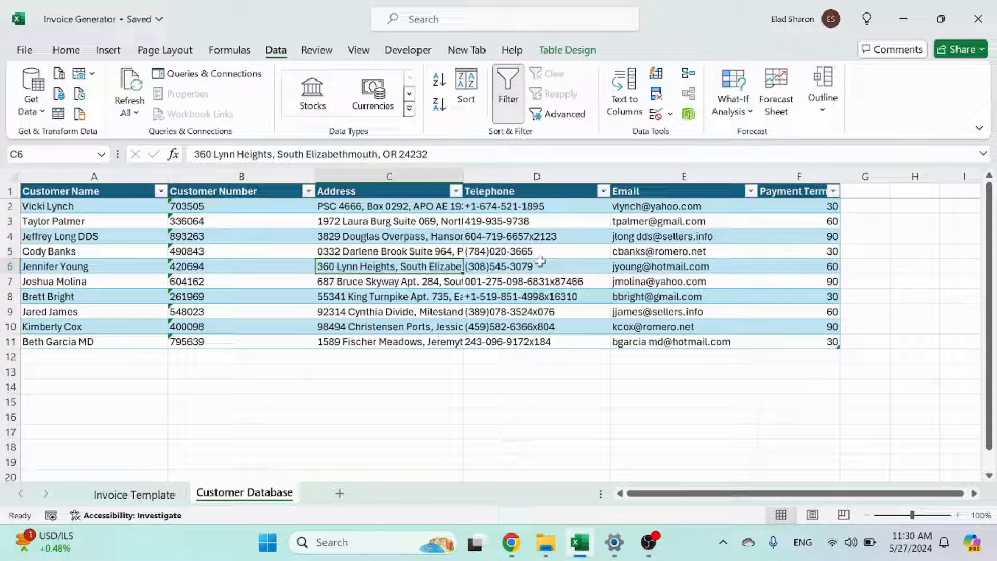
pyautogui.click(134, 494)
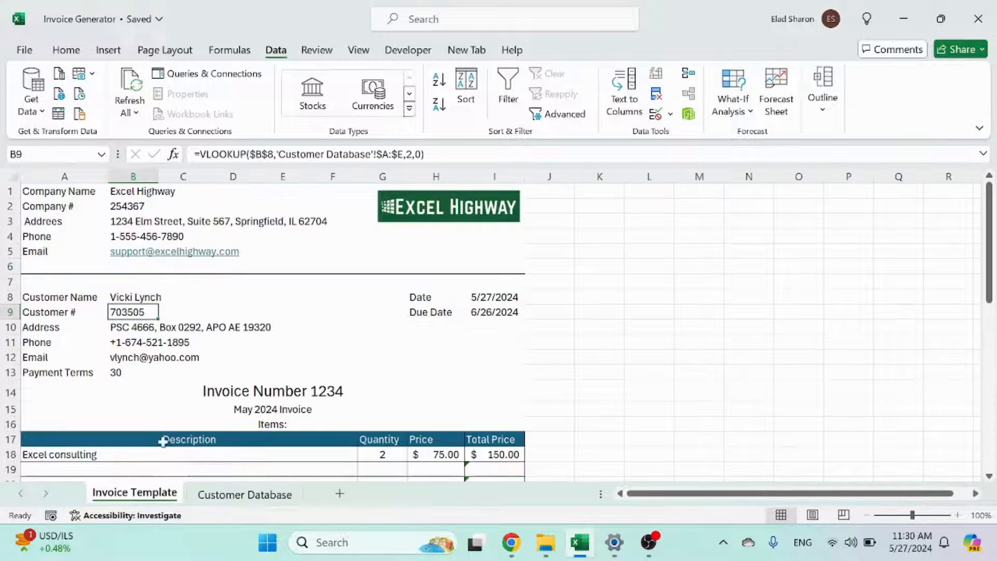
pyautogui.moveTo(113, 289)
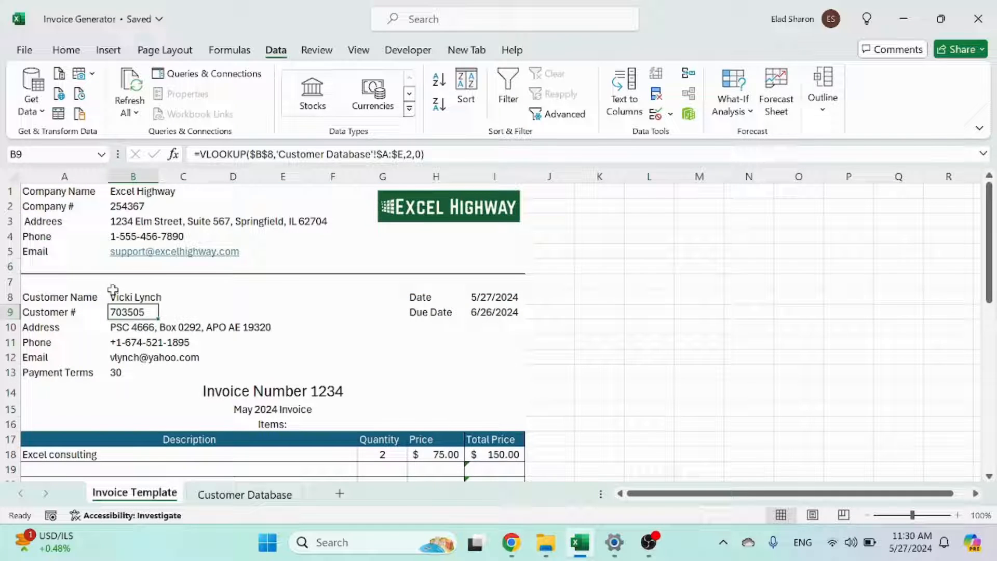
pyautogui.click(244, 494)
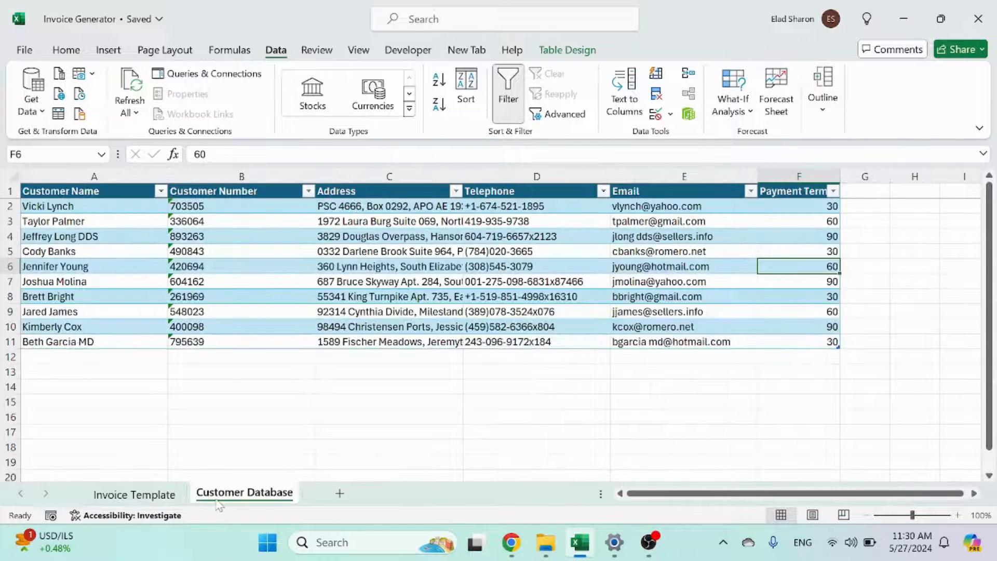
pyautogui.click(134, 494)
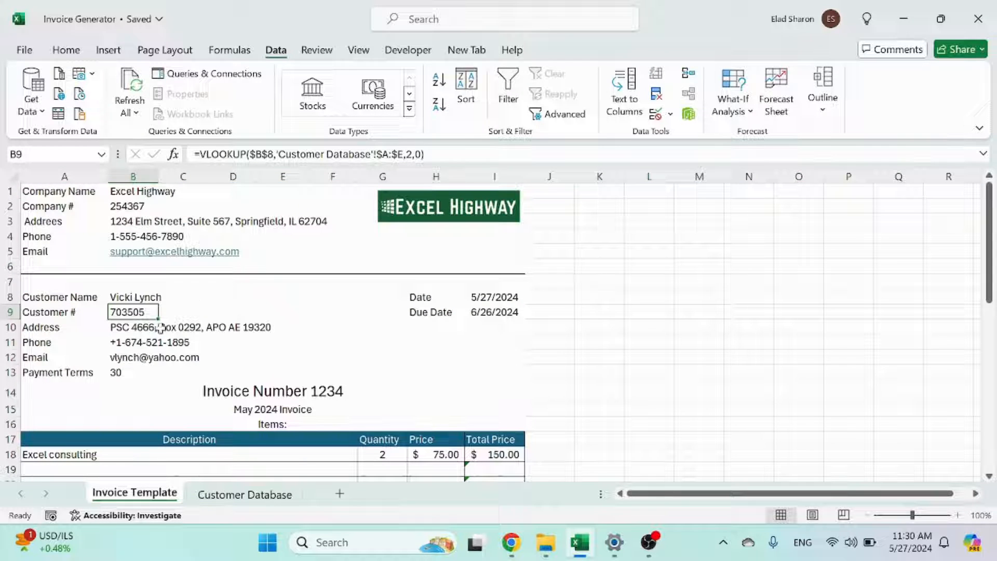
pyautogui.click(133, 373)
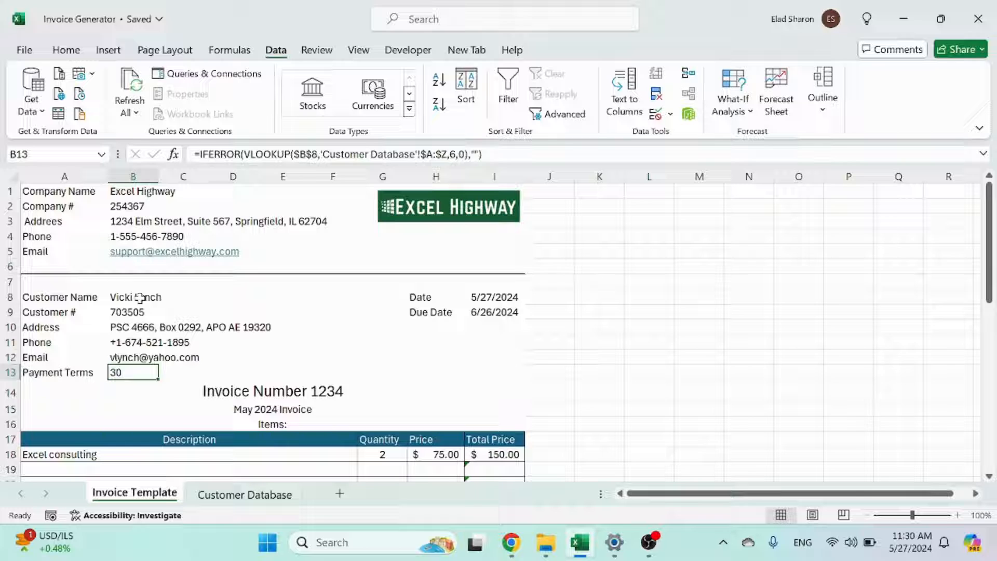
pyautogui.click(164, 297)
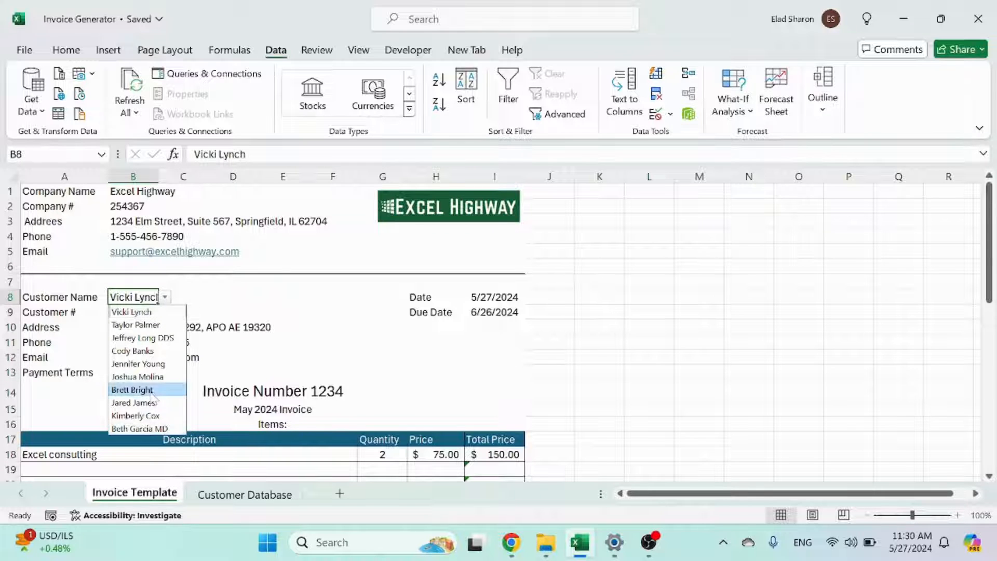
pyautogui.click(132, 389)
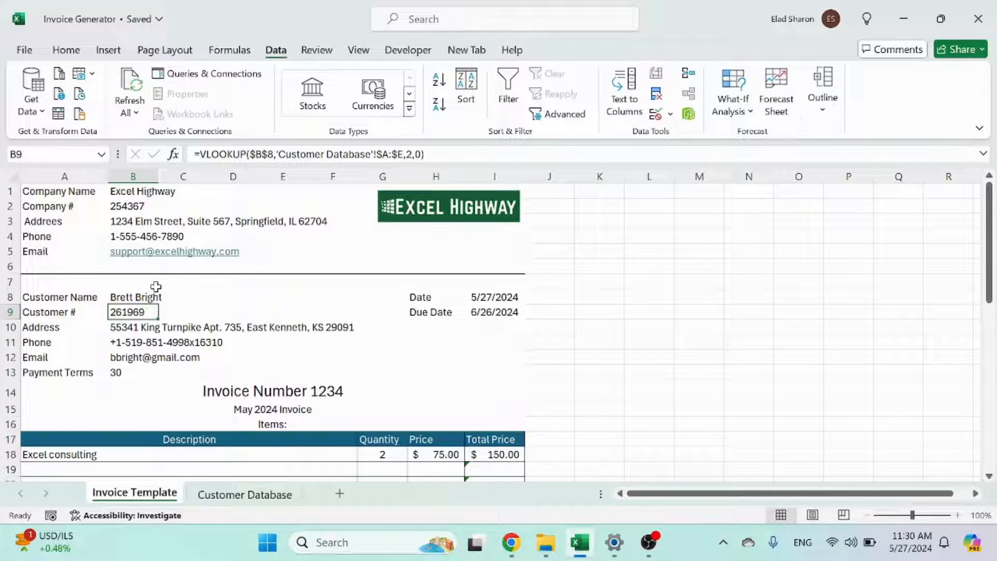
pyautogui.click(243, 494)
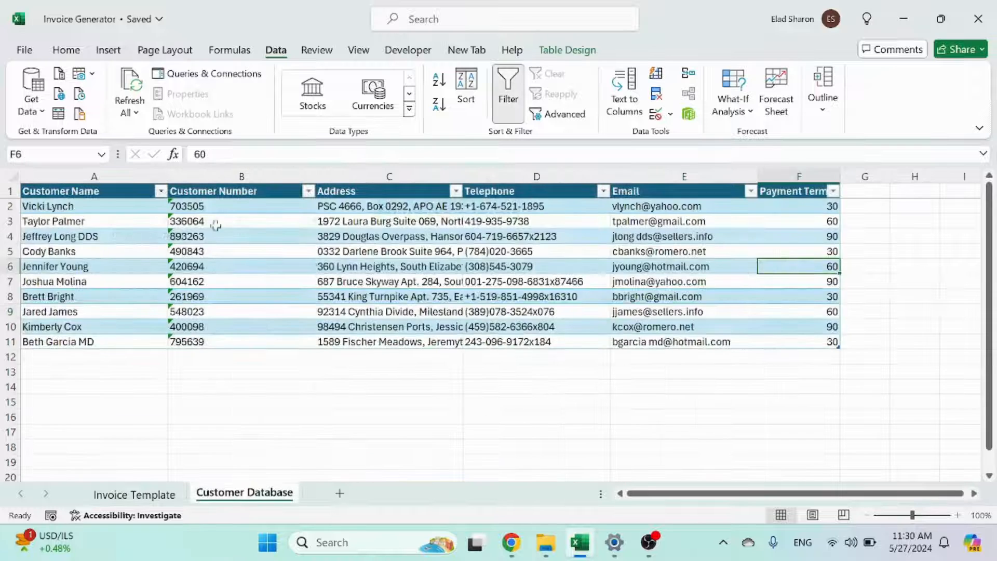
pyautogui.click(134, 494)
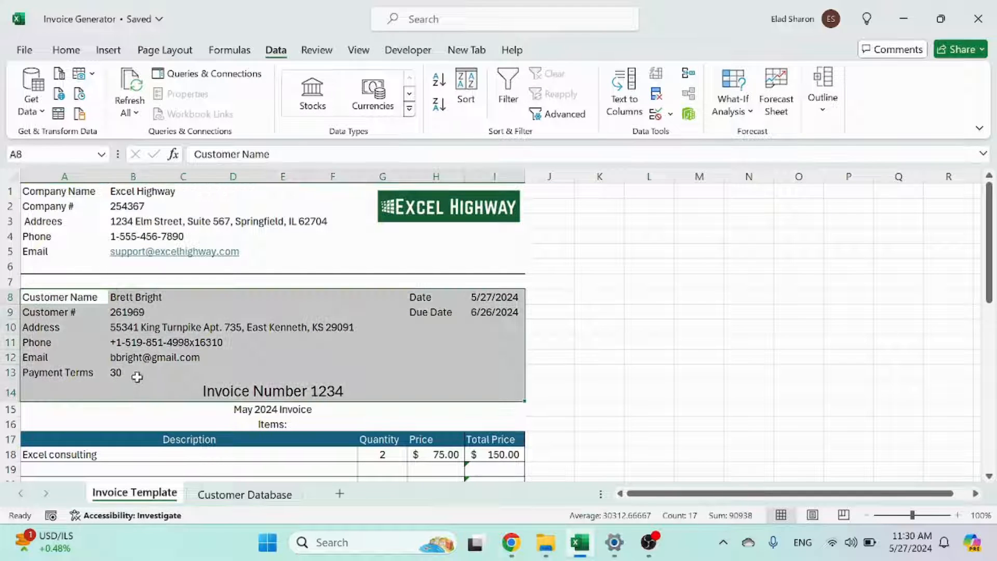
pyautogui.click(494, 297)
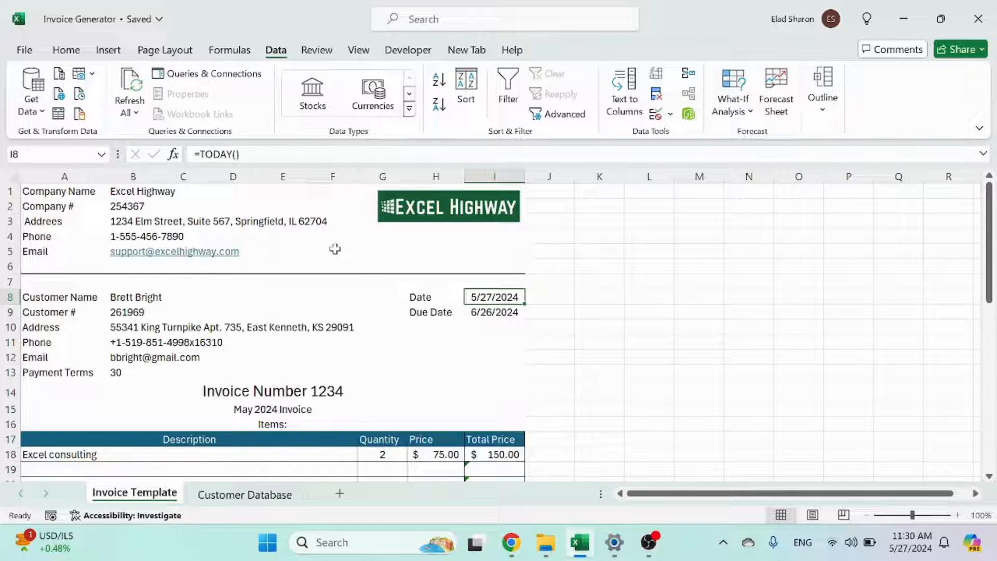
pyautogui.moveTo(213, 154)
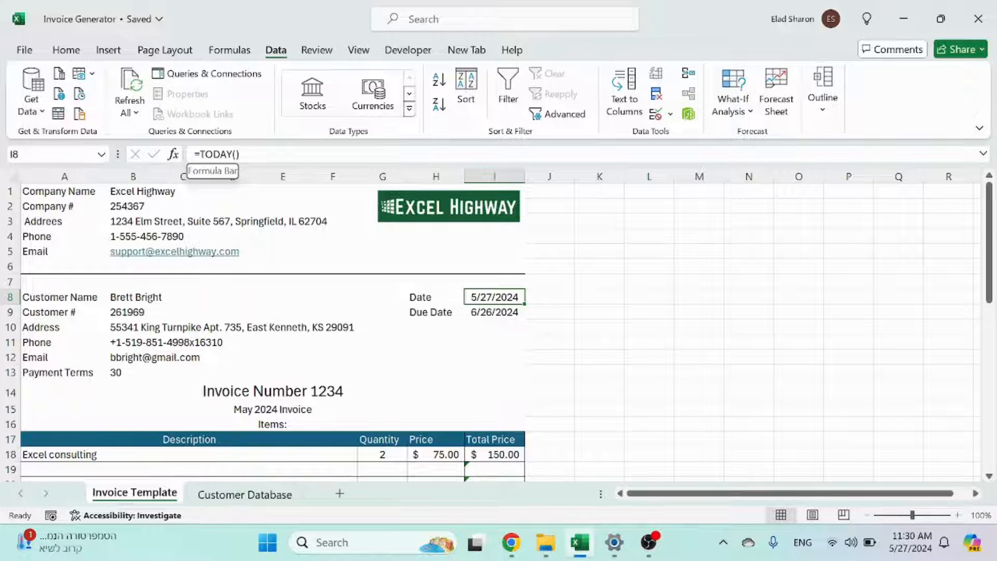
pyautogui.click(493, 311)
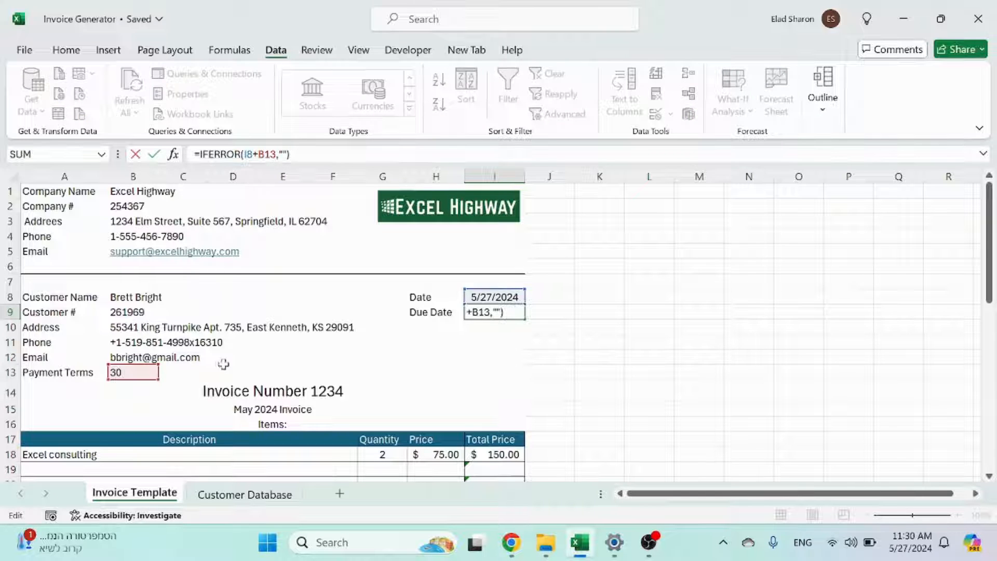
pyautogui.moveTo(126, 371)
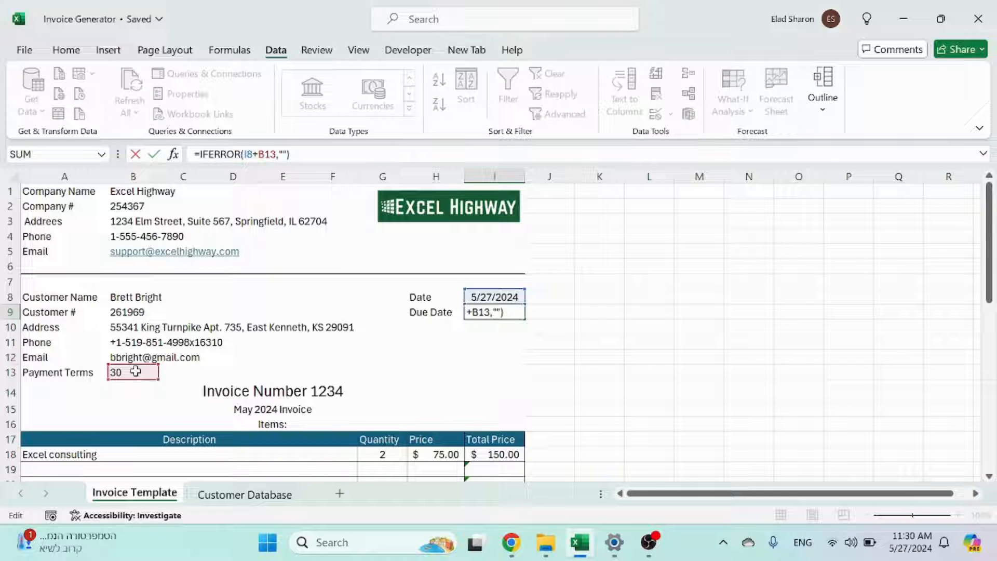
pyautogui.moveTo(248, 216)
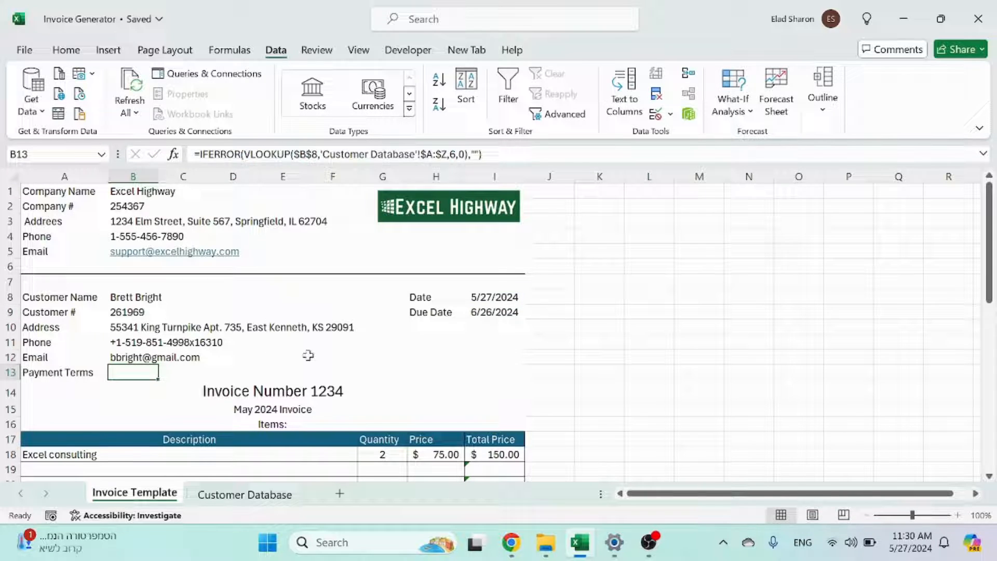
pyautogui.write('30')
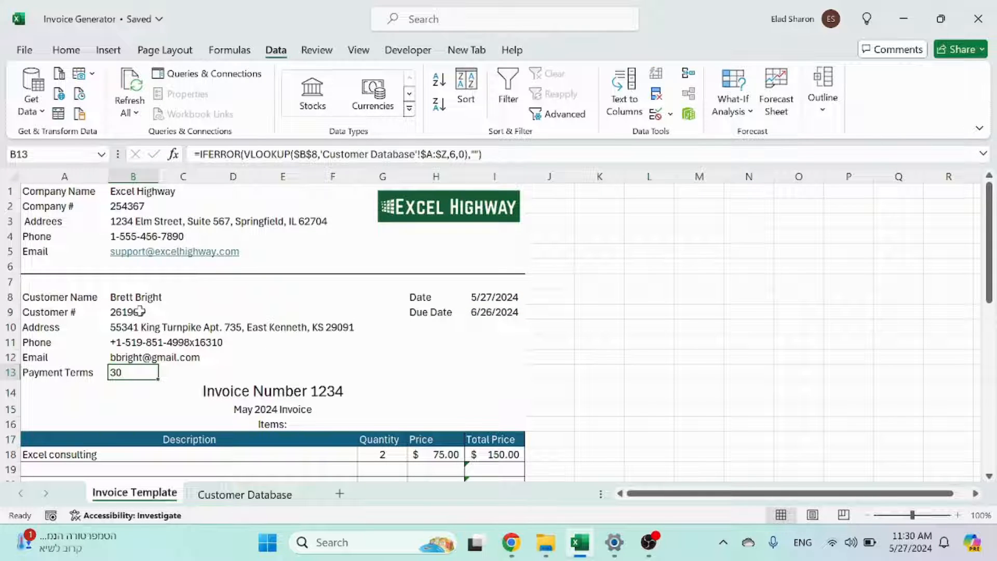
pyautogui.click(133, 296)
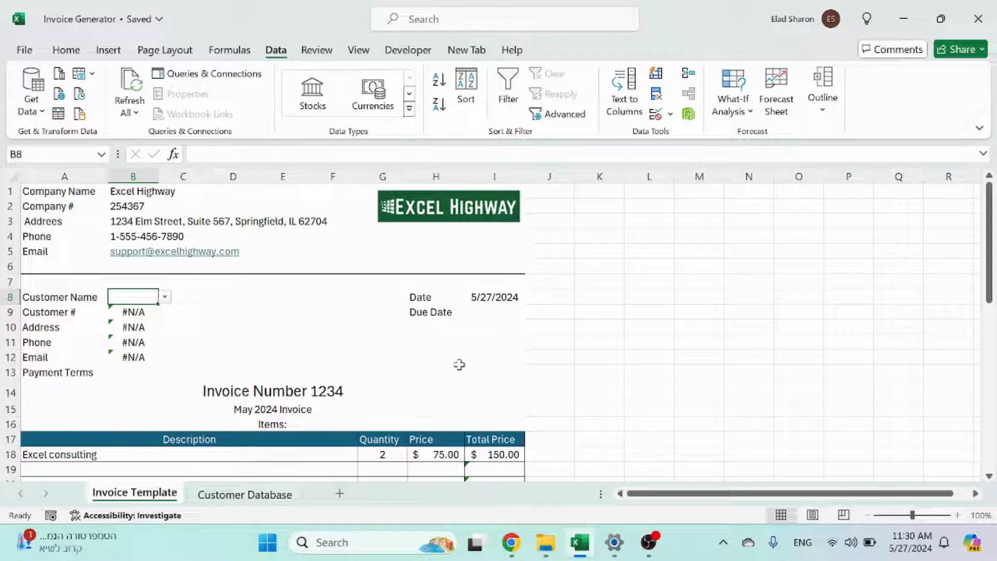
pyautogui.moveTo(491, 312)
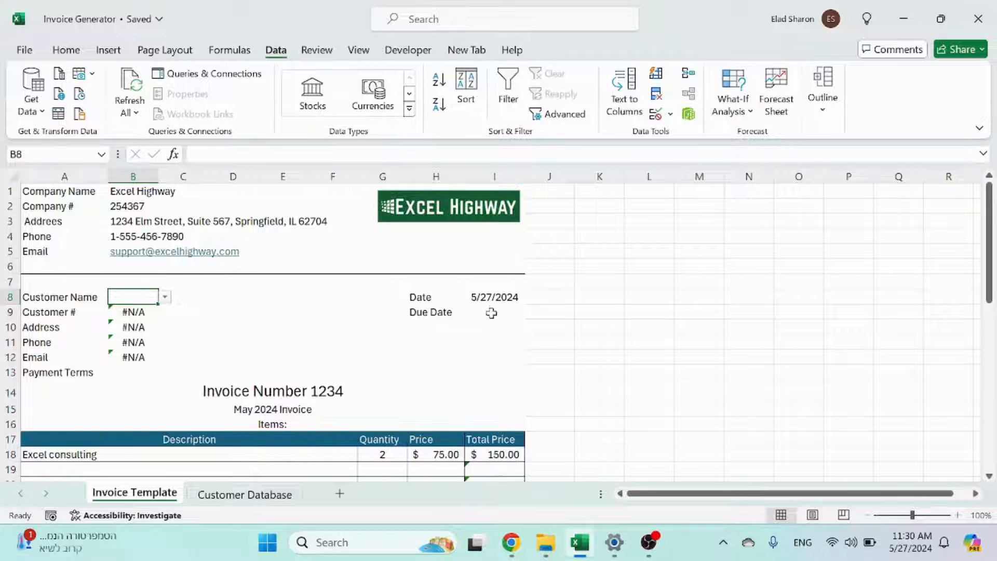
pyautogui.click(493, 311)
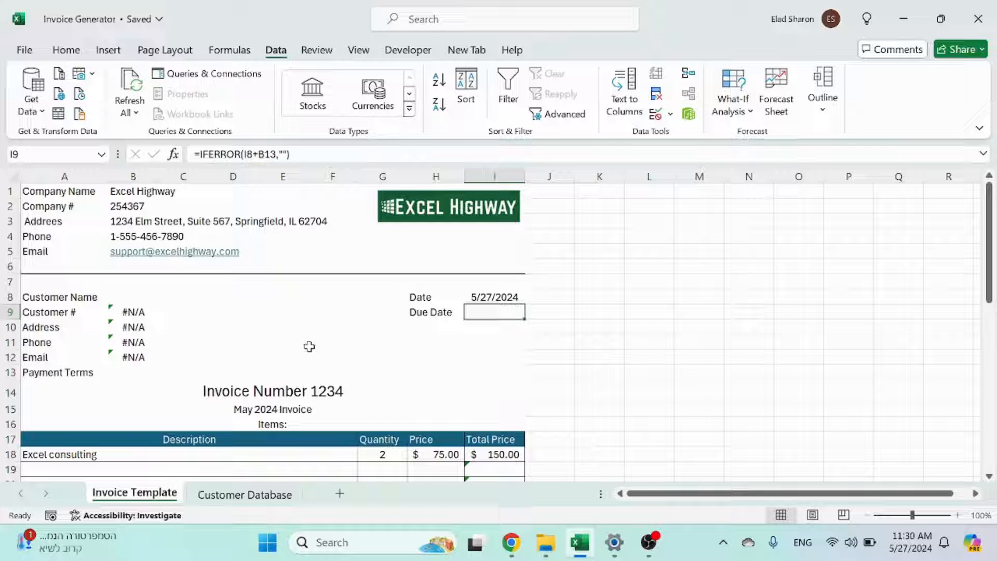
pyautogui.click(133, 296)
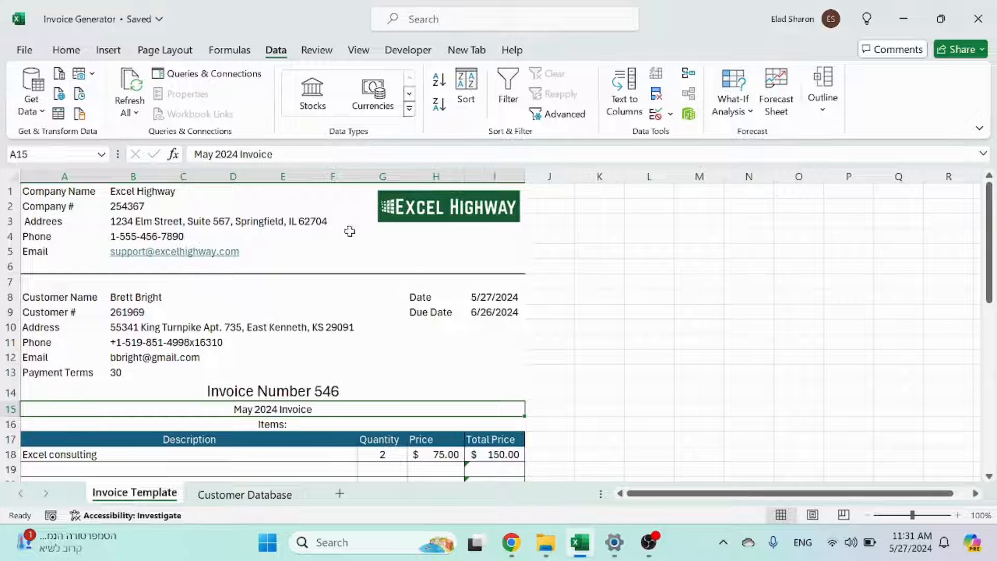
# Step: Edit the invoice subtitle in row 15 and scroll down to the item table
pyautogui.scroll(-3)
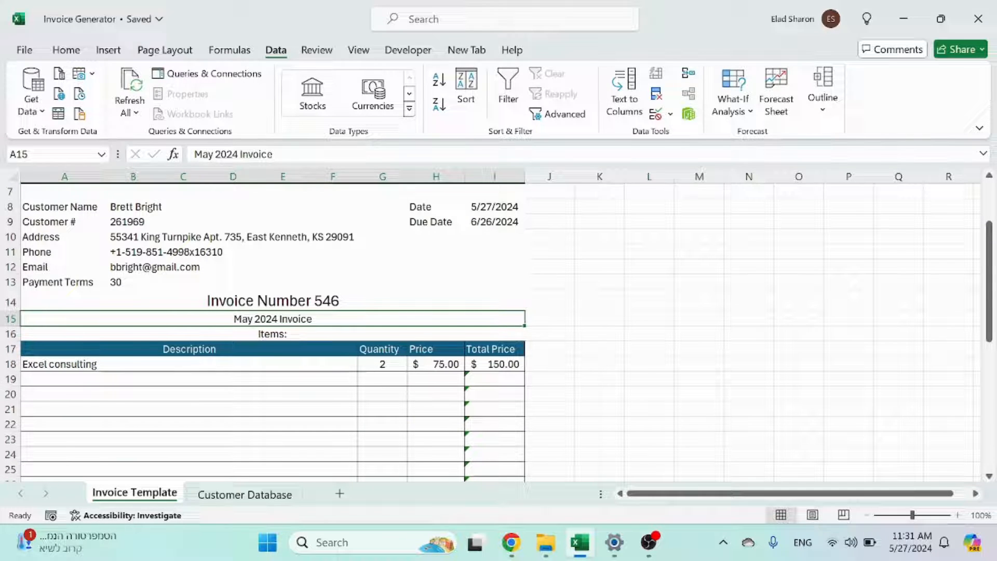
pyautogui.doubleClick(272, 319)
pyautogui.write('Work for Project X')
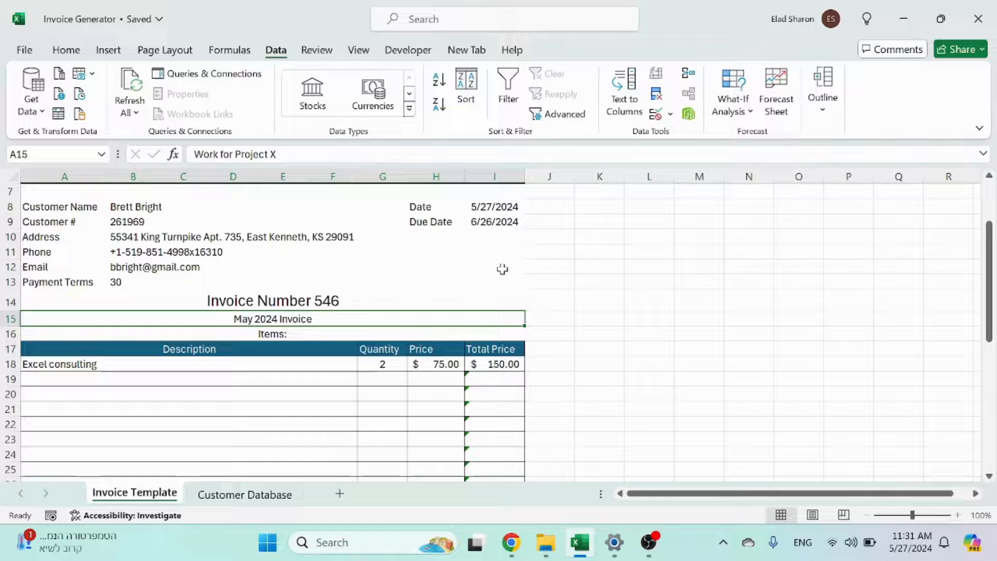
pyautogui.scroll(-3)
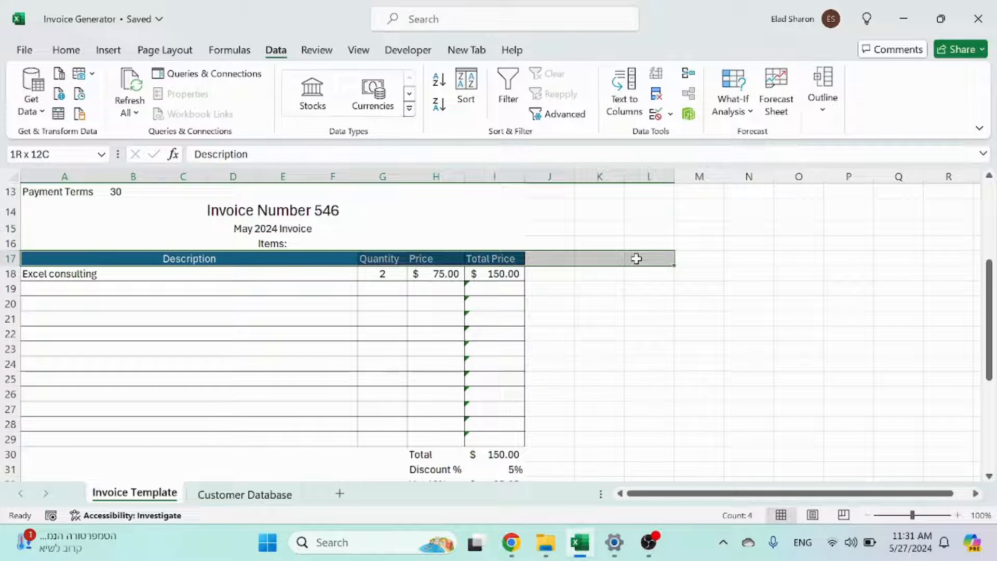
pyautogui.scroll(3)
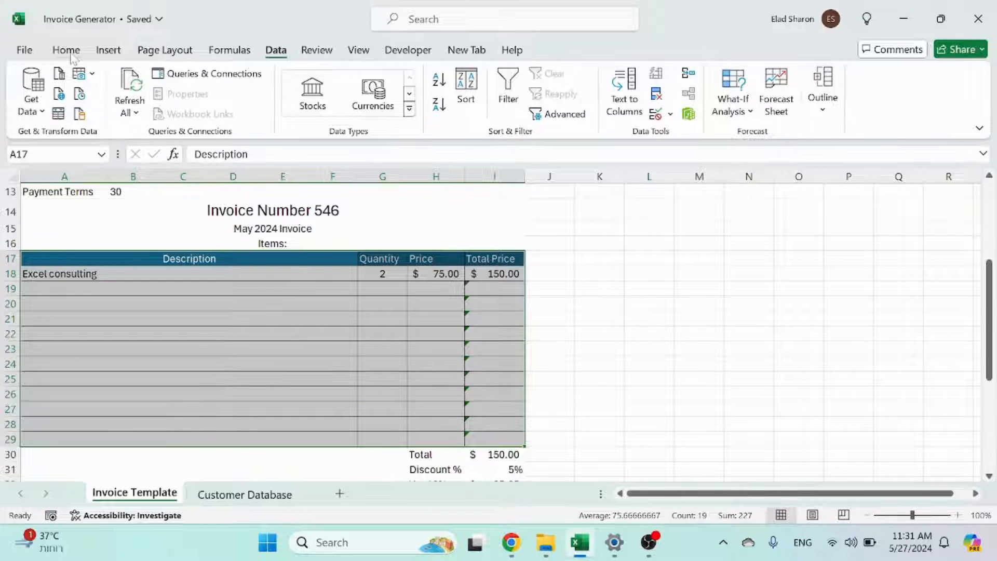
pyautogui.click(66, 50)
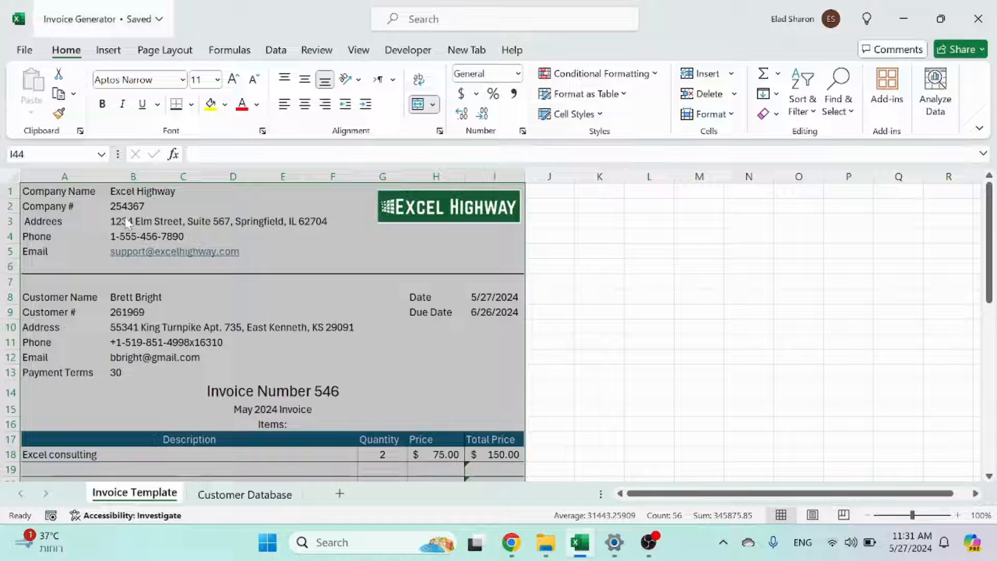
pyautogui.click(646, 220)
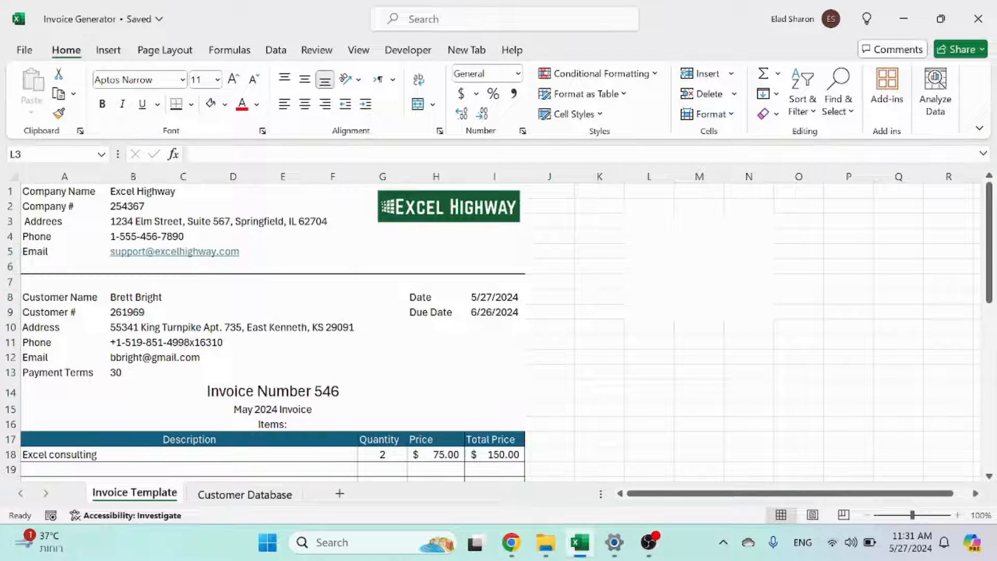
pyautogui.click(648, 356)
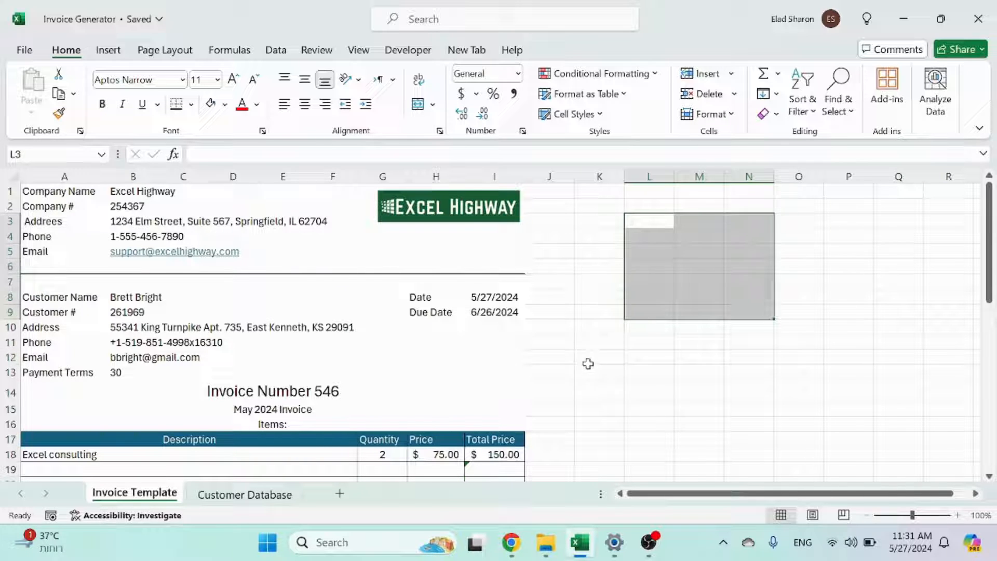
pyautogui.click(648, 342)
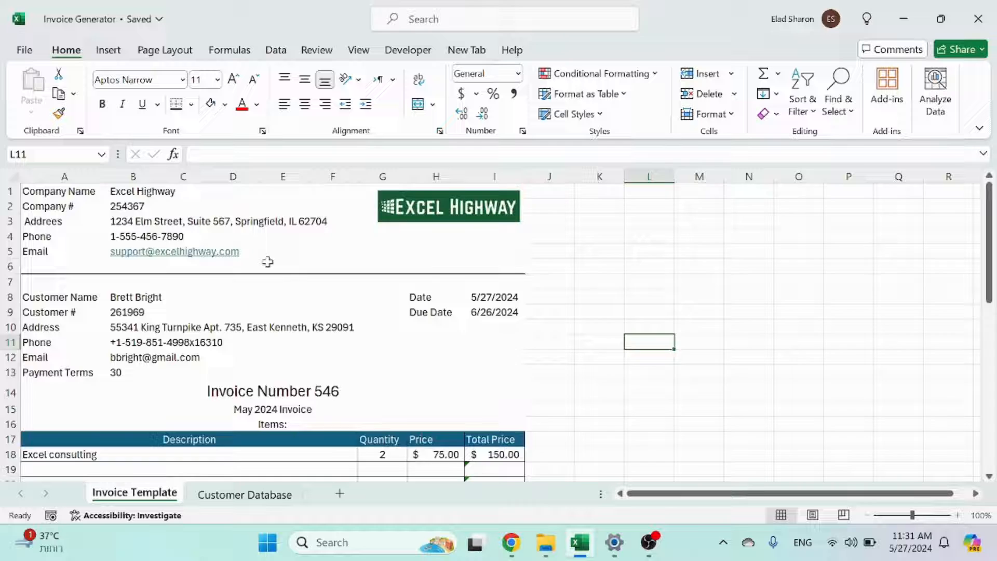
pyautogui.scroll(-3)
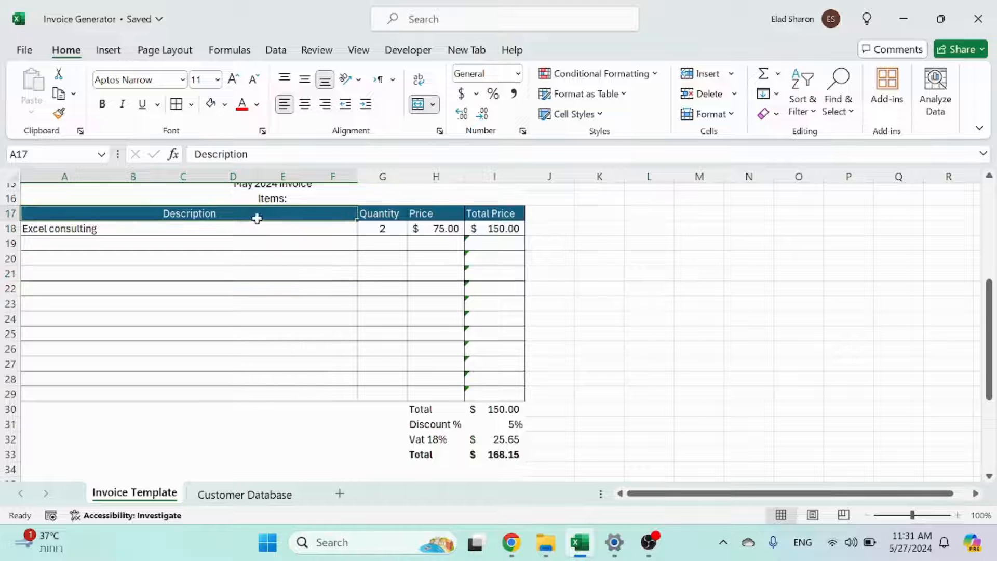
# Step: Add a second item row with description Excel file in A19
pyautogui.click(225, 104)
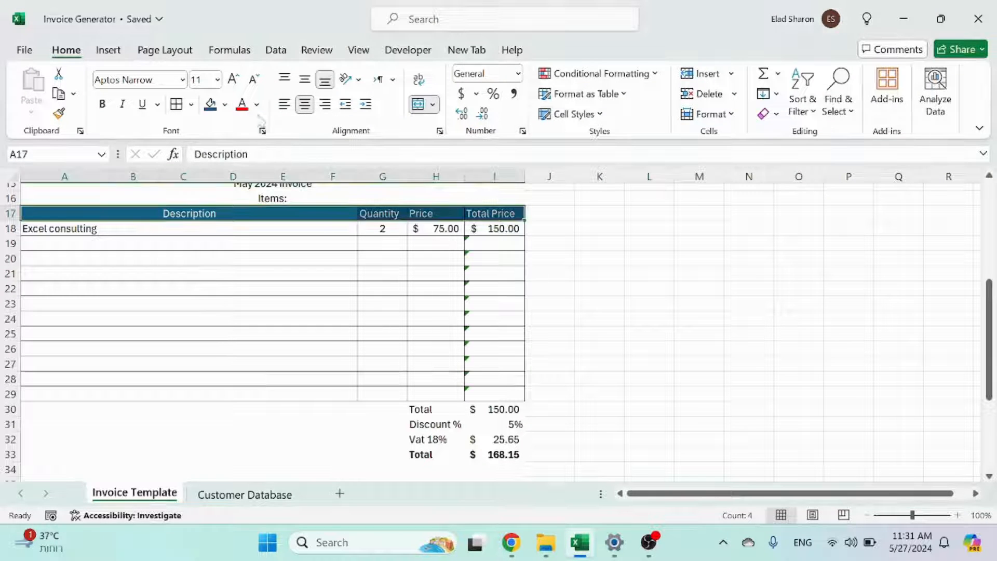
pyautogui.click(598, 303)
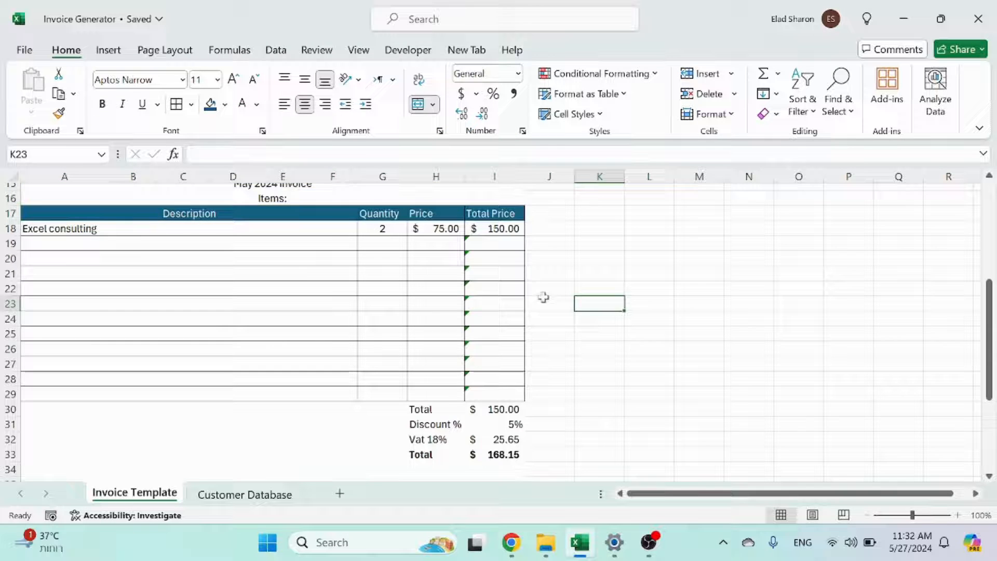
pyautogui.scroll(3)
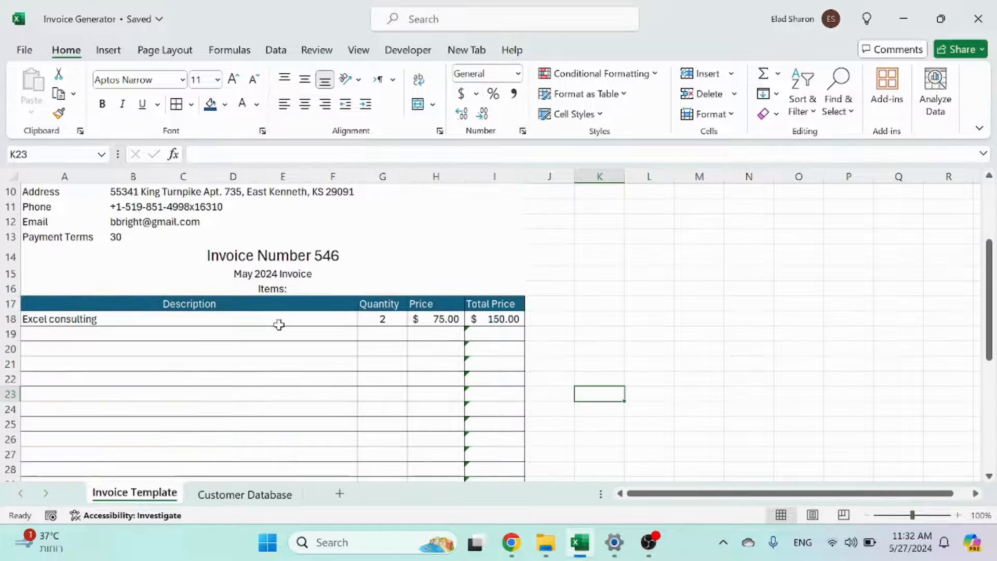
pyautogui.click(435, 303)
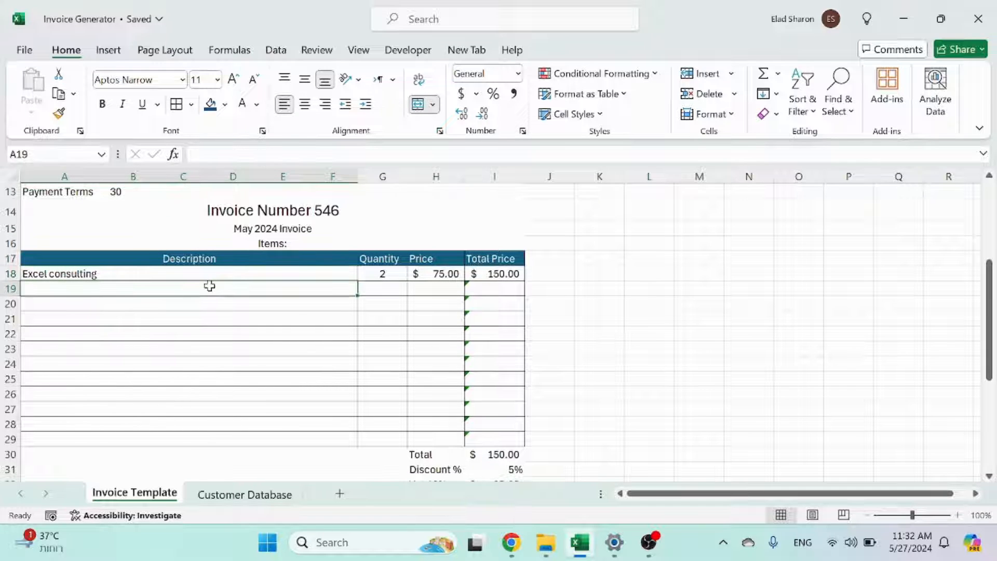
pyautogui.moveTo(235, 290)
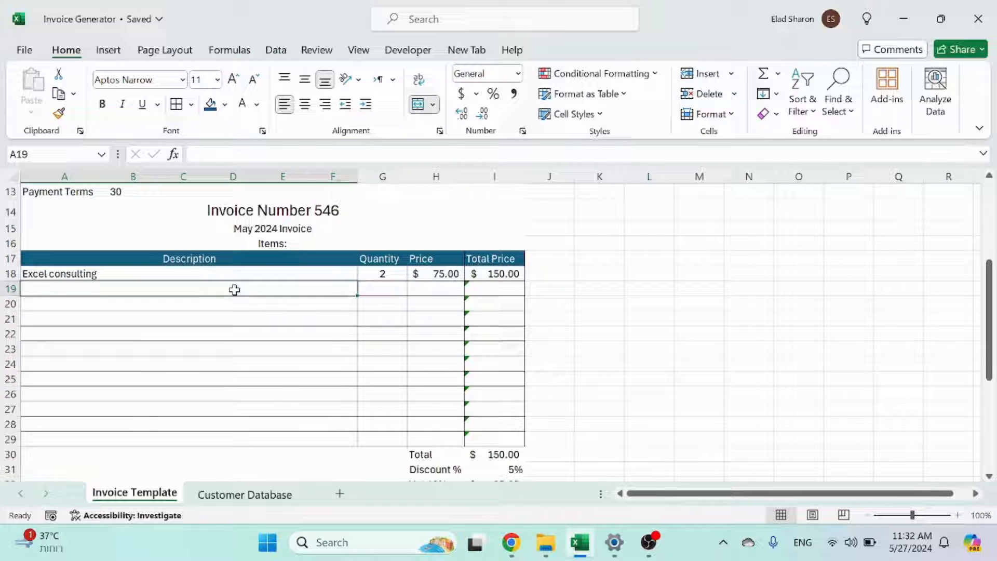
pyautogui.write('Excel file')
pyautogui.click(382, 289)
pyautogui.write('1')
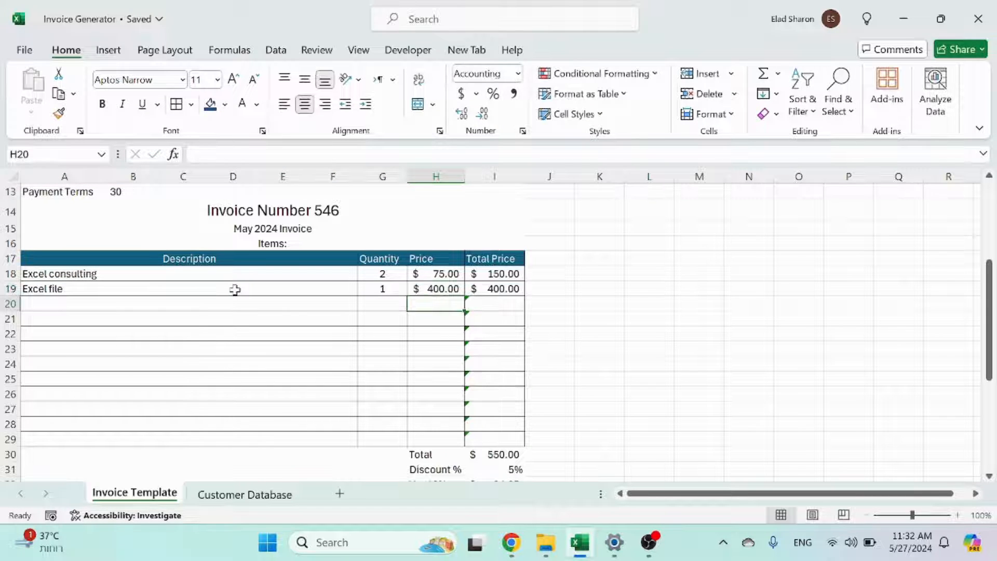
# Step: Inspect the Total Price formula in I18 and in an empty item row
pyautogui.click(495, 273)
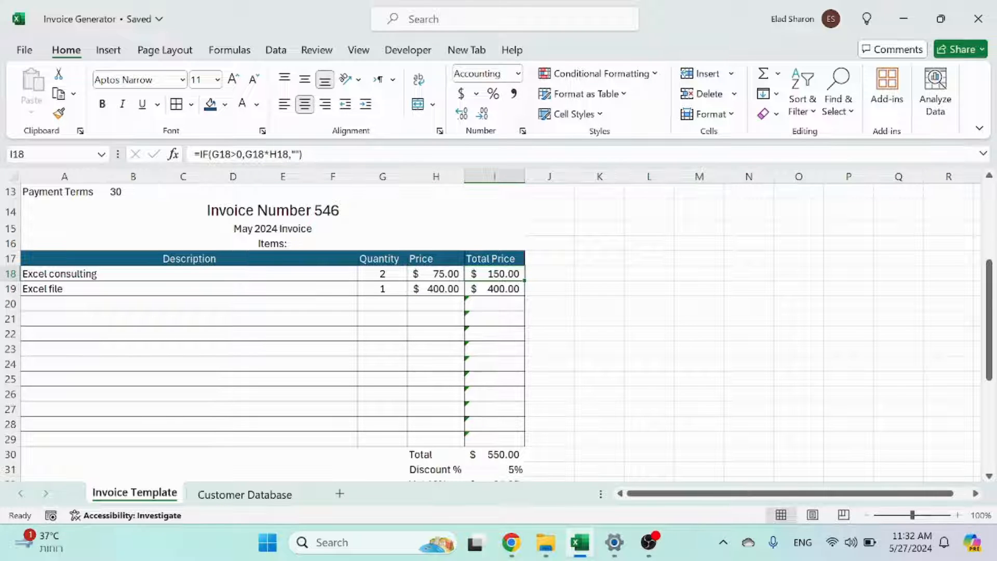
pyautogui.doubleClick(493, 273)
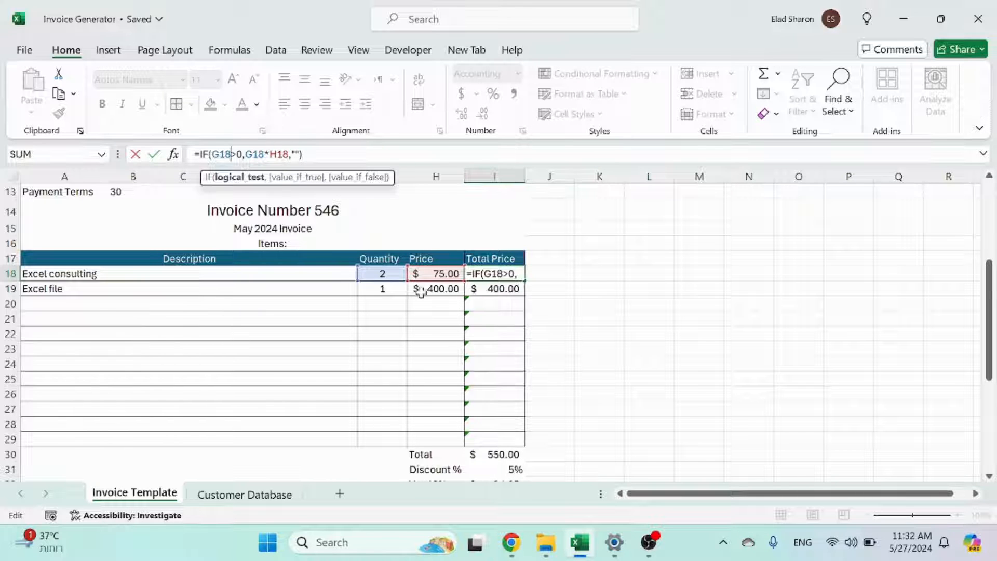
pyautogui.press('Return')
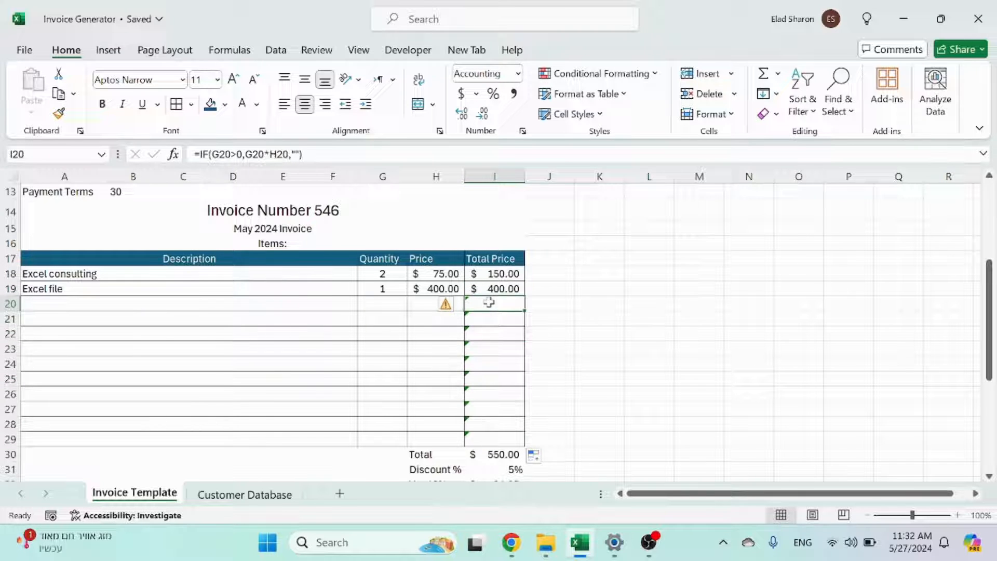
pyautogui.click(458, 305)
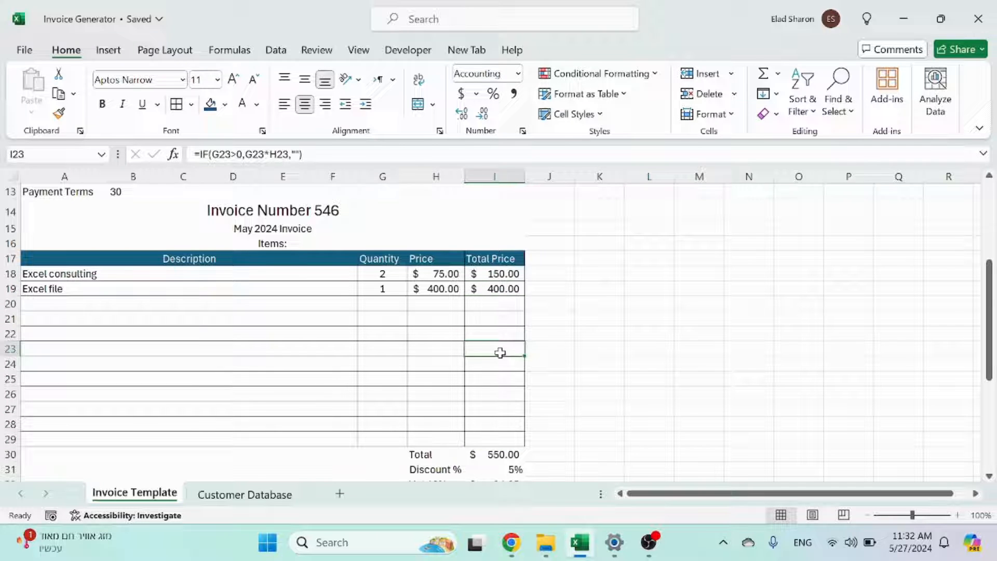
pyautogui.scroll(-3)
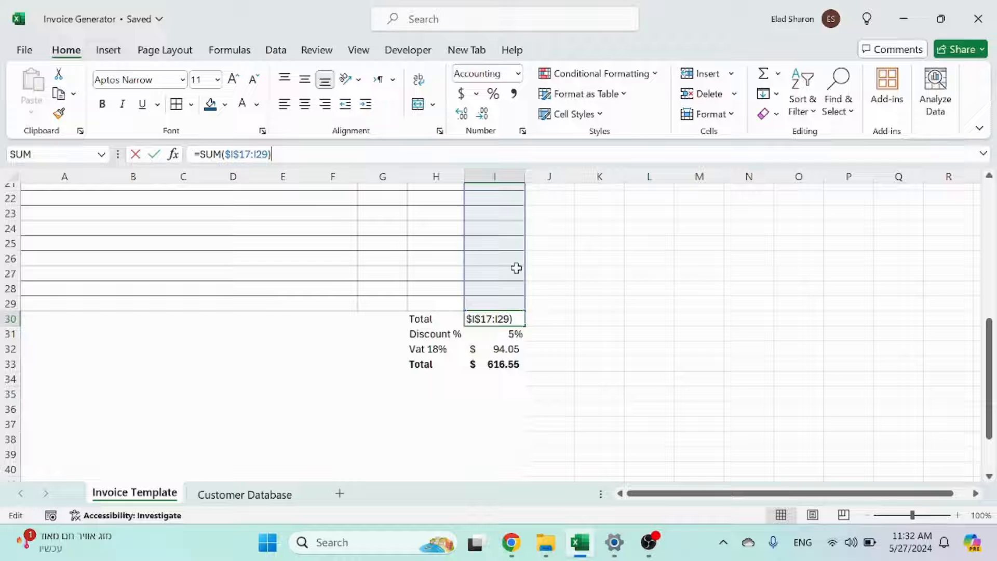
# Step: Label the $550 figure Sub Total, view the VAT formula, and begin editing the grand Total formula
pyautogui.scroll(3)
pyautogui.write('Sub To')
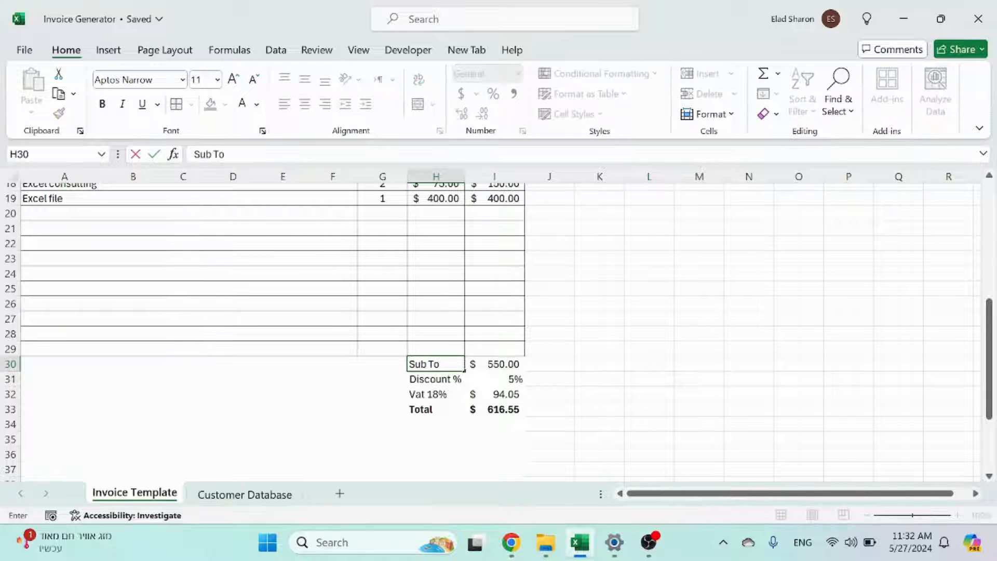
pyautogui.click(494, 393)
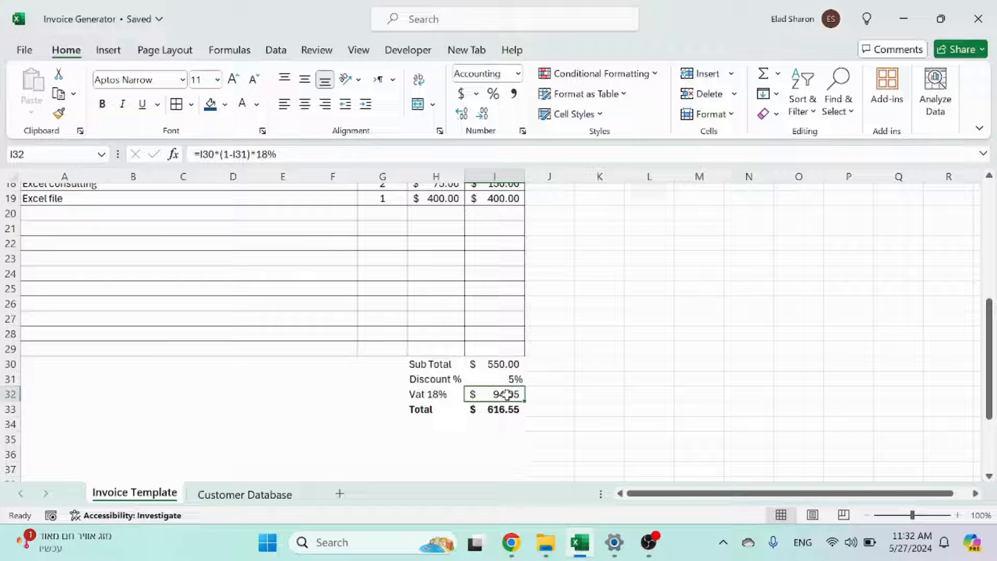
pyautogui.doubleClick(494, 394)
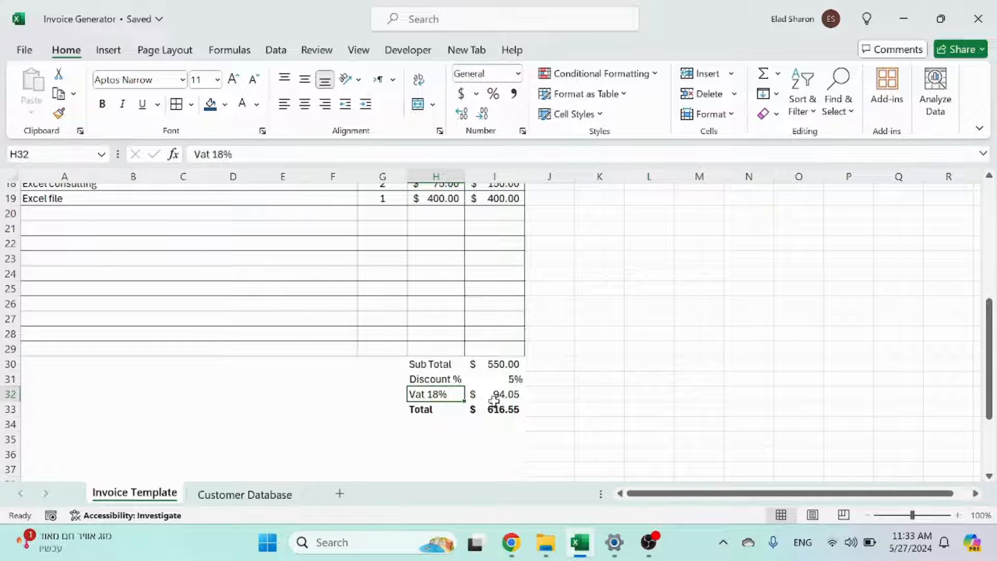
pyautogui.click(503, 393)
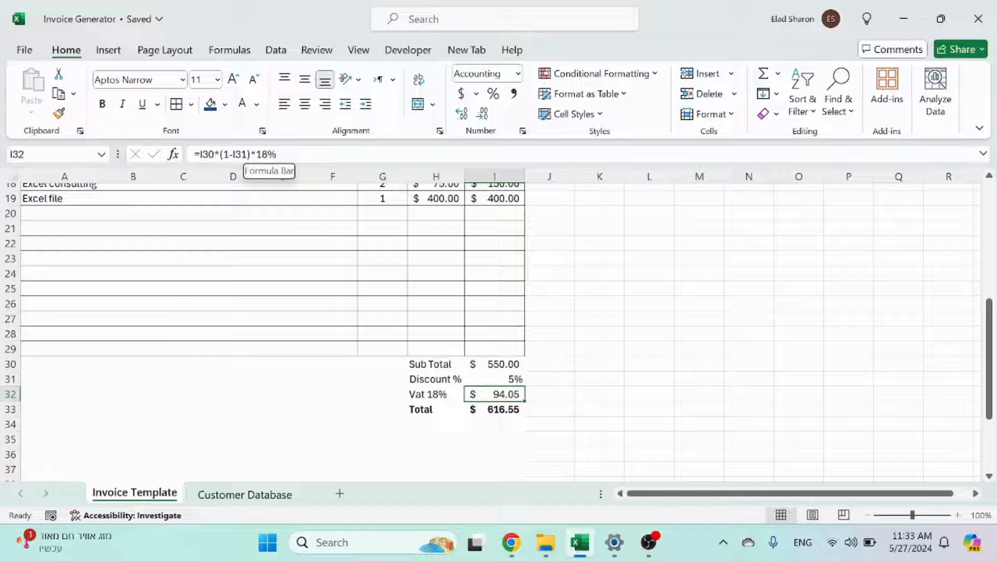
pyautogui.click(435, 393)
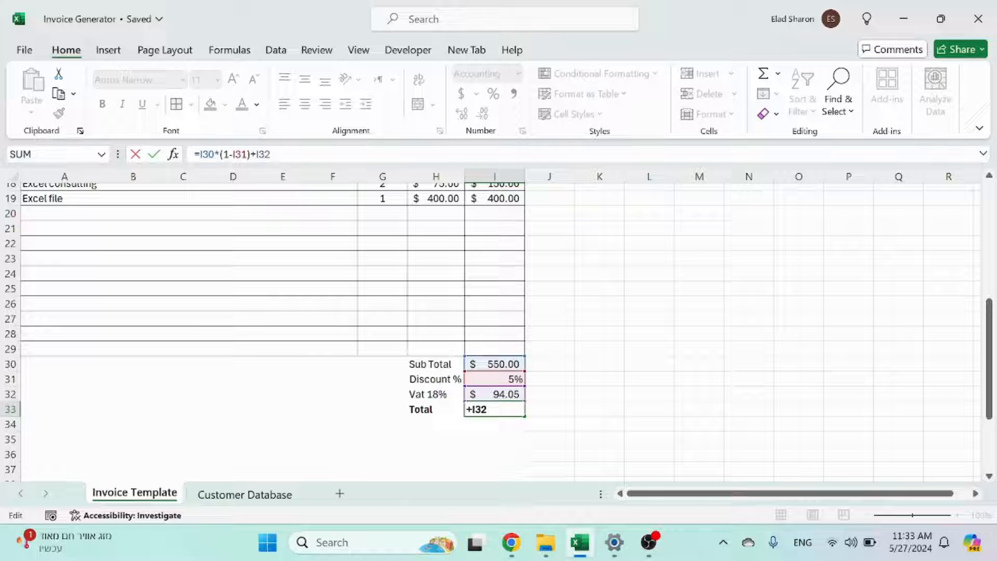
pyautogui.moveTo(517, 346)
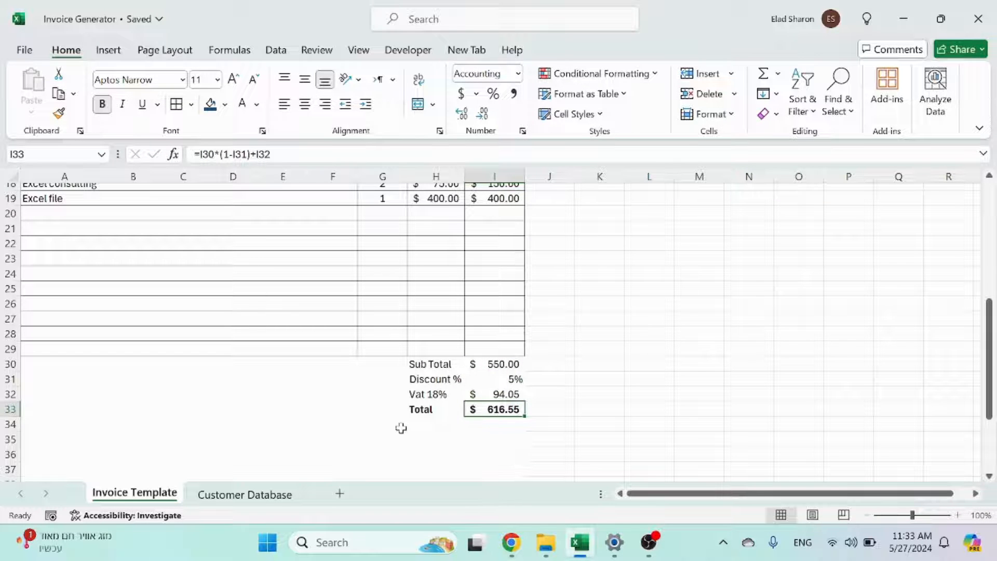
# Step: Move the selection off the Total cell and briefly visit the File screen before returning to the sheet
pyautogui.scroll(3)
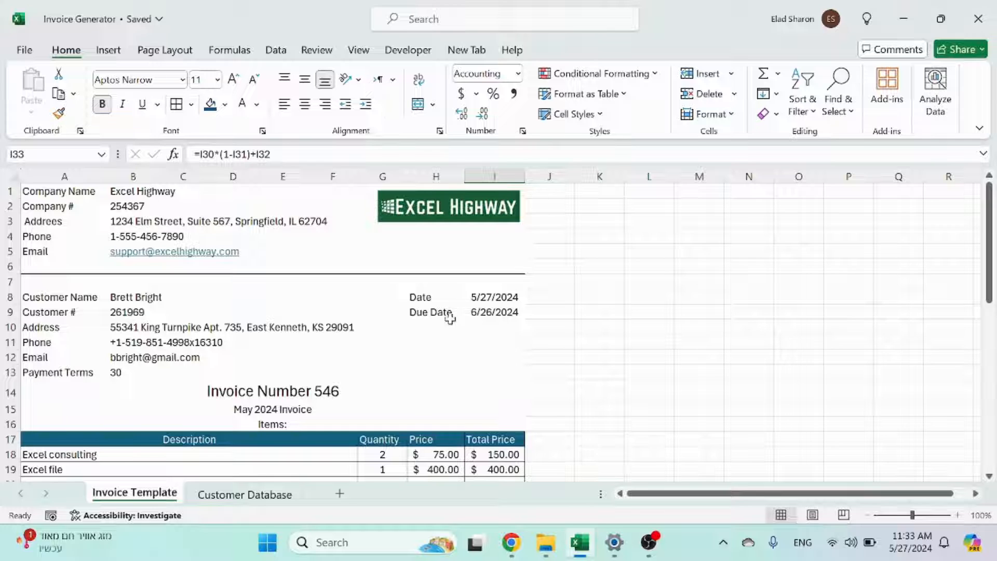
pyautogui.click(647, 265)
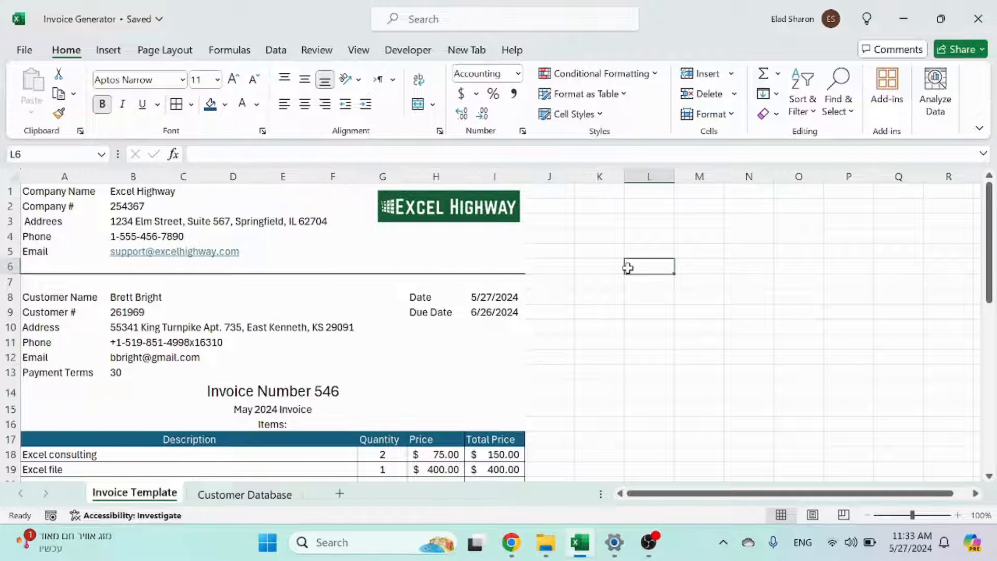
pyautogui.click(598, 266)
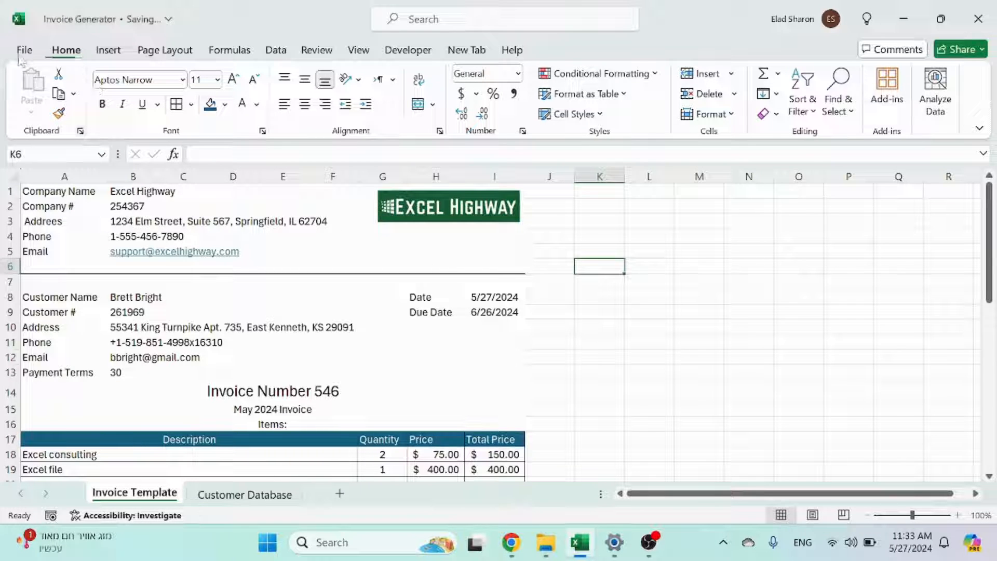
pyautogui.click(24, 50)
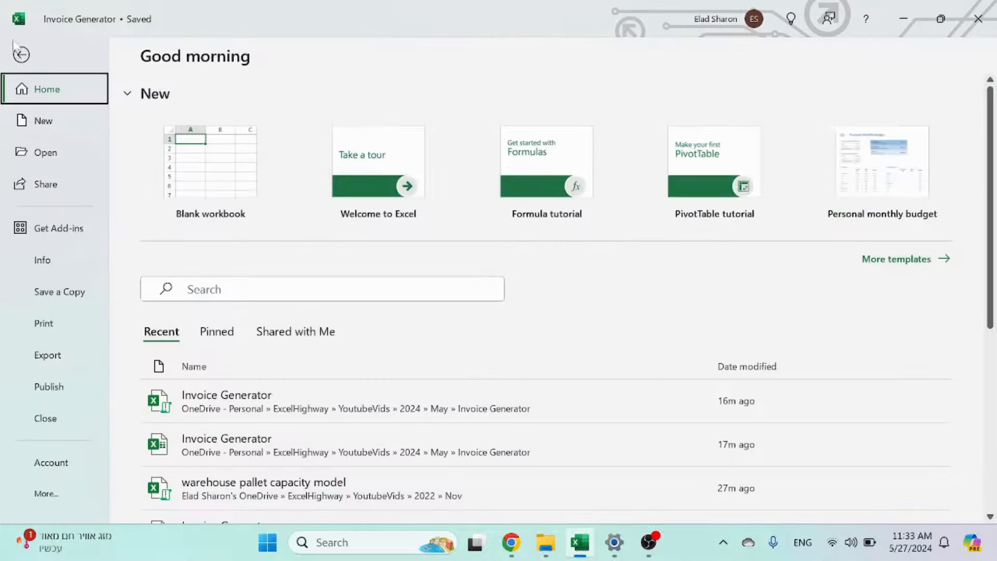
pyautogui.moveTo(44, 323)
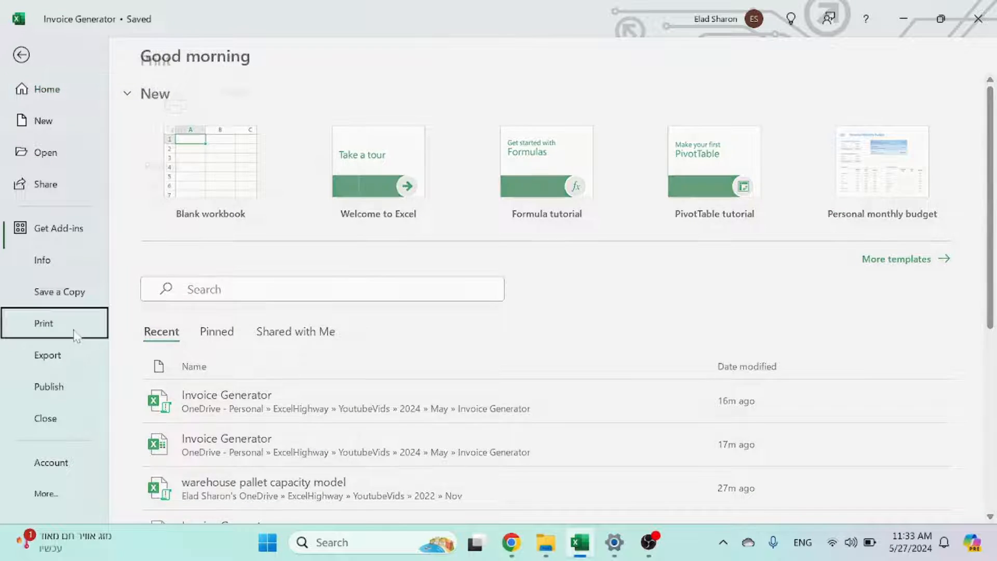
pyautogui.click(21, 55)
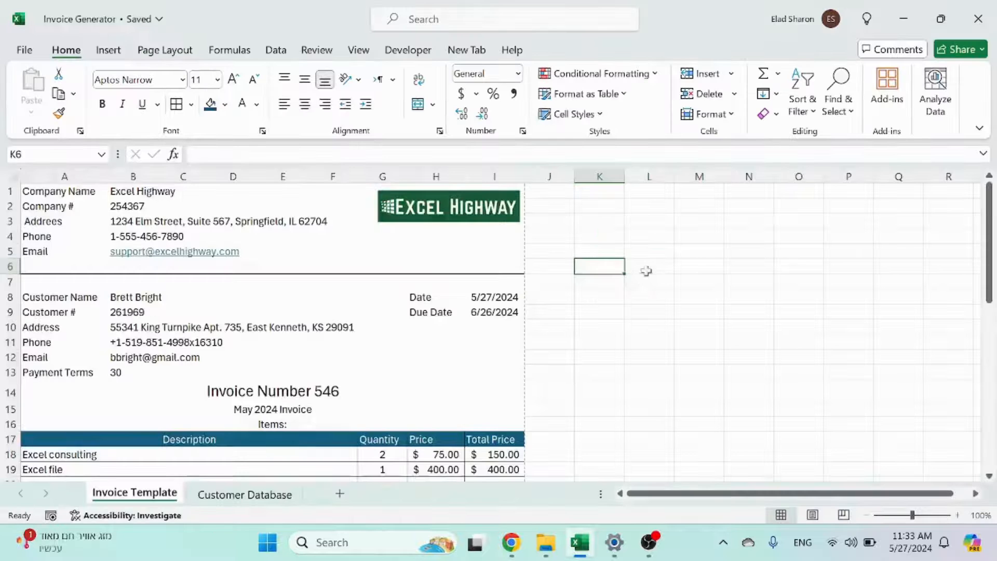
# Step: Review the invoice from company details to totals, then bring up the File screen again
pyautogui.scroll(-3)
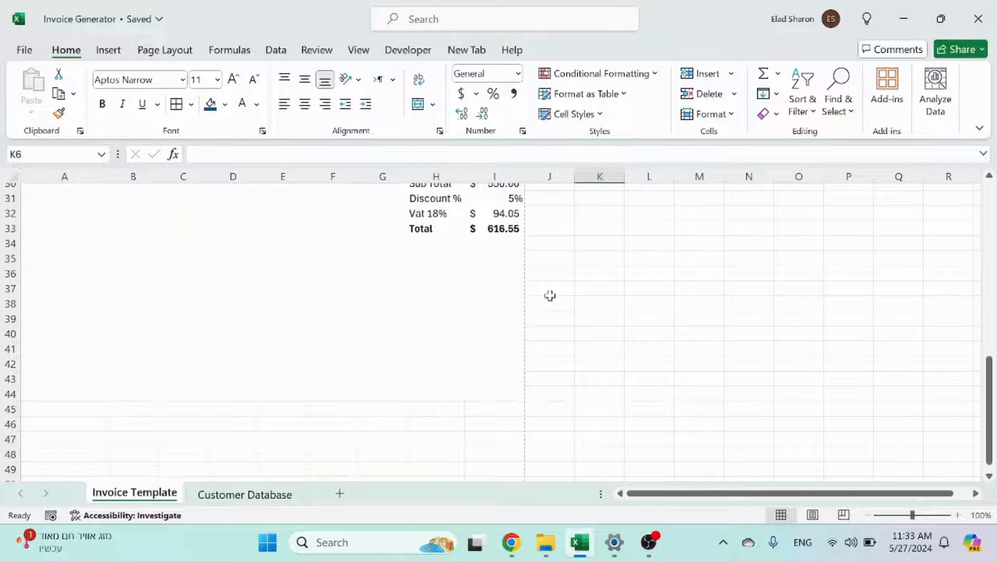
pyautogui.moveTo(518, 411)
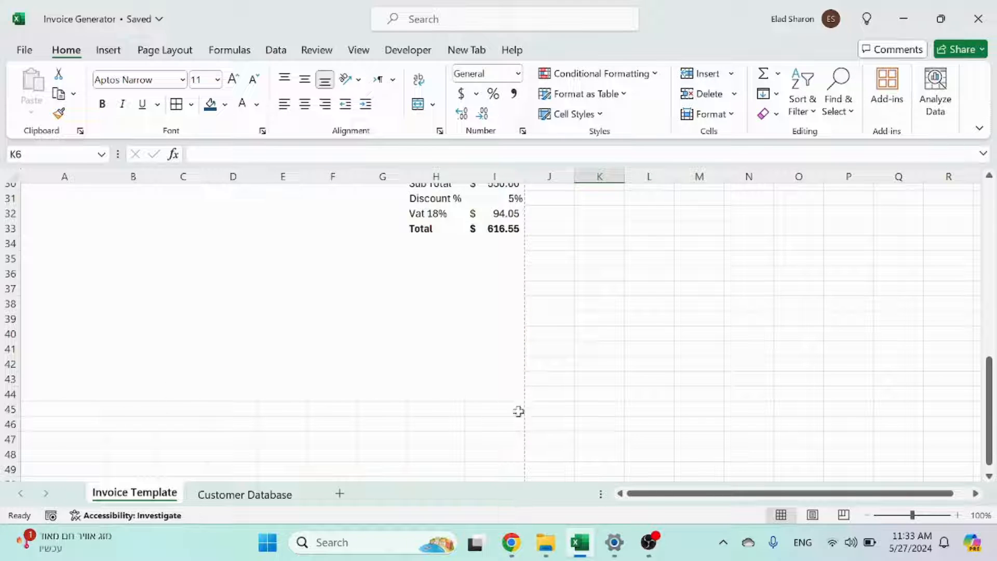
pyautogui.scroll(3)
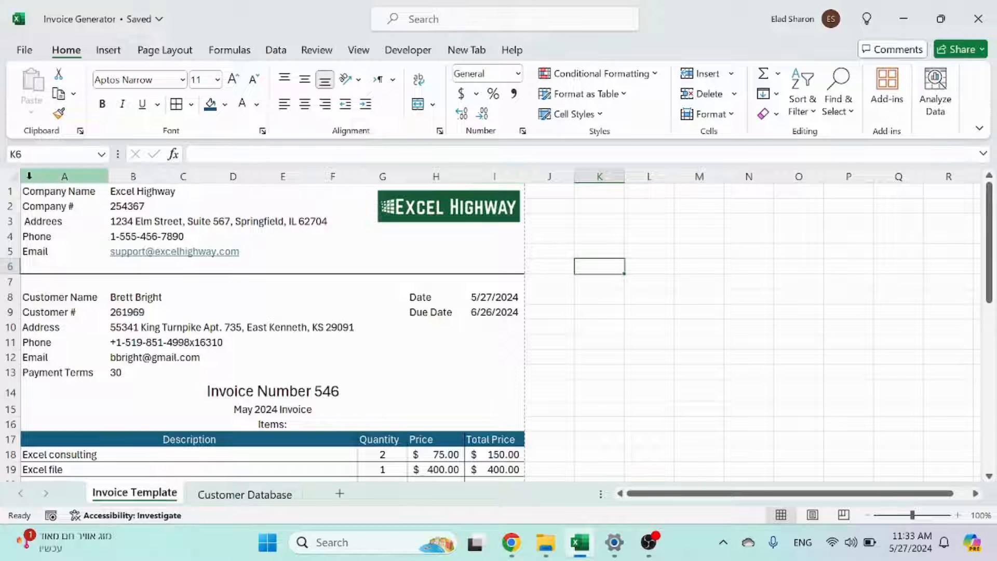
pyautogui.scroll(-3)
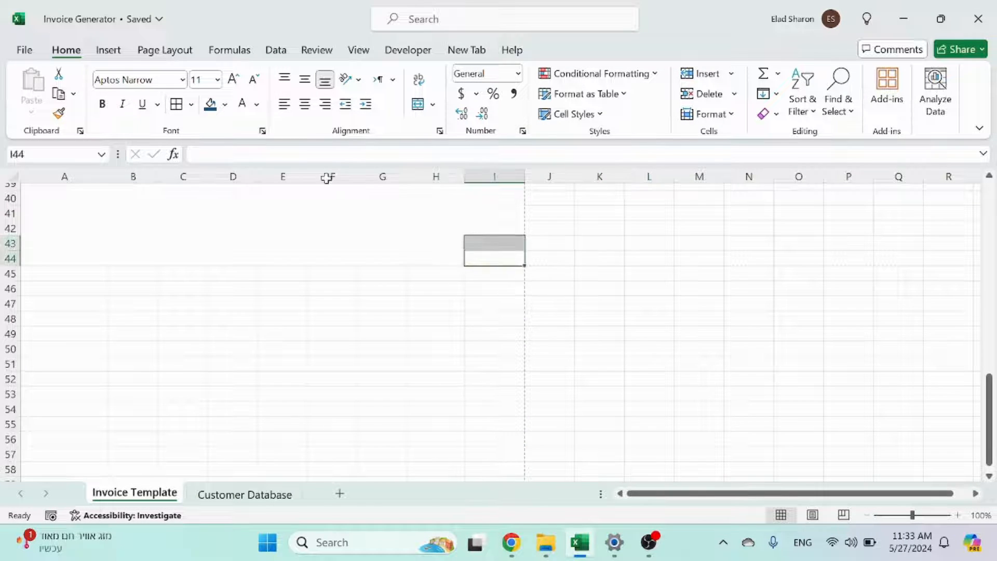
pyautogui.scroll(3)
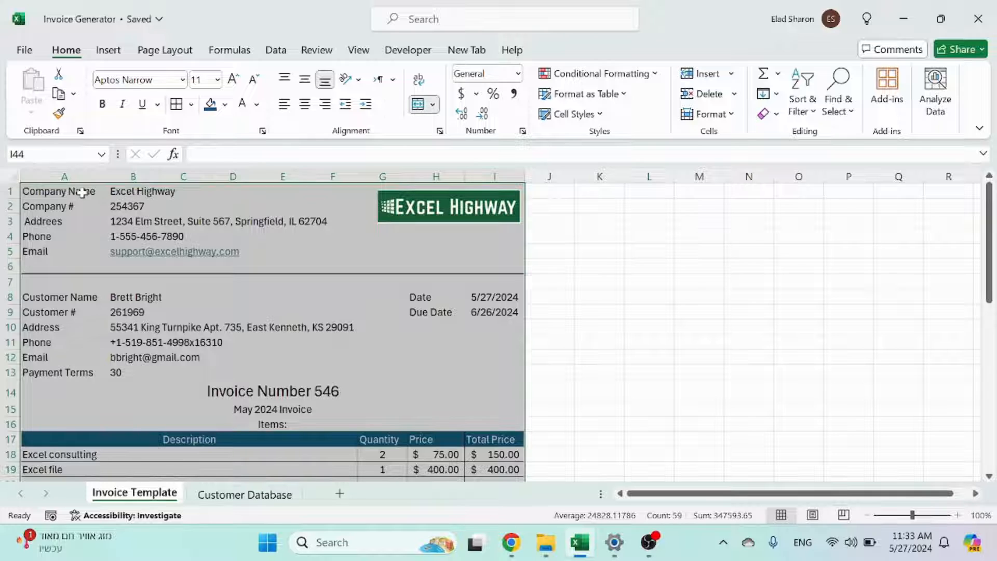
pyautogui.click(23, 50)
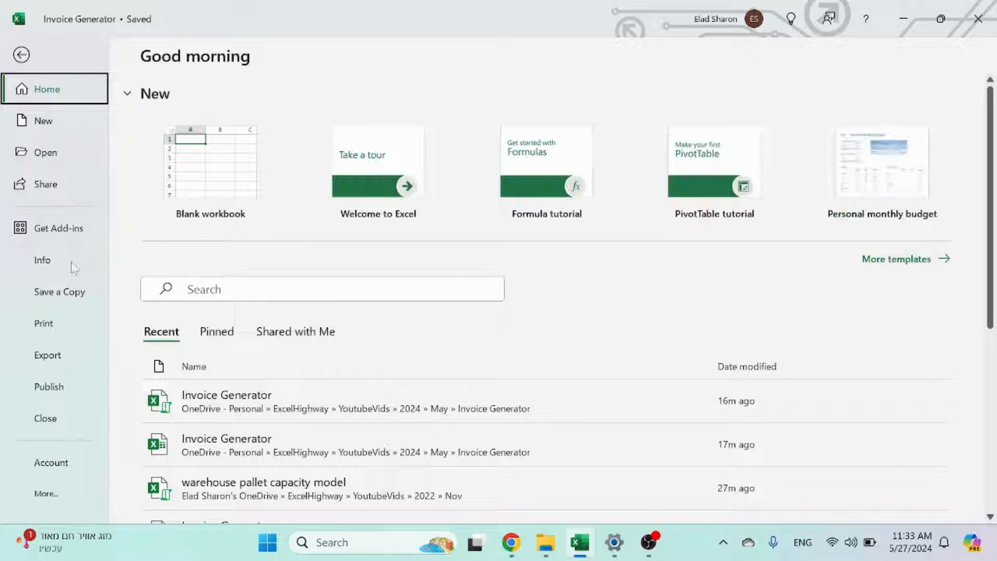
# Step: Print the invoice to Microsoft Print to PDF and save it as 'Inv' in Documents
pyautogui.click(44, 323)
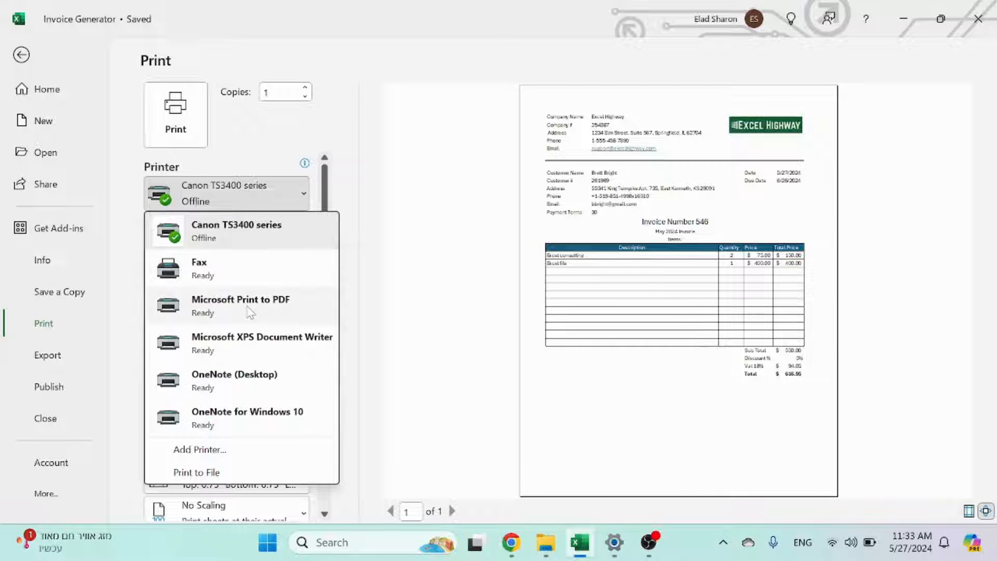
pyautogui.click(240, 306)
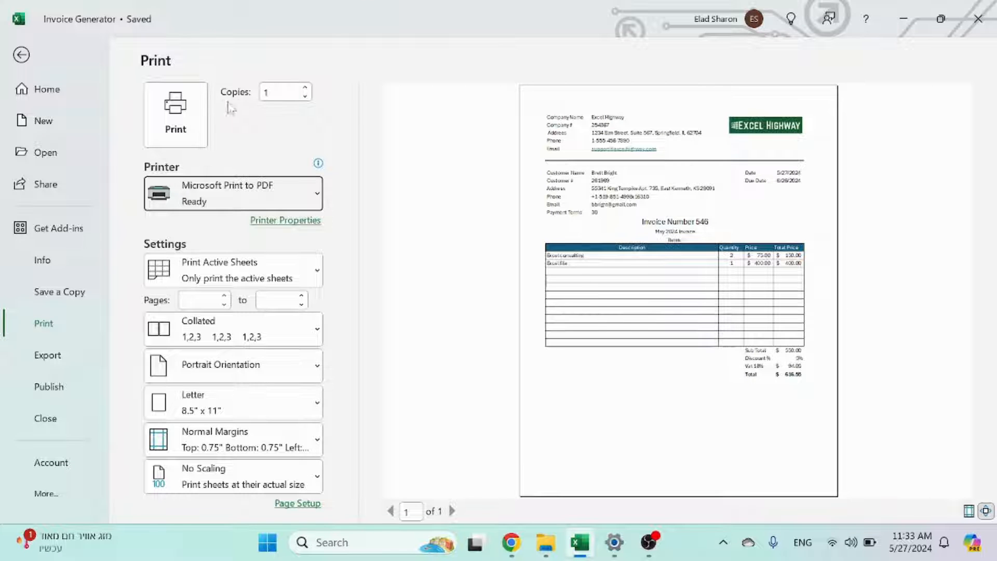
pyautogui.click(176, 115)
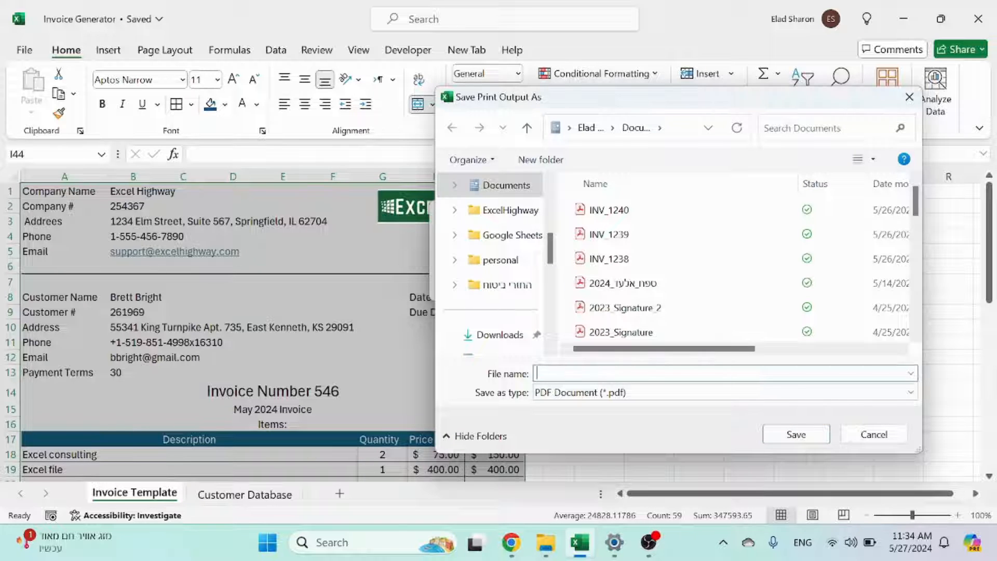
pyautogui.write('Inv')
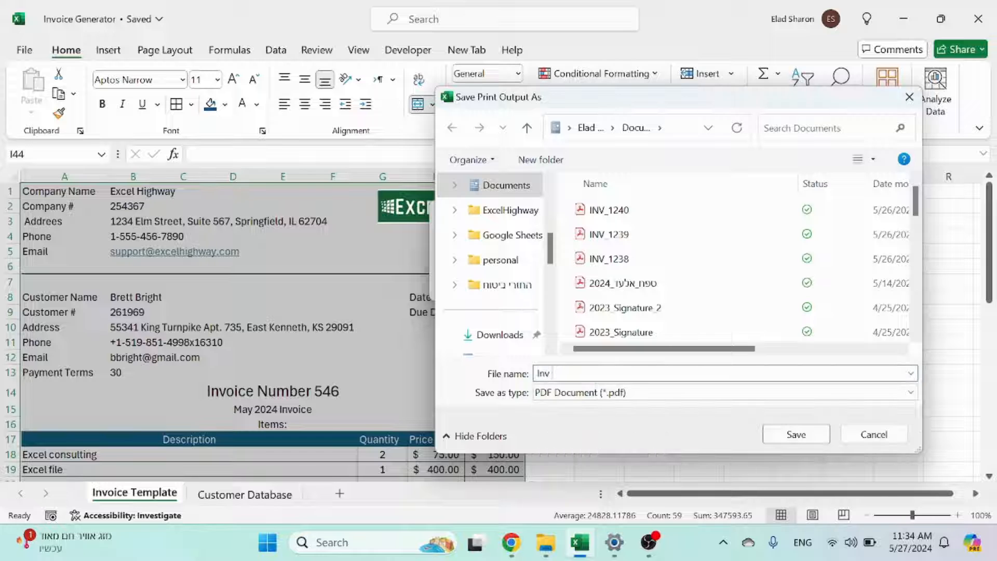
pyautogui.click(794, 434)
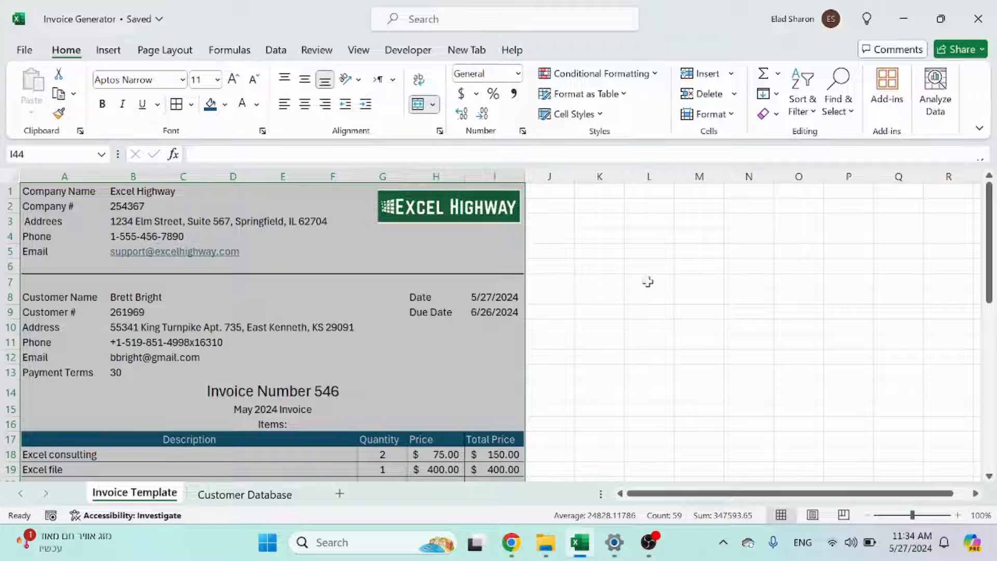
# Step: Browse to Documents in File Explorer and open the new Inv 546 PDF
pyautogui.click(545, 543)
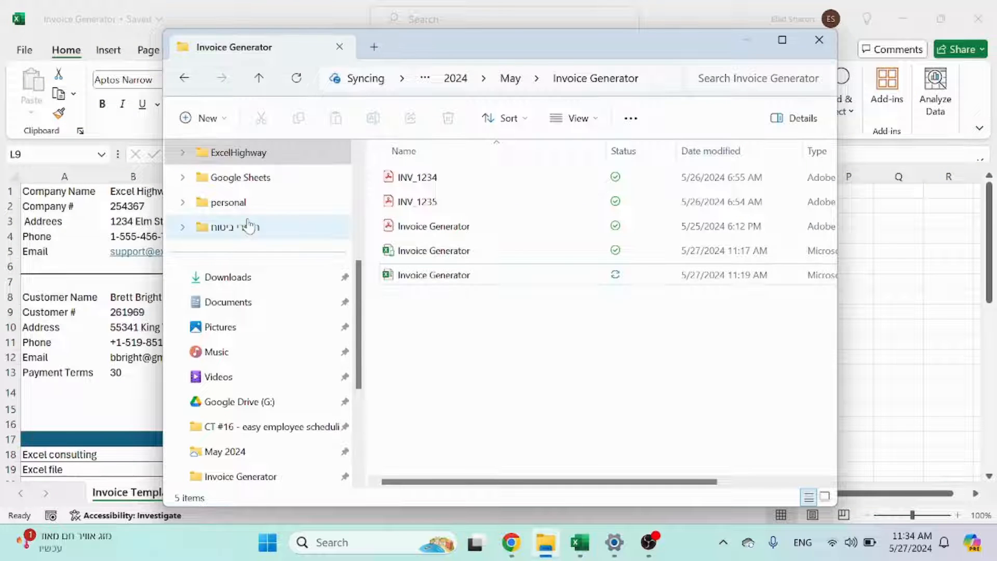
pyautogui.click(227, 302)
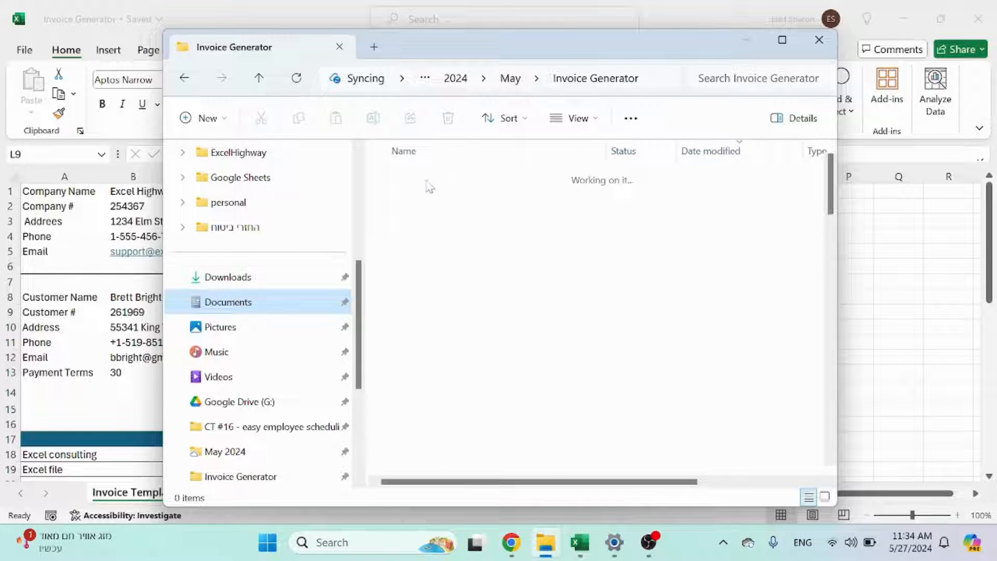
pyautogui.click(227, 301)
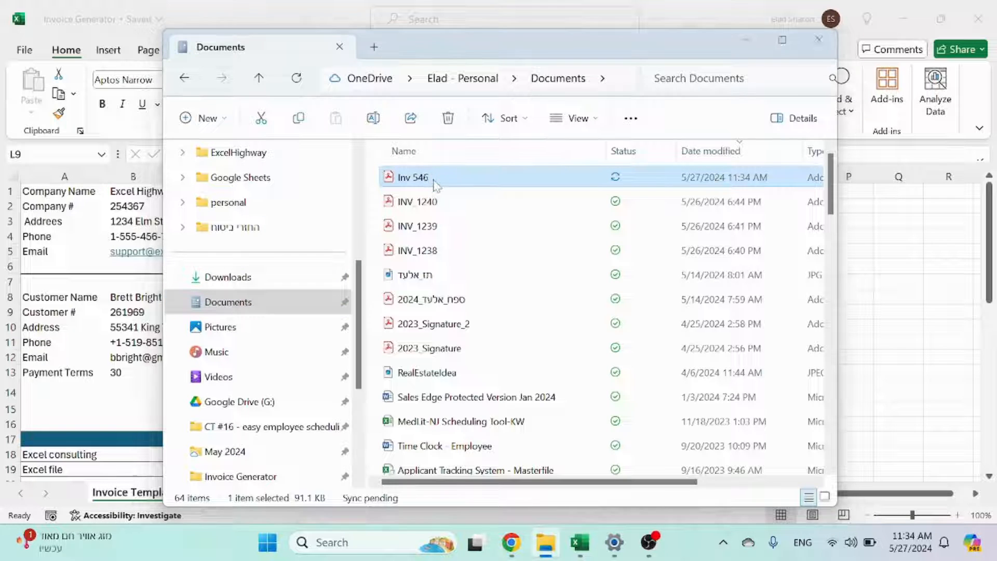
pyautogui.doubleClick(412, 176)
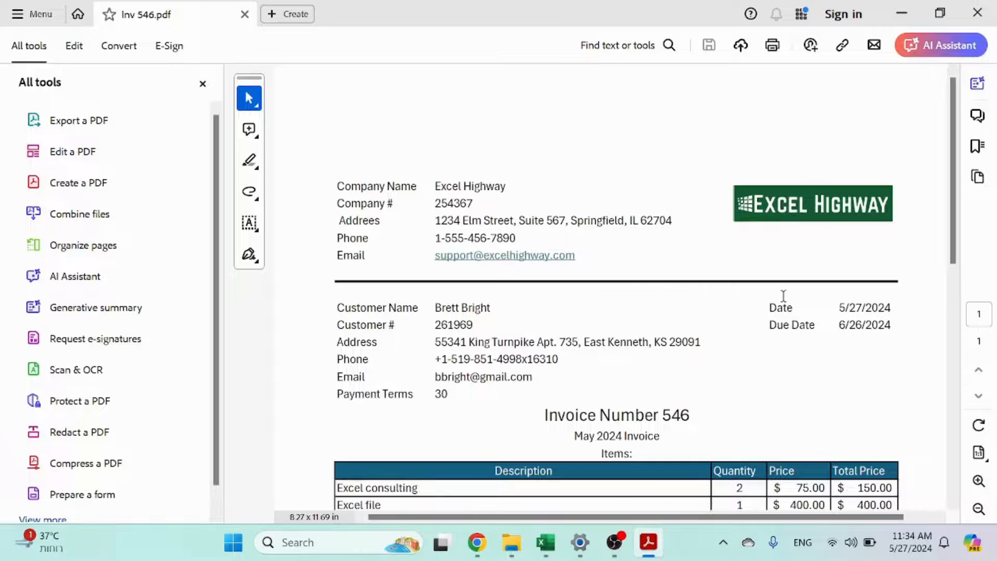
# Step: Scroll the Inv 546 PDF down to the $616.55 total and back to the top
pyautogui.scroll(-3)
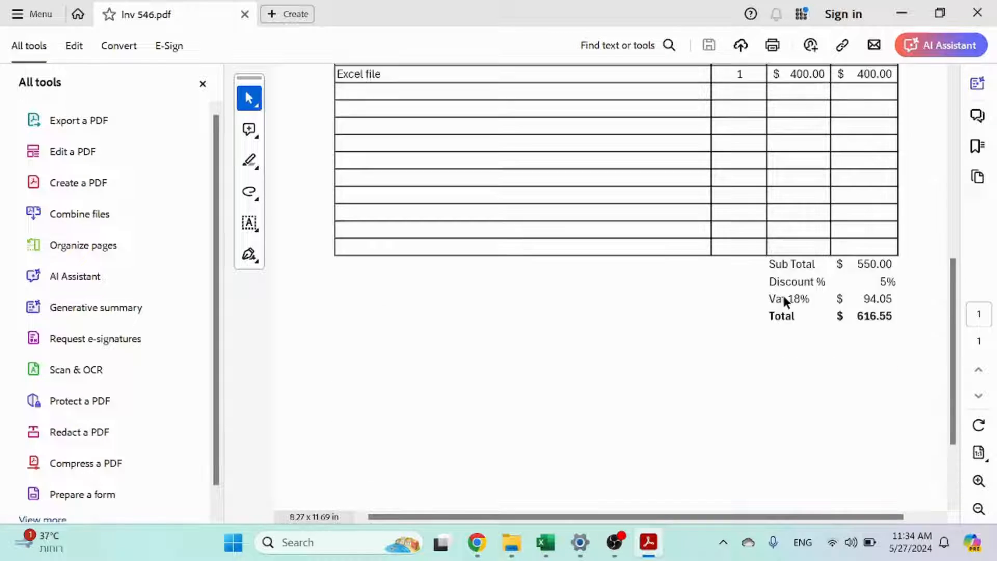
pyautogui.scroll(3)
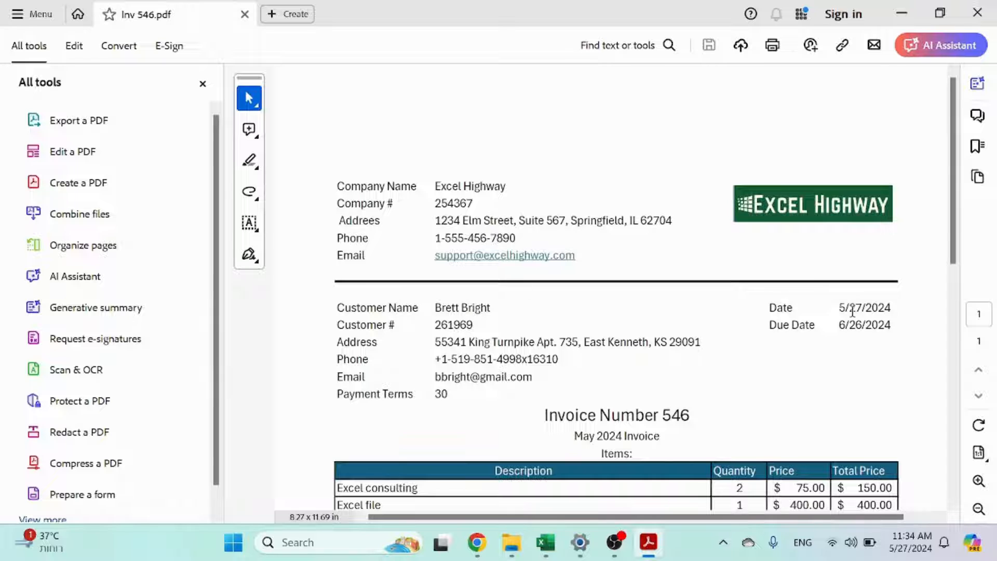
pyautogui.scroll(-3)
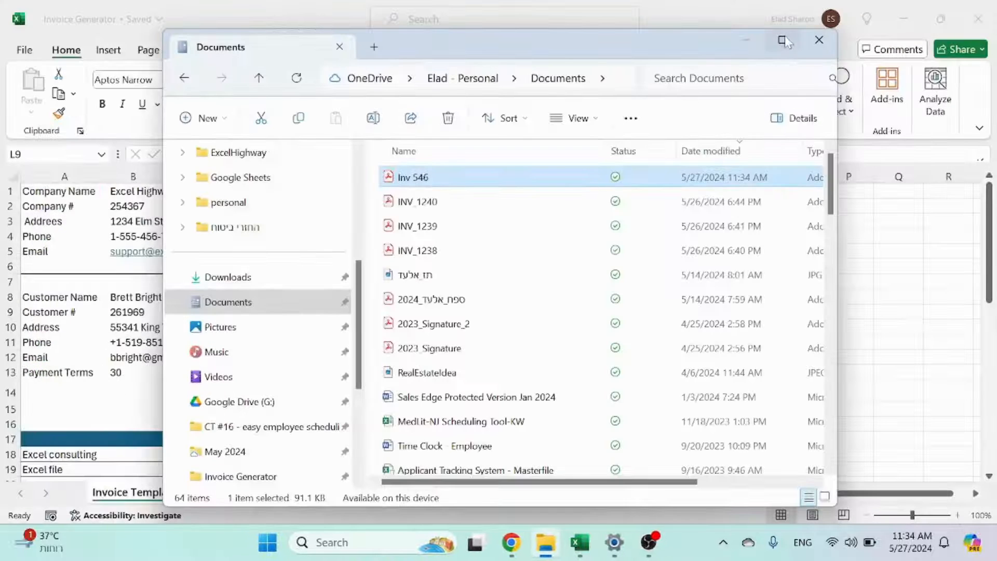
# Step: Dismiss the File Explorer window and return to the Invoice Template sheet
pyautogui.click(819, 40)
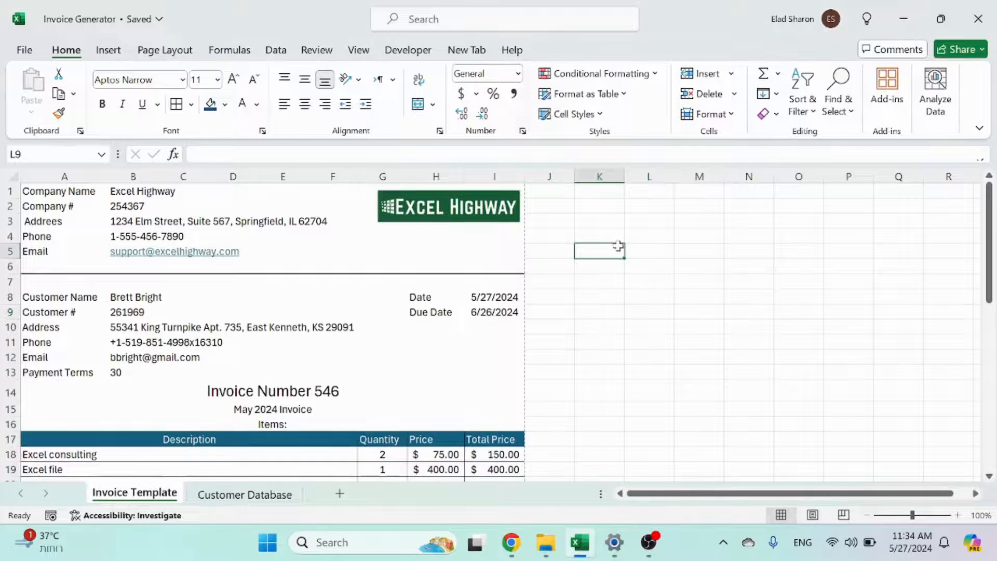
pyautogui.click(598, 249)
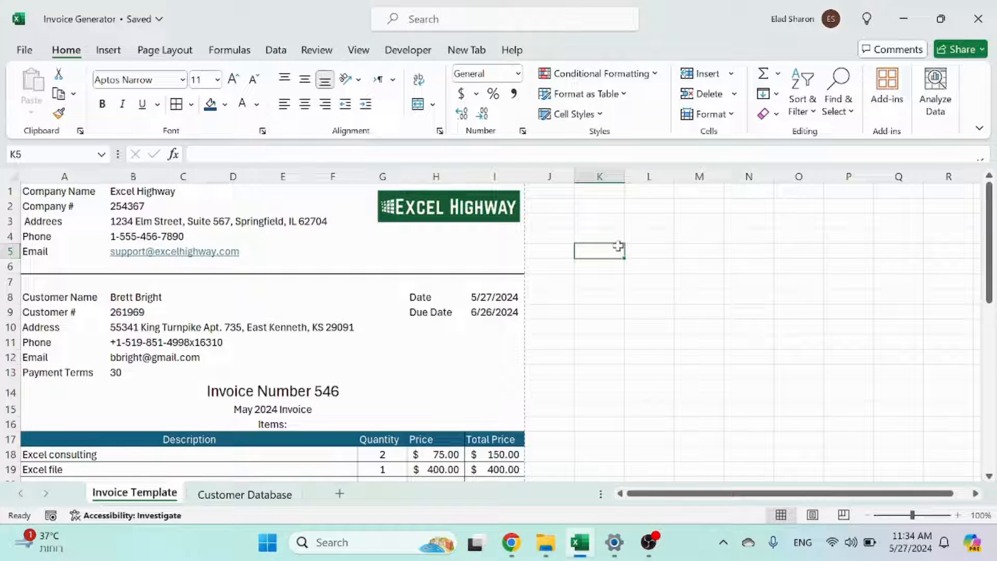